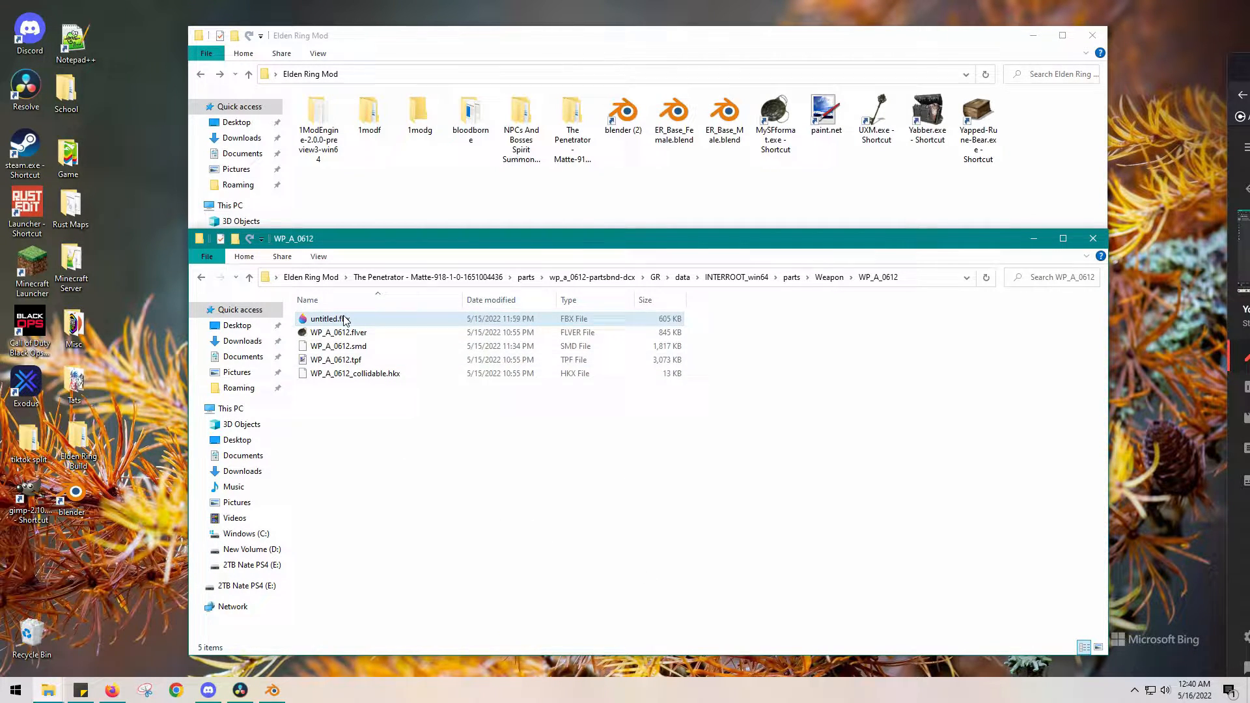
pyautogui.moveTo(328, 319)
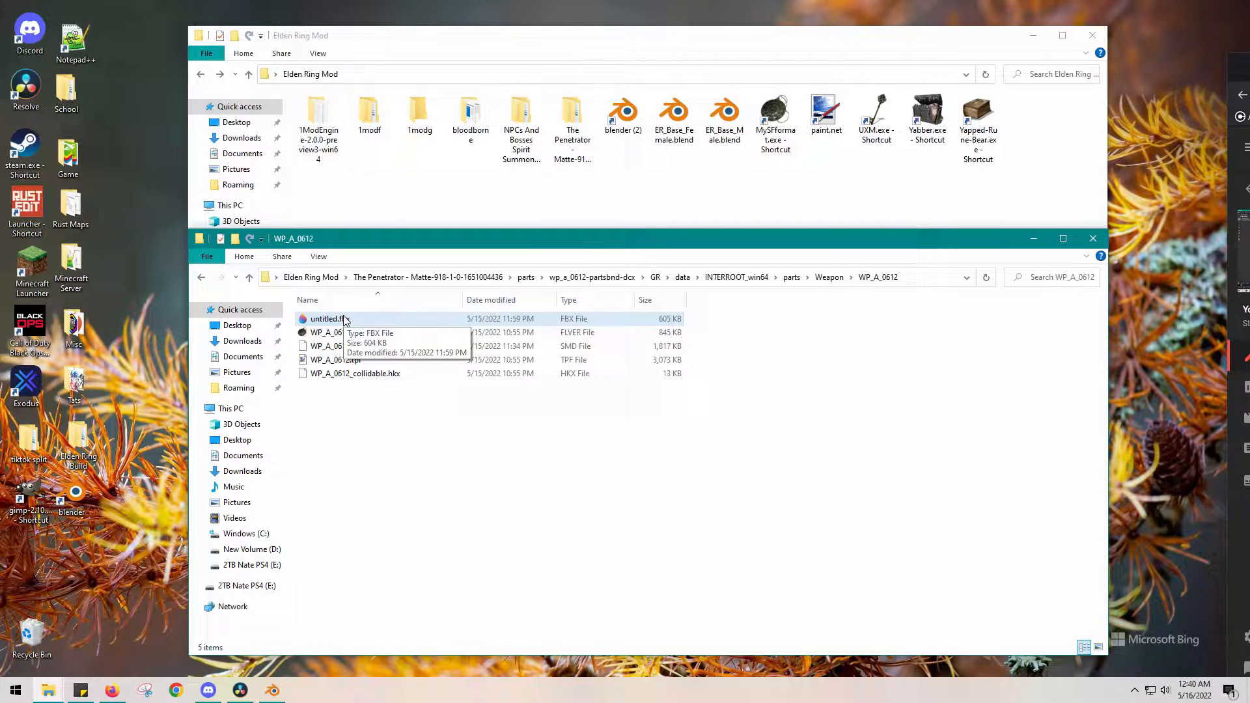
pyautogui.moveTo(359, 422)
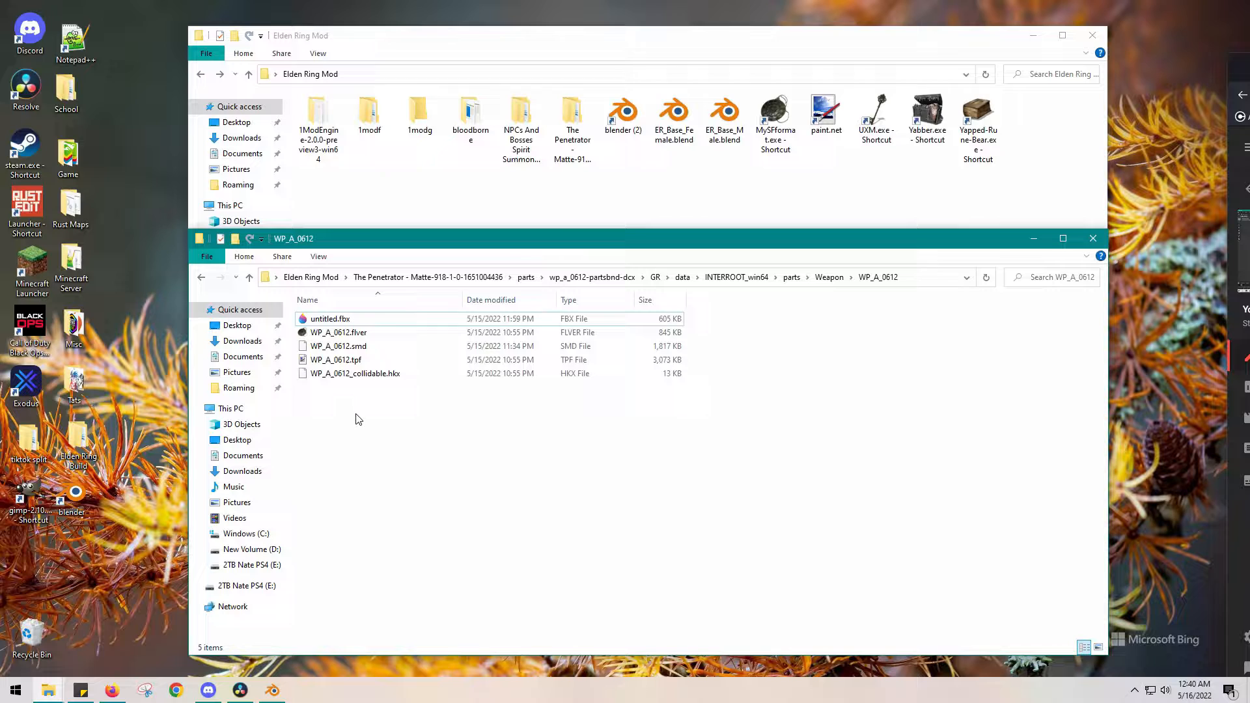
pyautogui.moveTo(431, 439)
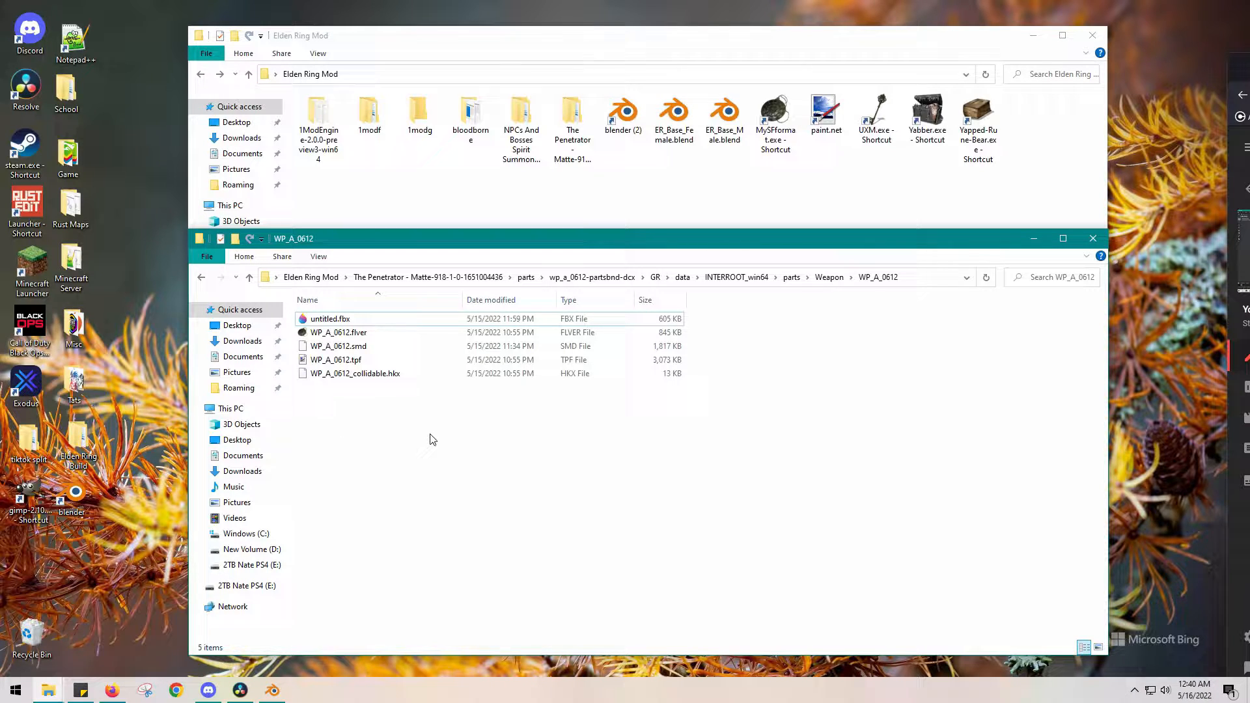
pyautogui.moveTo(418, 456)
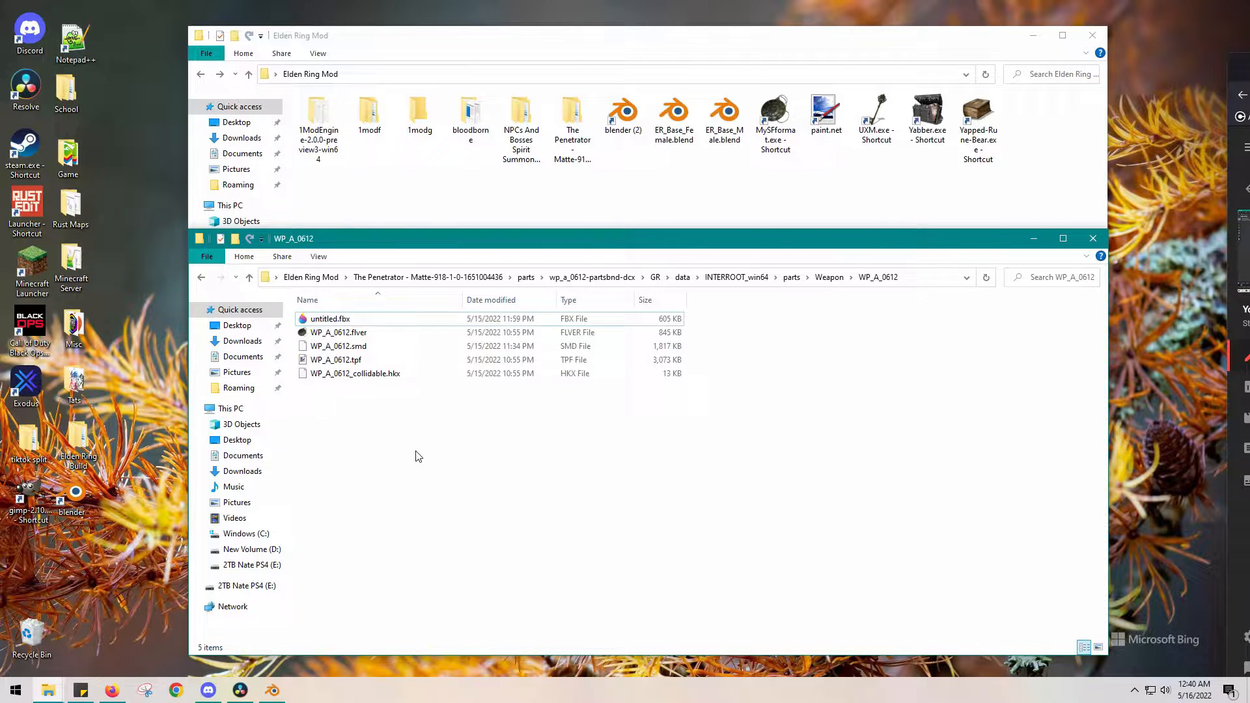
pyautogui.moveTo(381, 424)
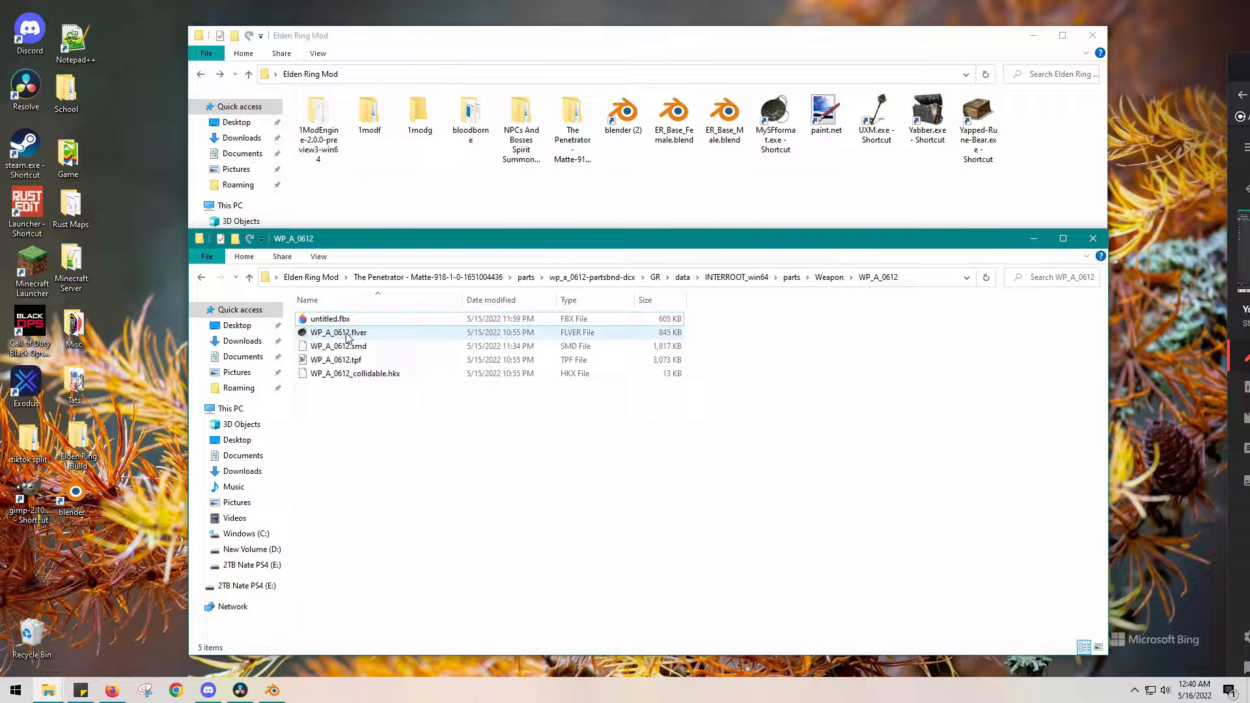
pyautogui.moveTo(339, 332)
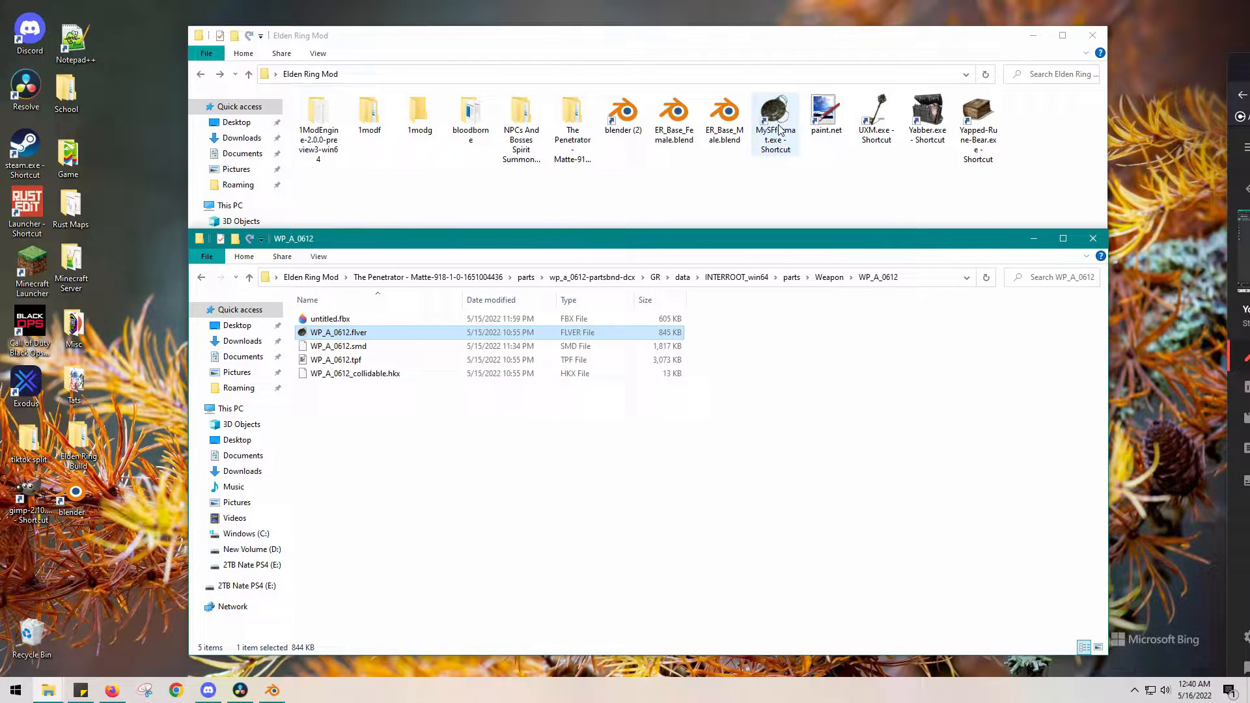
# - Load WP_A_0612.flver so its bone hierarchy and mesh preview appear
pyautogui.doubleClick(337, 332)
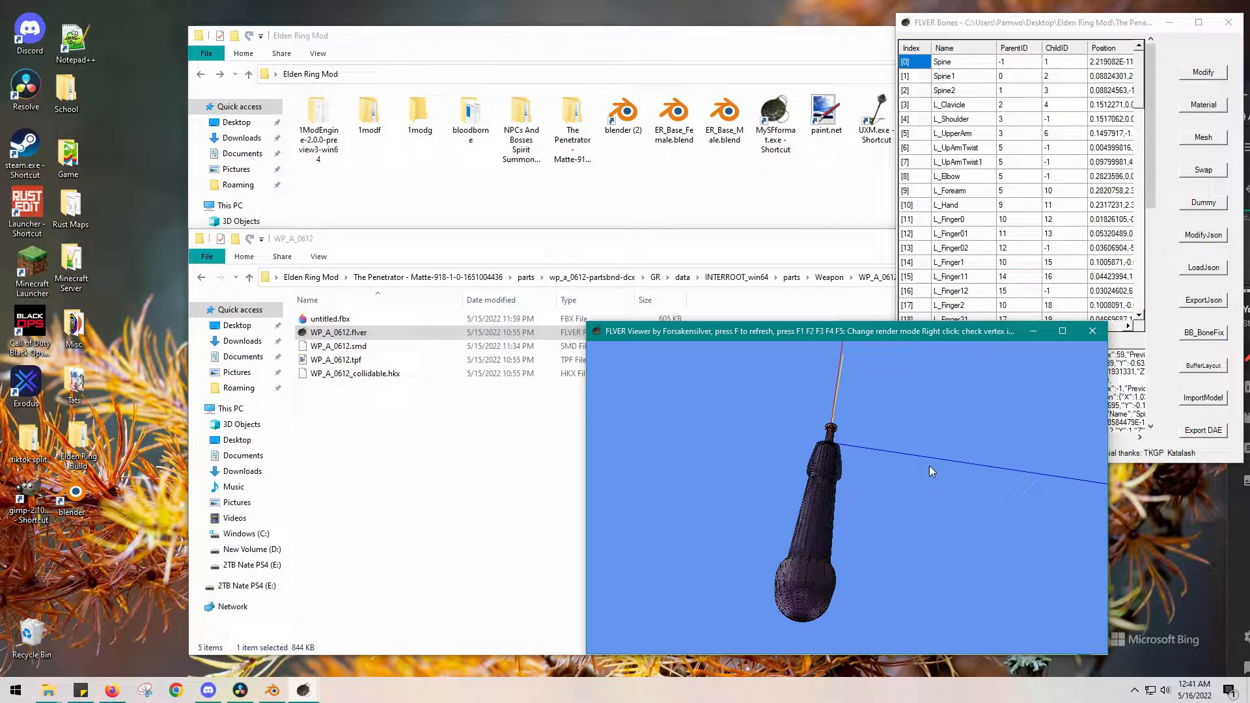
pyautogui.moveTo(951, 511)
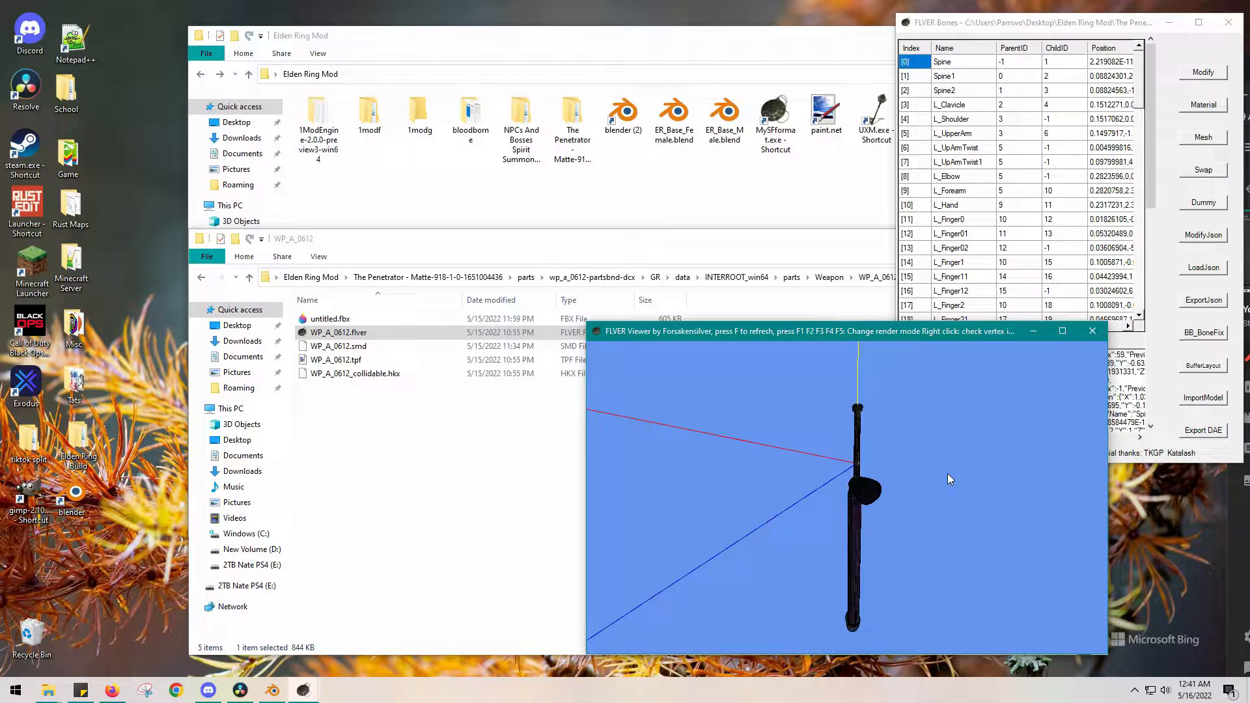
pyautogui.moveTo(818, 480)
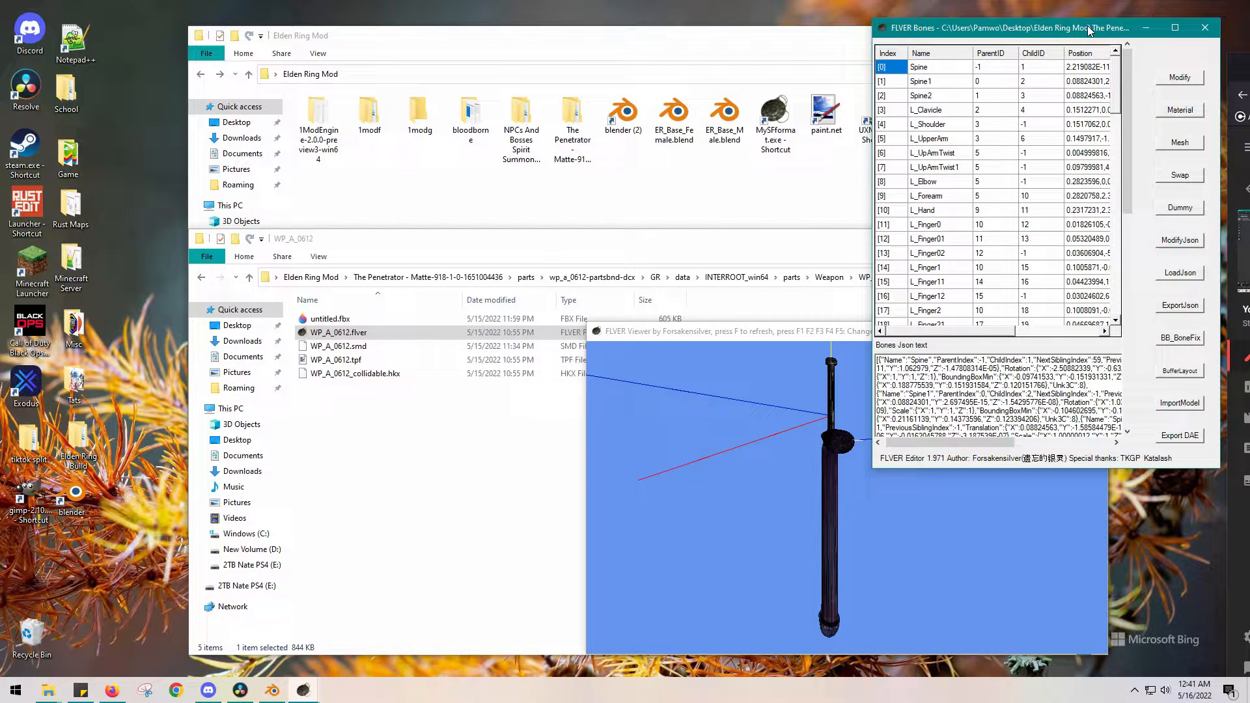
pyautogui.moveTo(1029, 218)
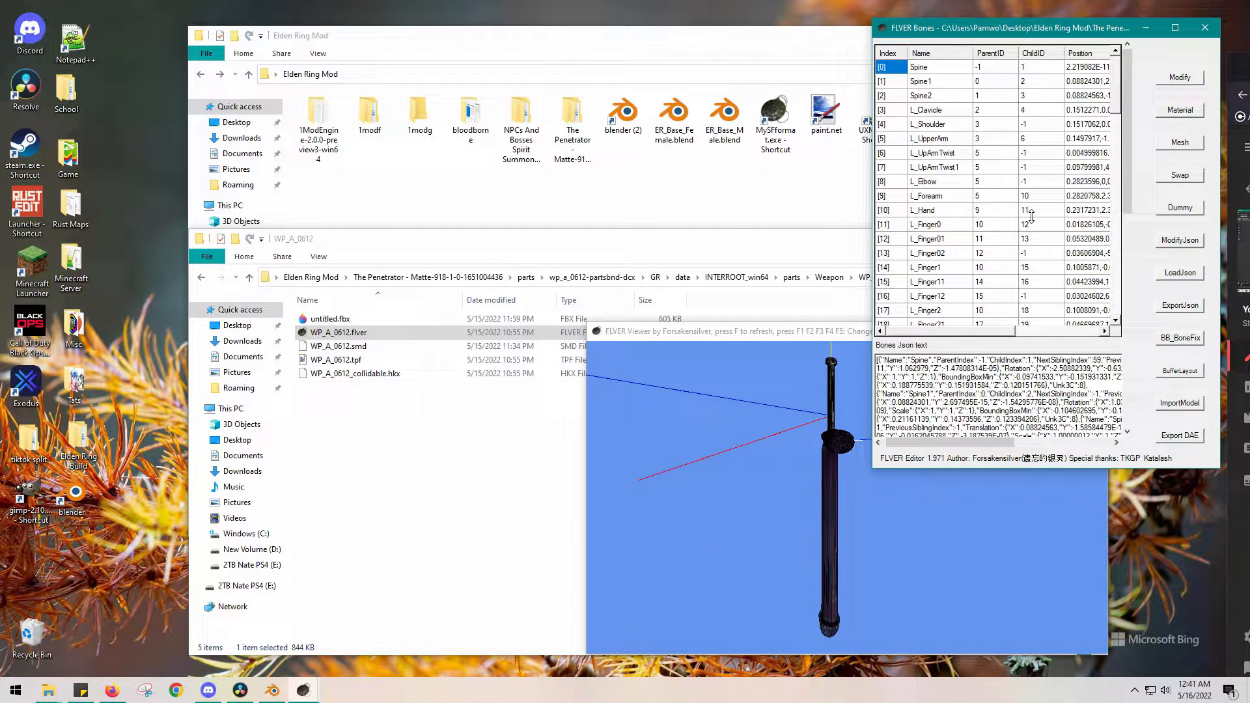
pyautogui.moveTo(1179, 130)
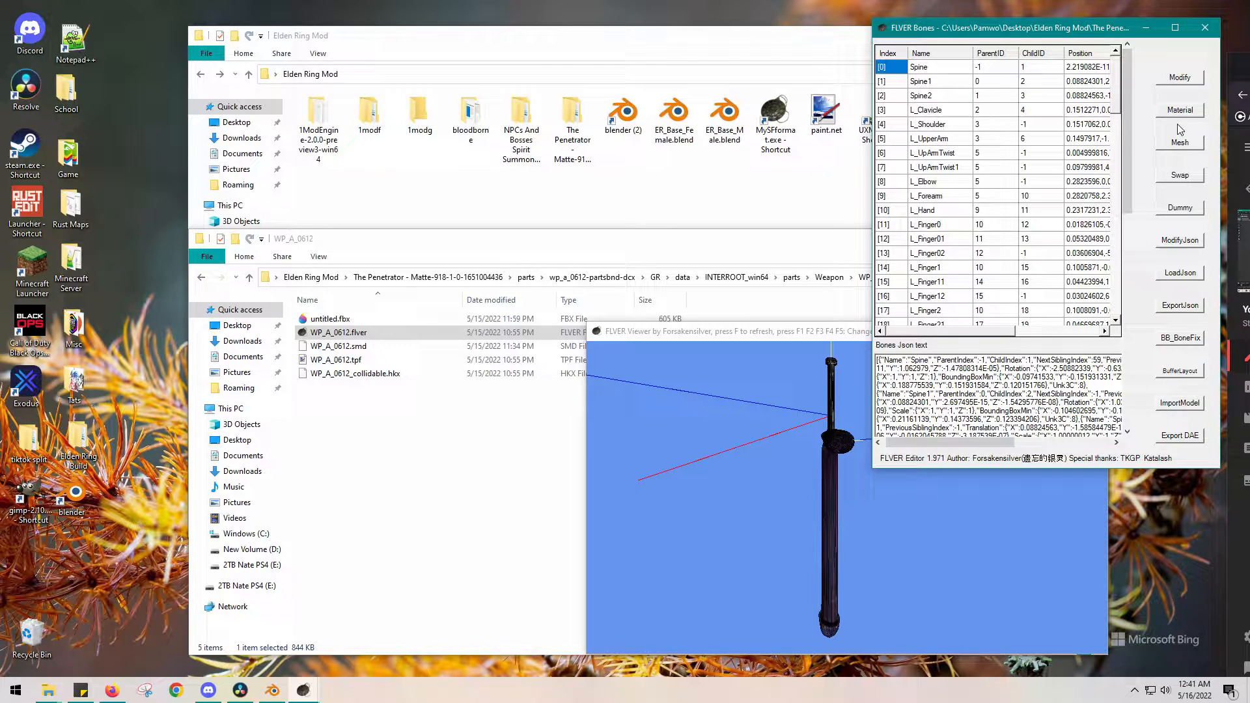
# - Scale all of the weapon's meshes by 3 3 3 through the Mesh editor
pyautogui.click(1181, 142)
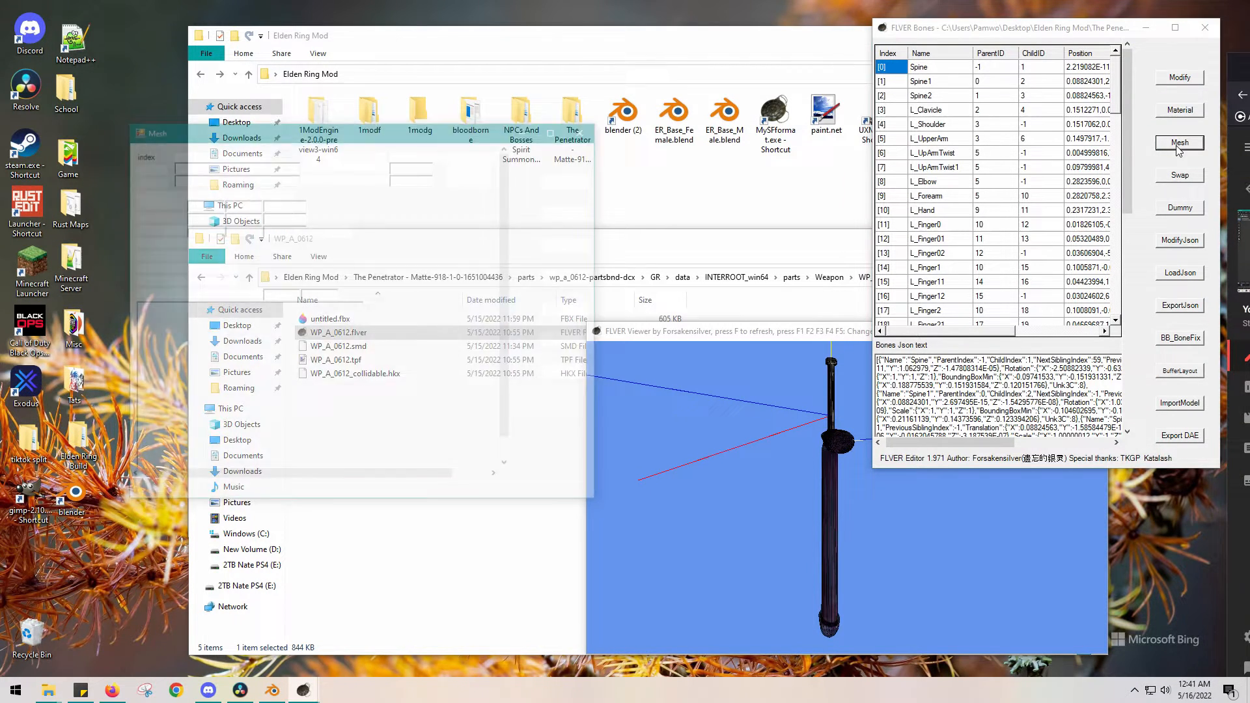
pyautogui.click(1179, 142)
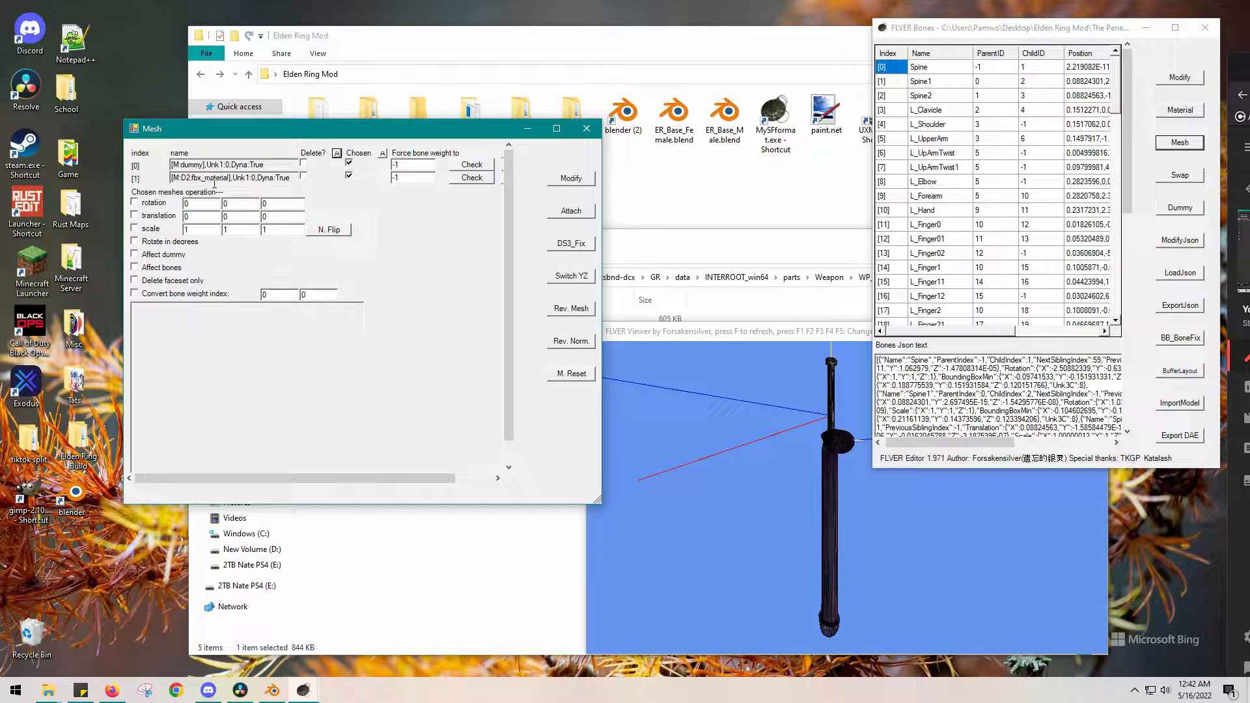
pyautogui.moveTo(560, 141)
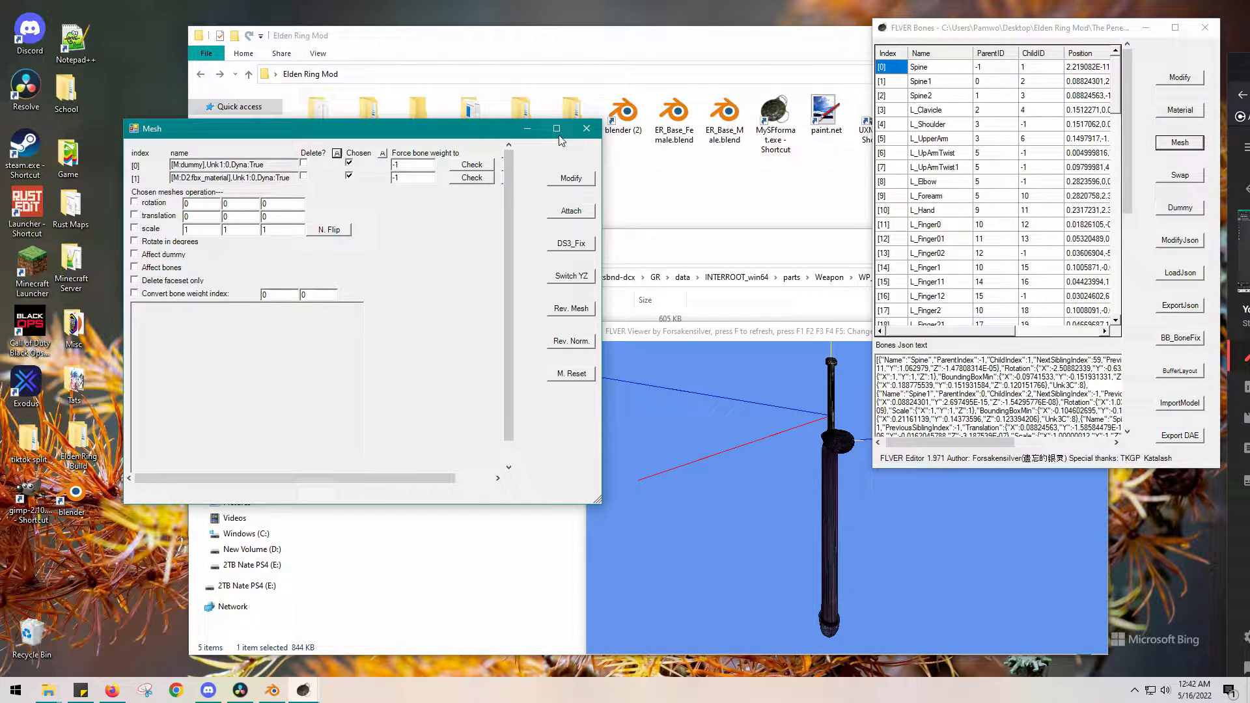
pyautogui.click(134, 230)
pyautogui.write('3')
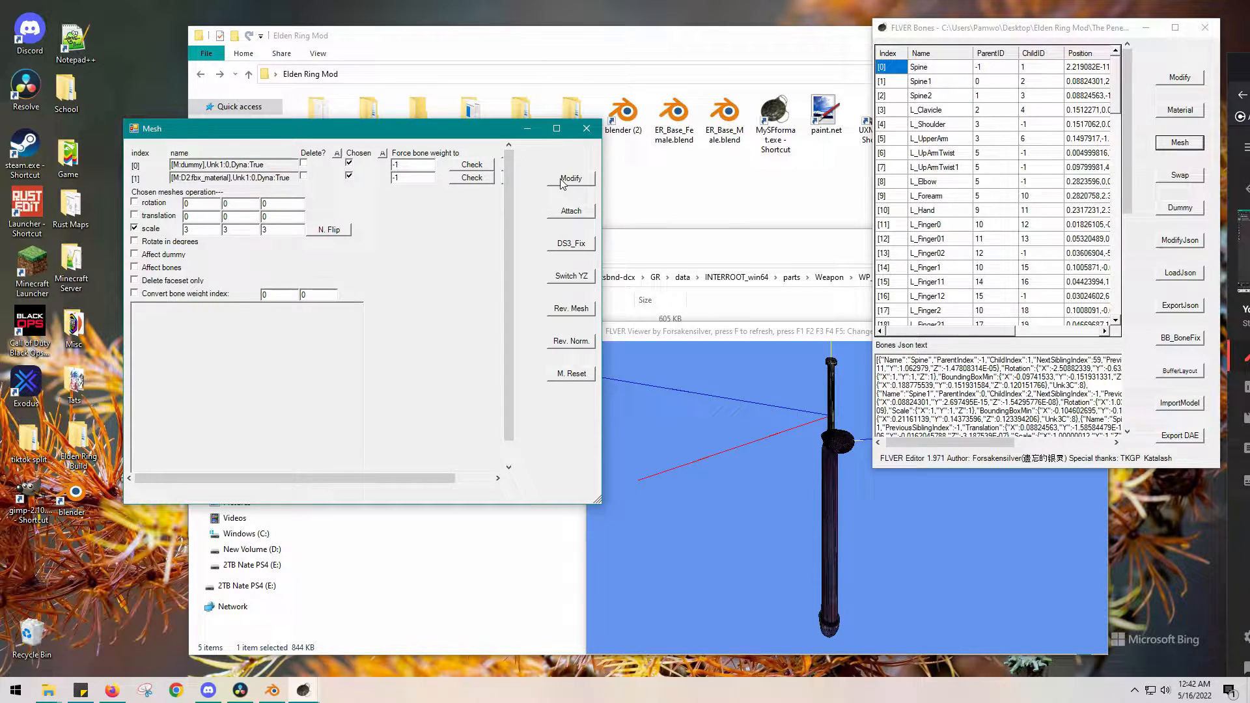
pyautogui.click(570, 178)
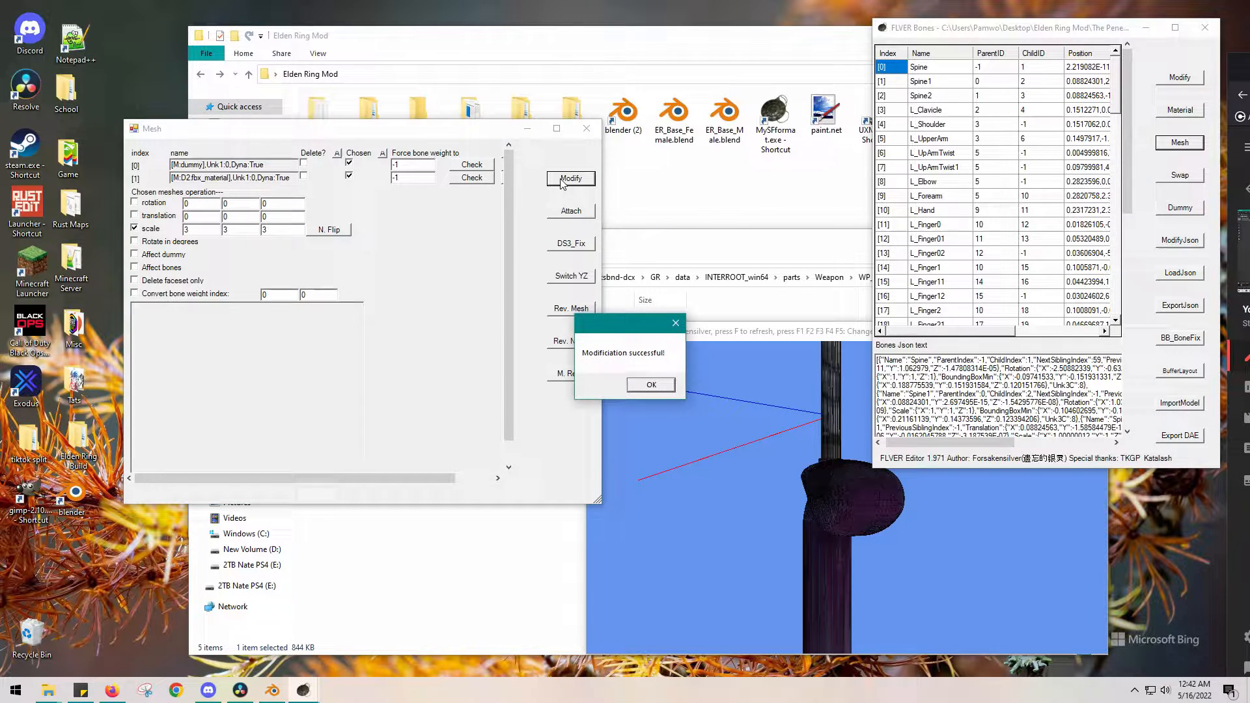
pyautogui.click(649, 384)
pyautogui.write('-3')
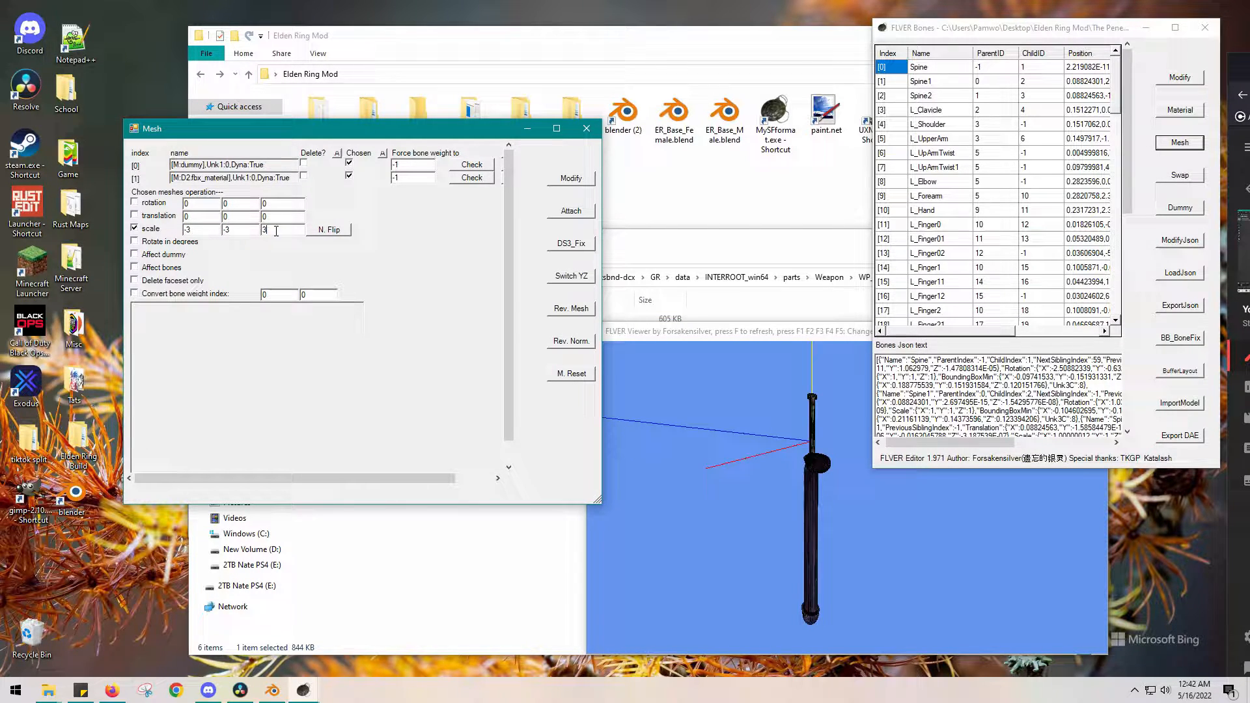
# - Apply a second mesh scale of -3 -3 -3 and confirm the modification
pyautogui.click(571, 178)
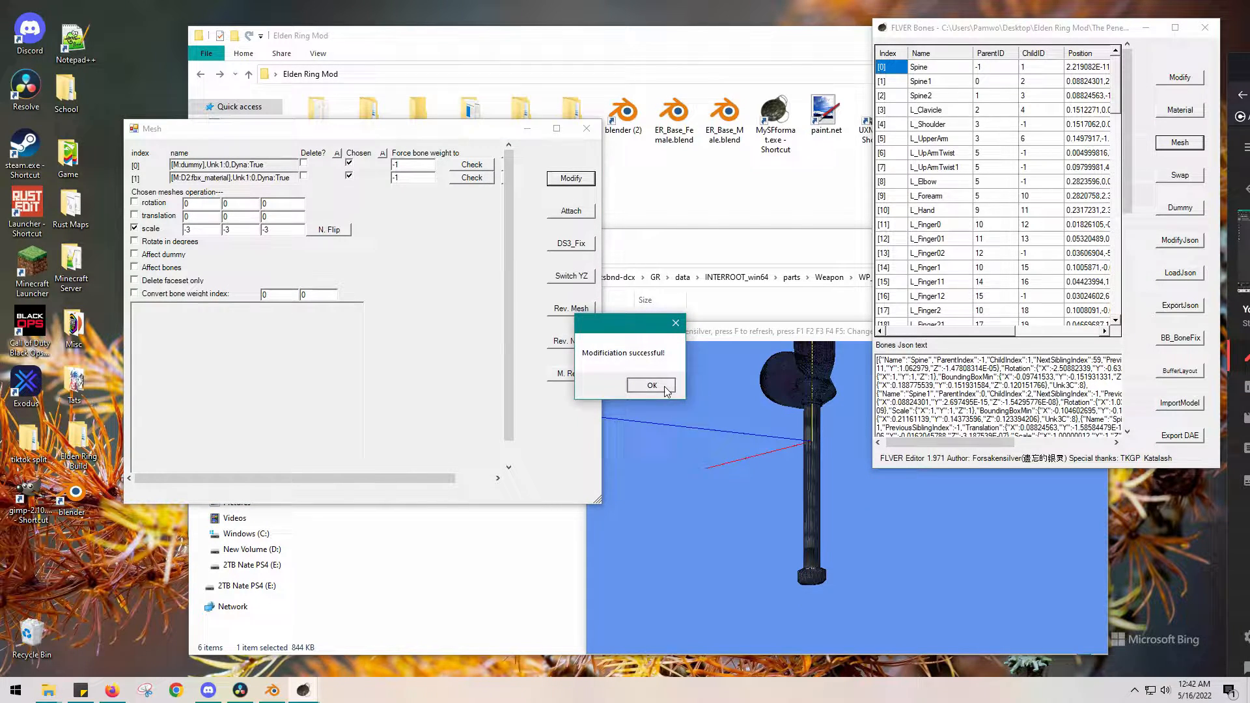
pyautogui.click(651, 385)
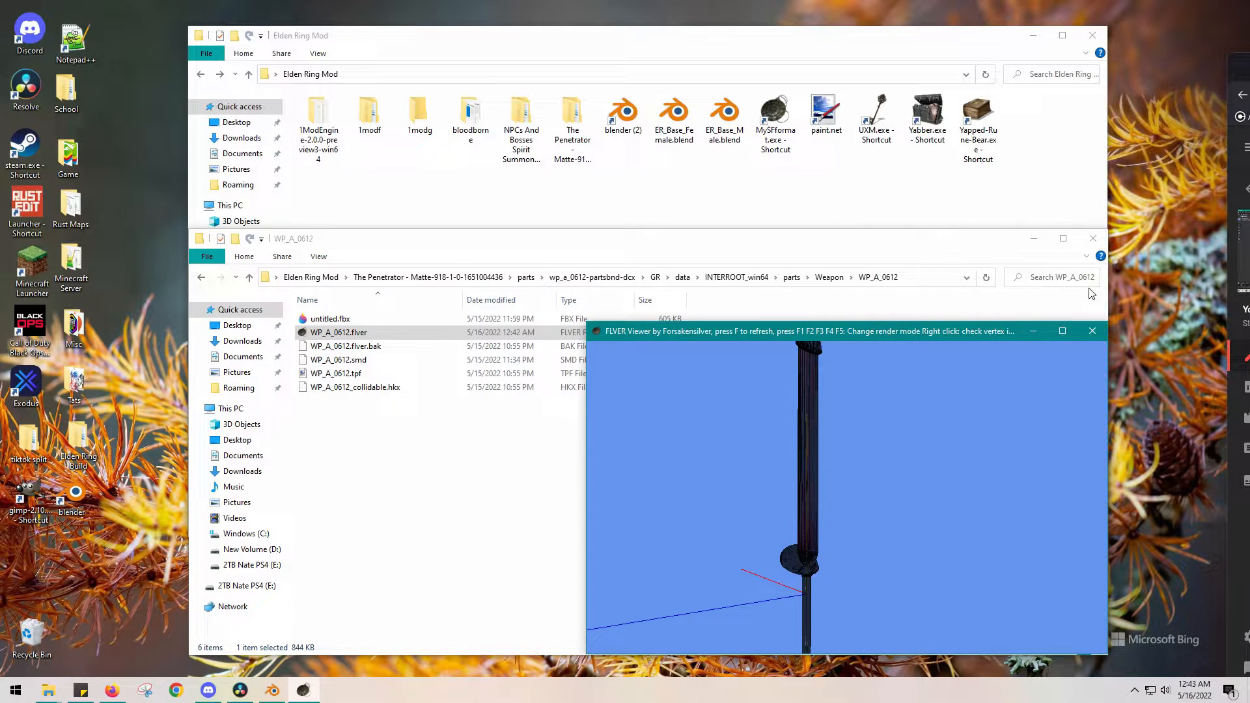
# - Close the preview and delete the modified WP_A_0612.flver file
pyautogui.click(1091, 331)
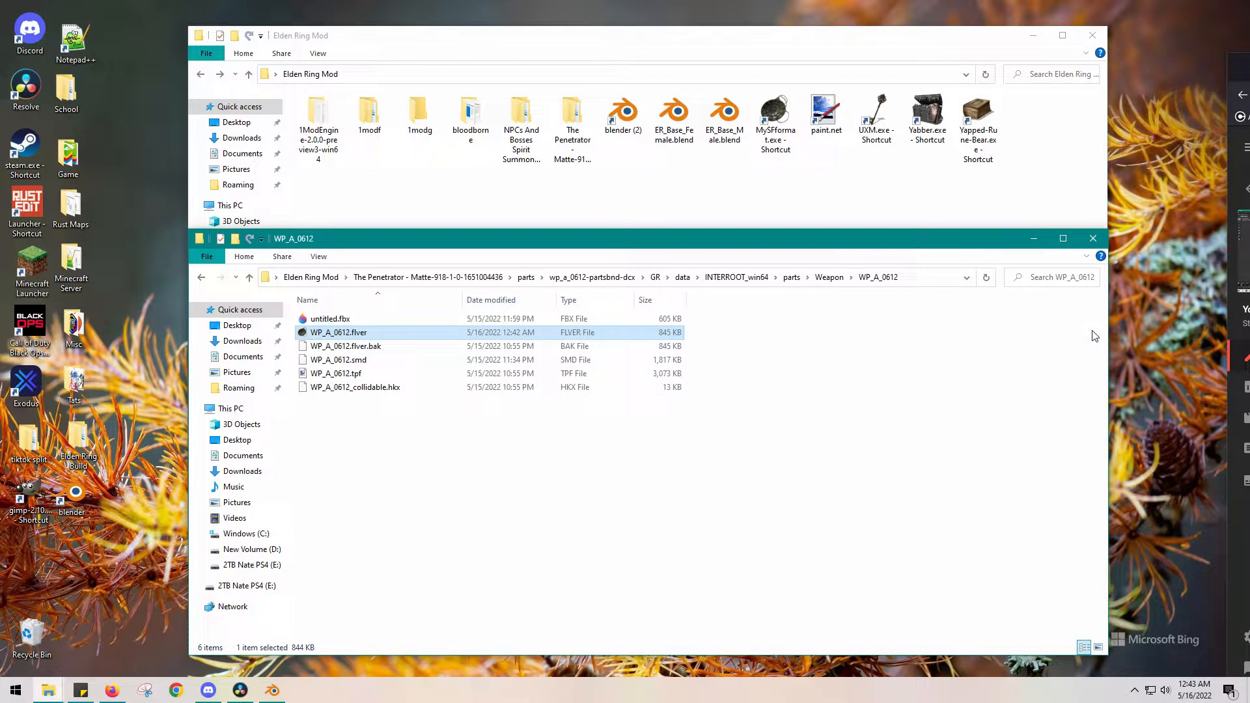
pyautogui.click(345, 346)
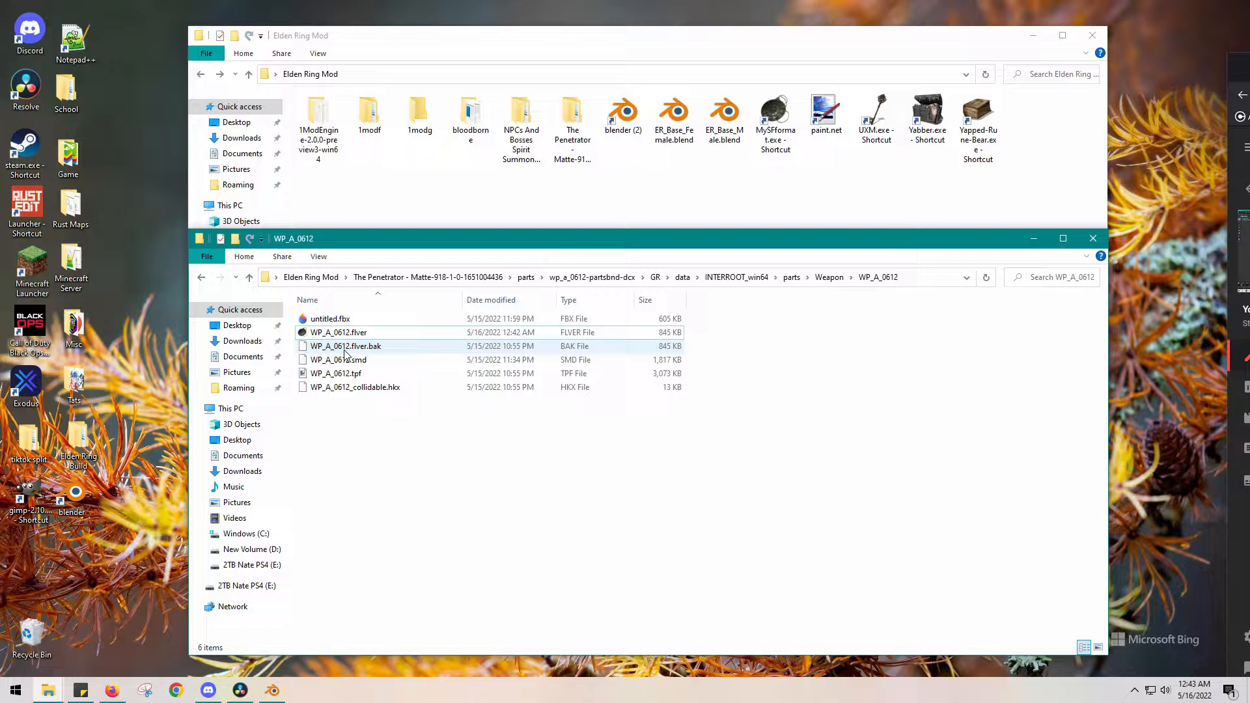
pyautogui.click(339, 332)
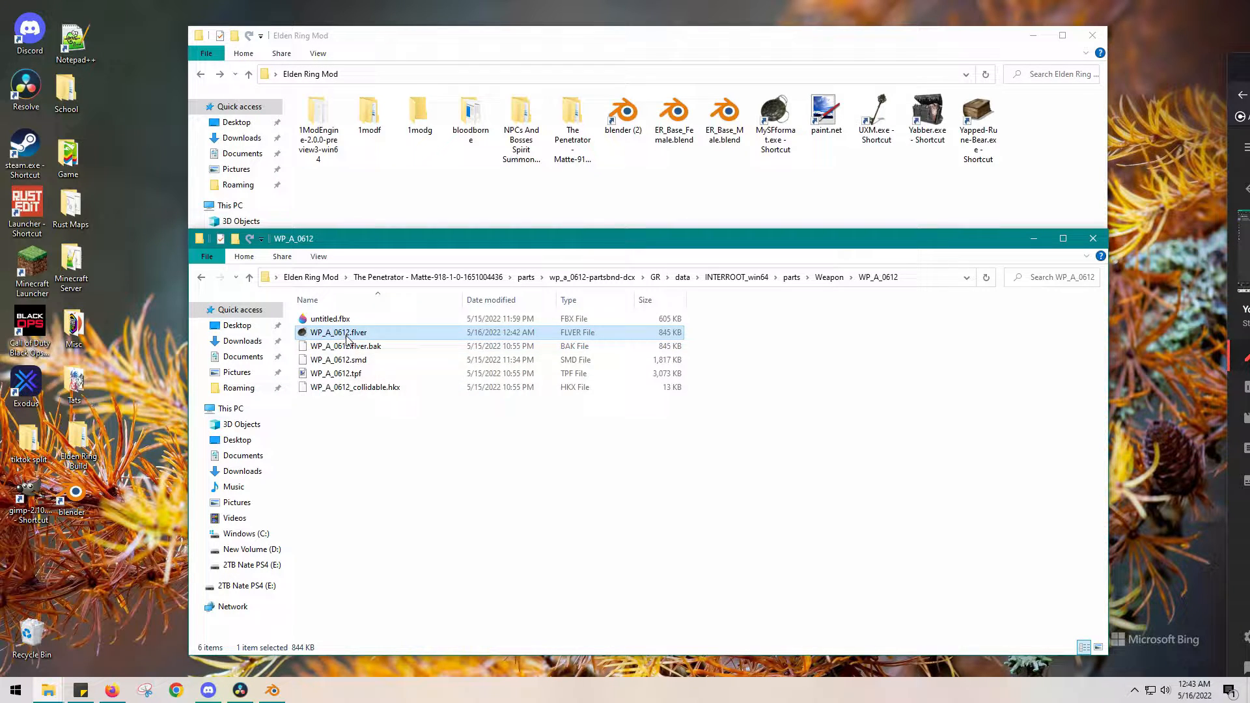
pyautogui.press('Delete')
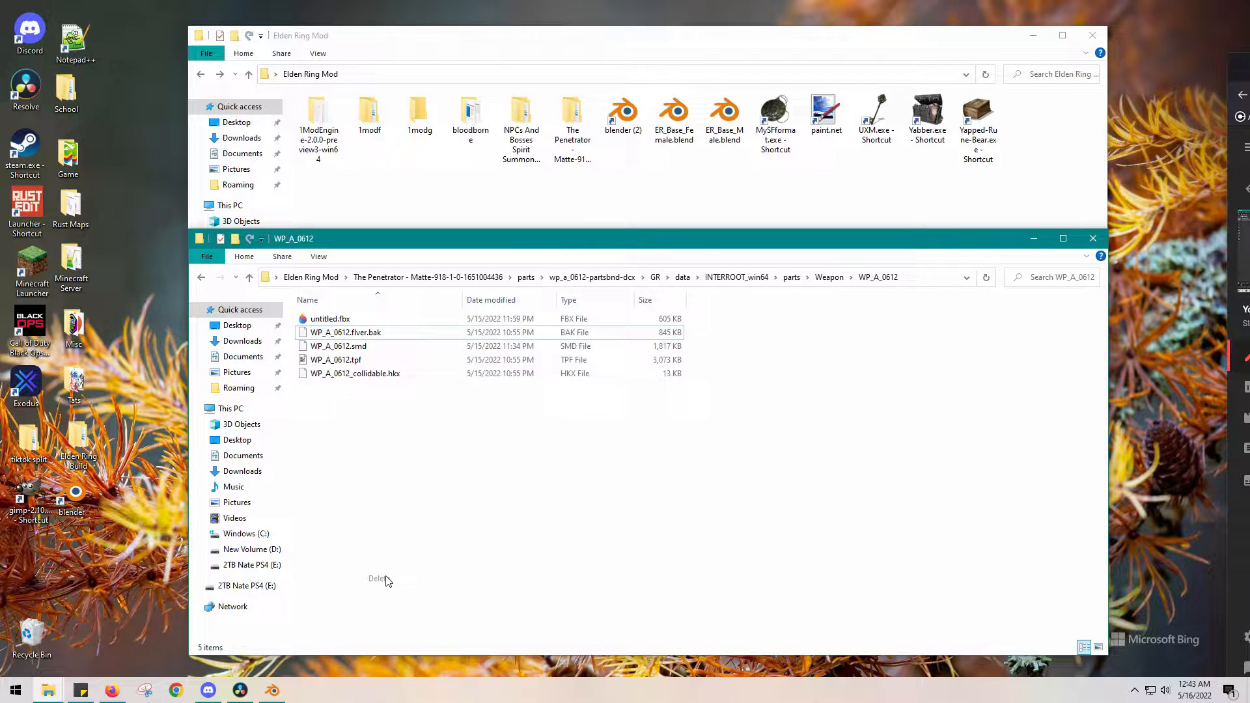
# - Rename WP_A_0612.flver.bak to .flver and reopen it in FLVER Editor
pyautogui.click(344, 332)
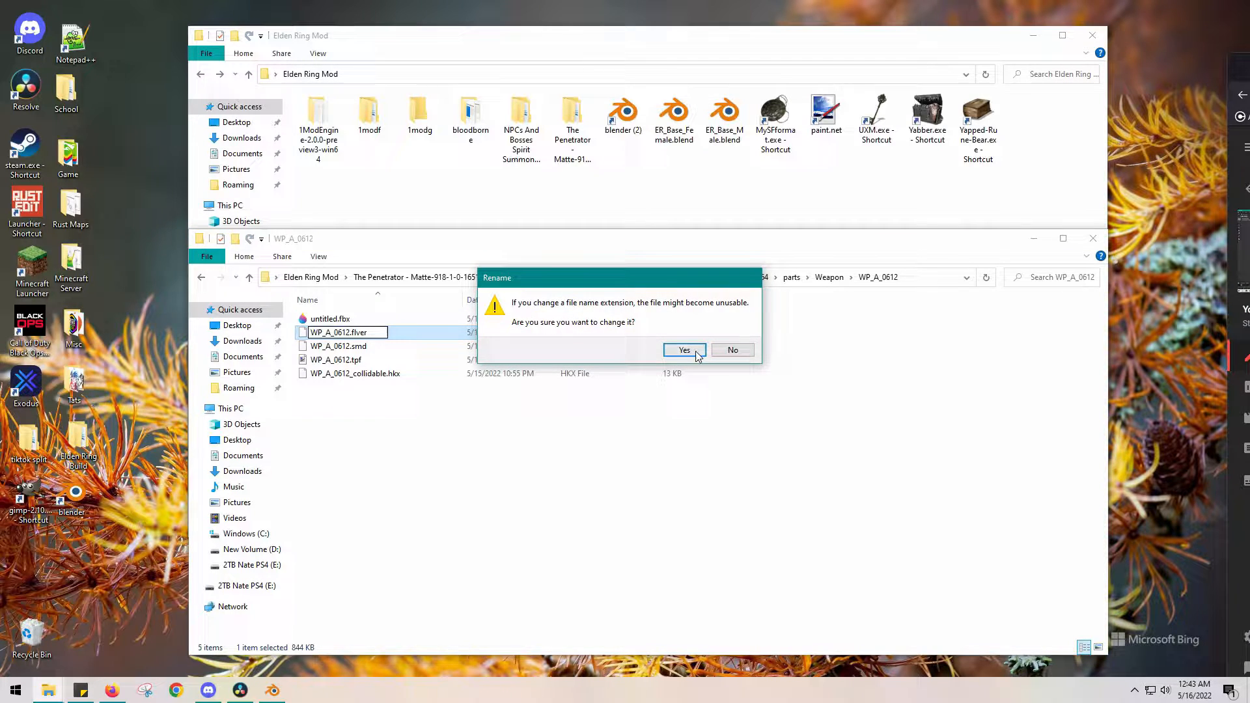
pyautogui.click(684, 351)
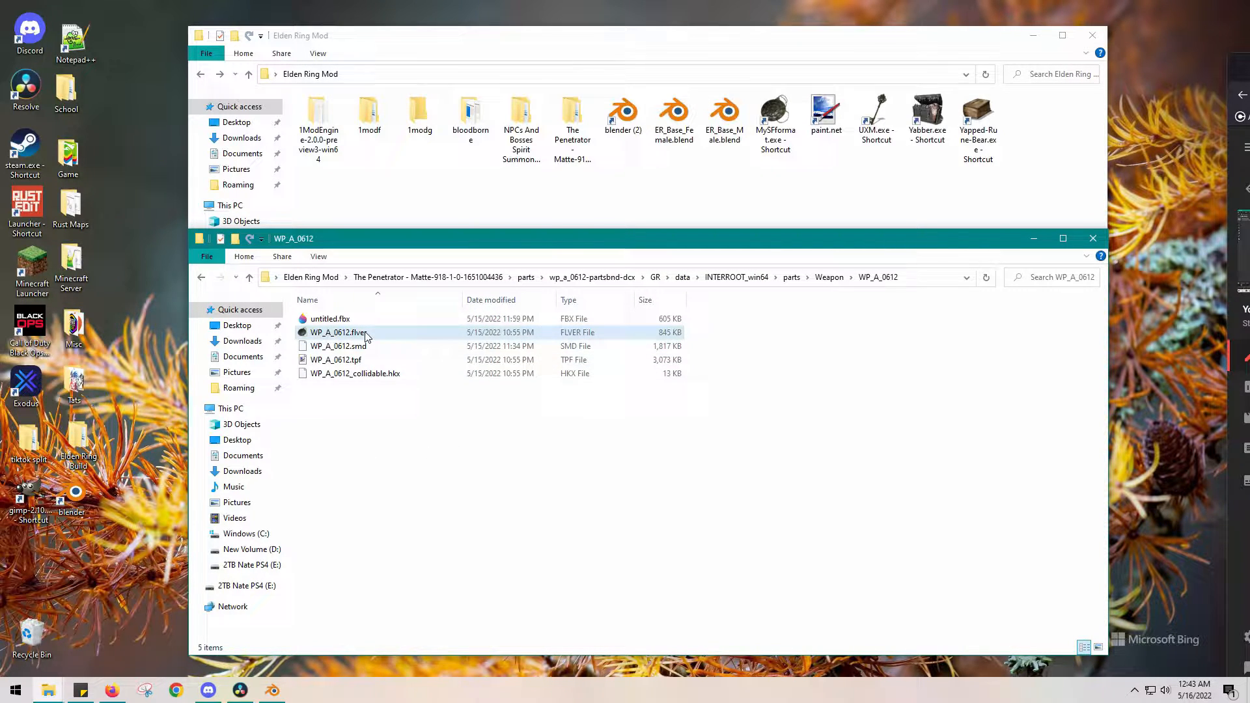
pyautogui.click(338, 332)
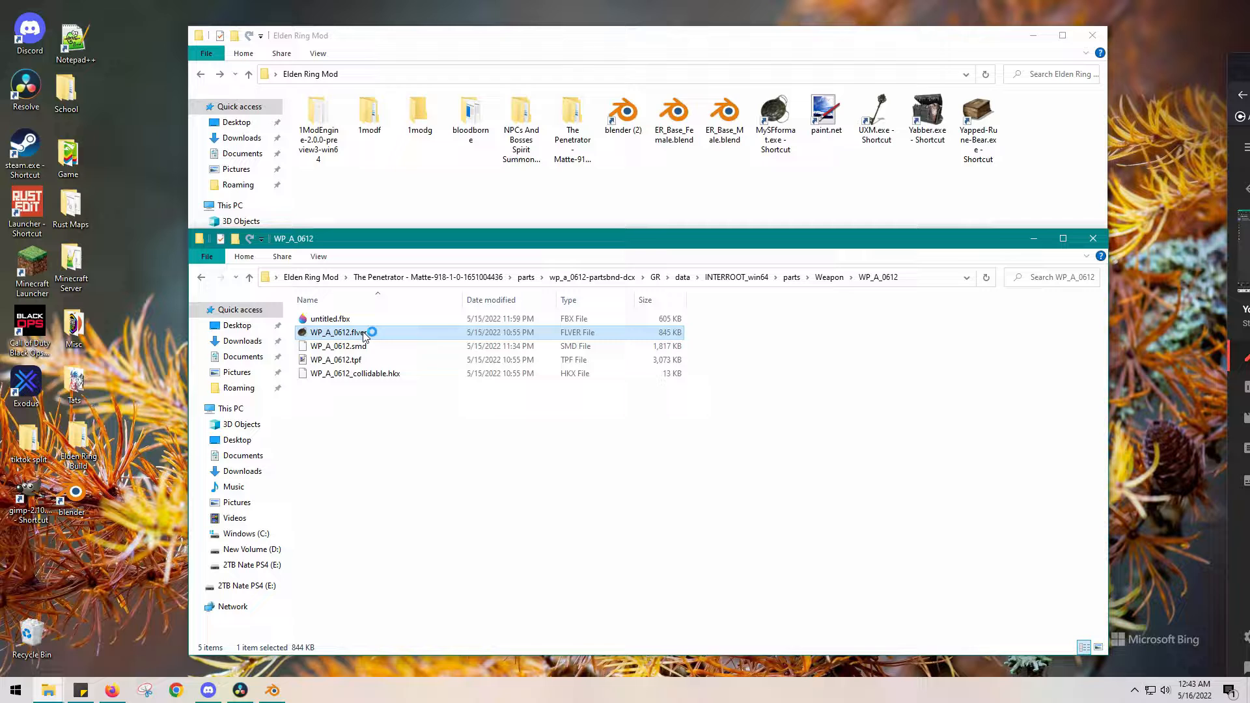
pyautogui.doubleClick(337, 332)
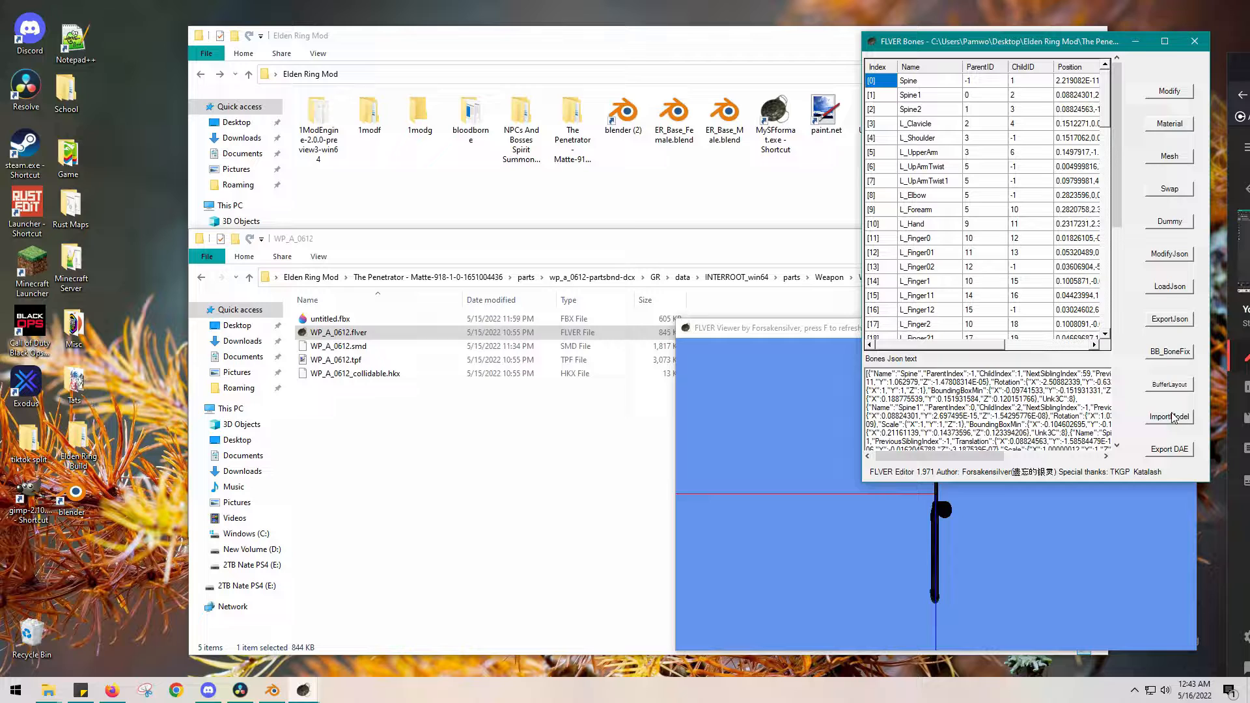
# - Start ImportModel and browse into Elden Ring Mod > The Penetrator
pyautogui.click(1169, 417)
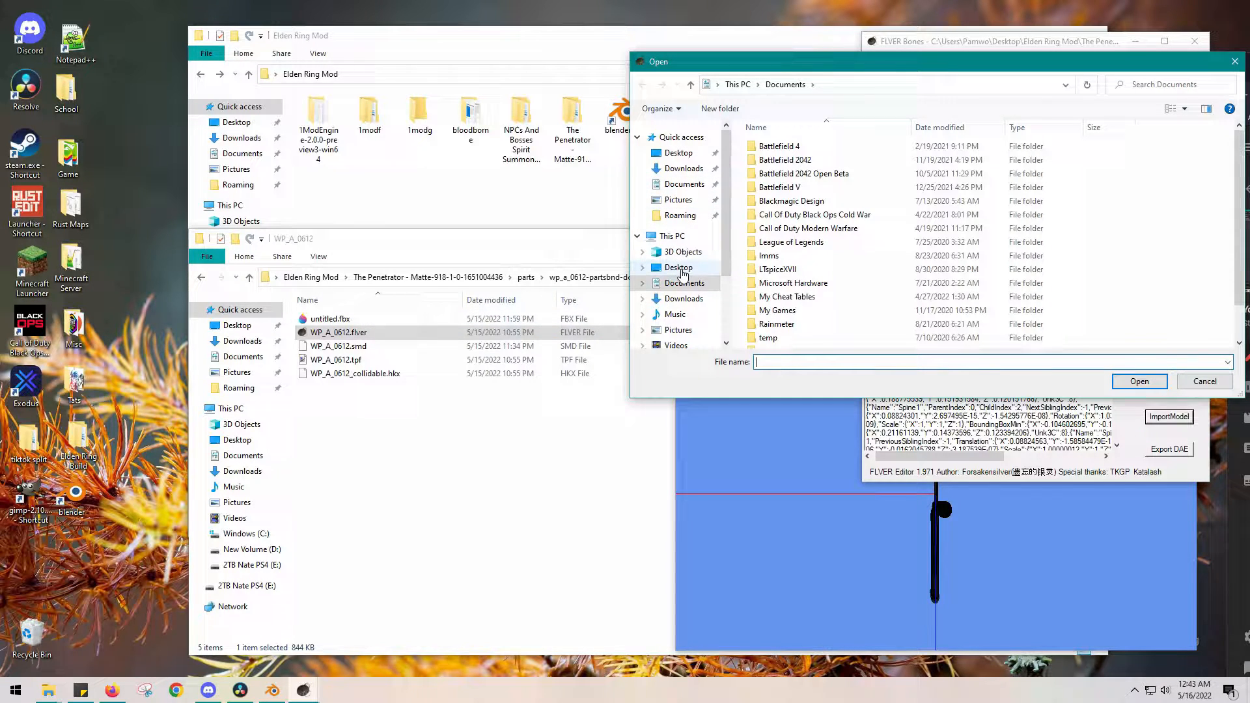
pyautogui.click(678, 267)
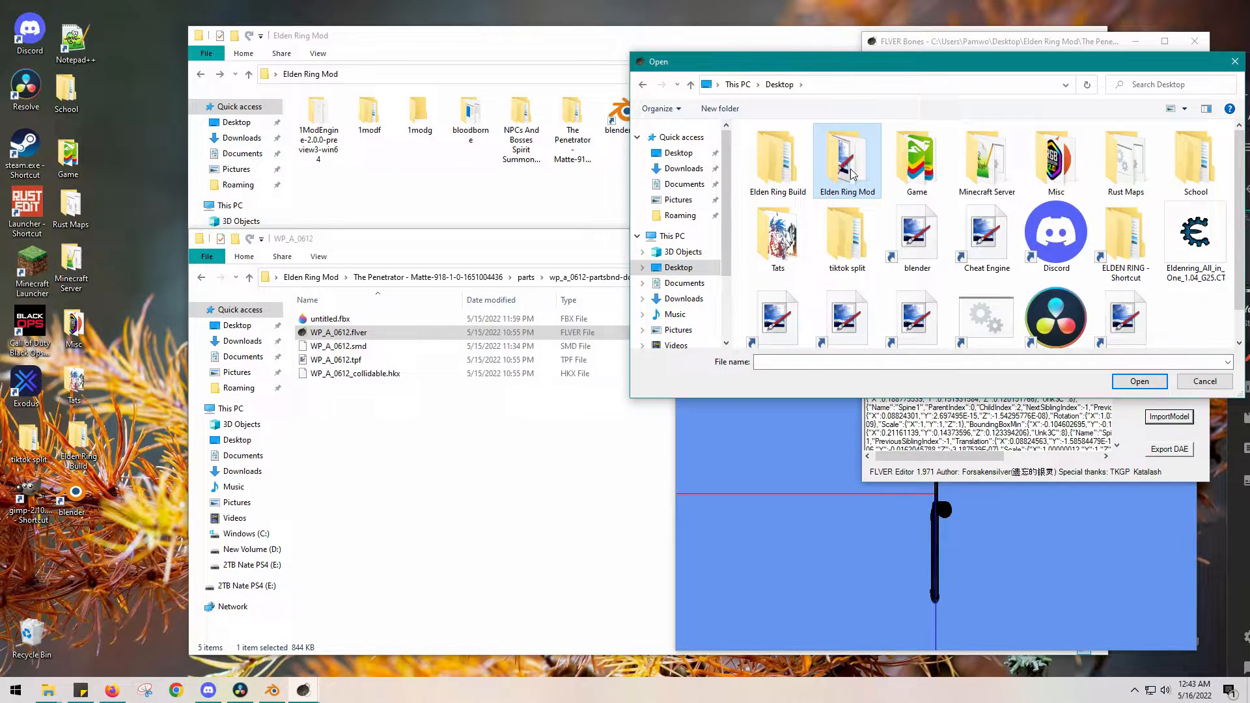
pyautogui.doubleClick(846, 159)
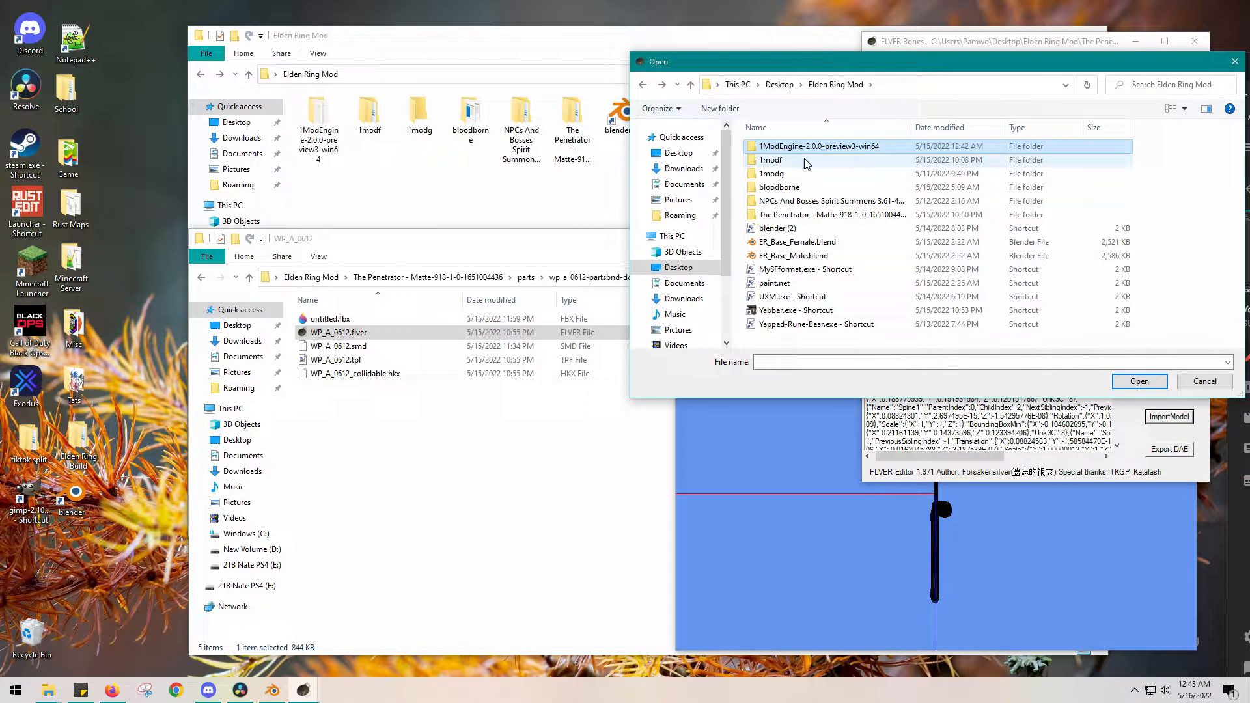
pyautogui.doubleClick(829, 215)
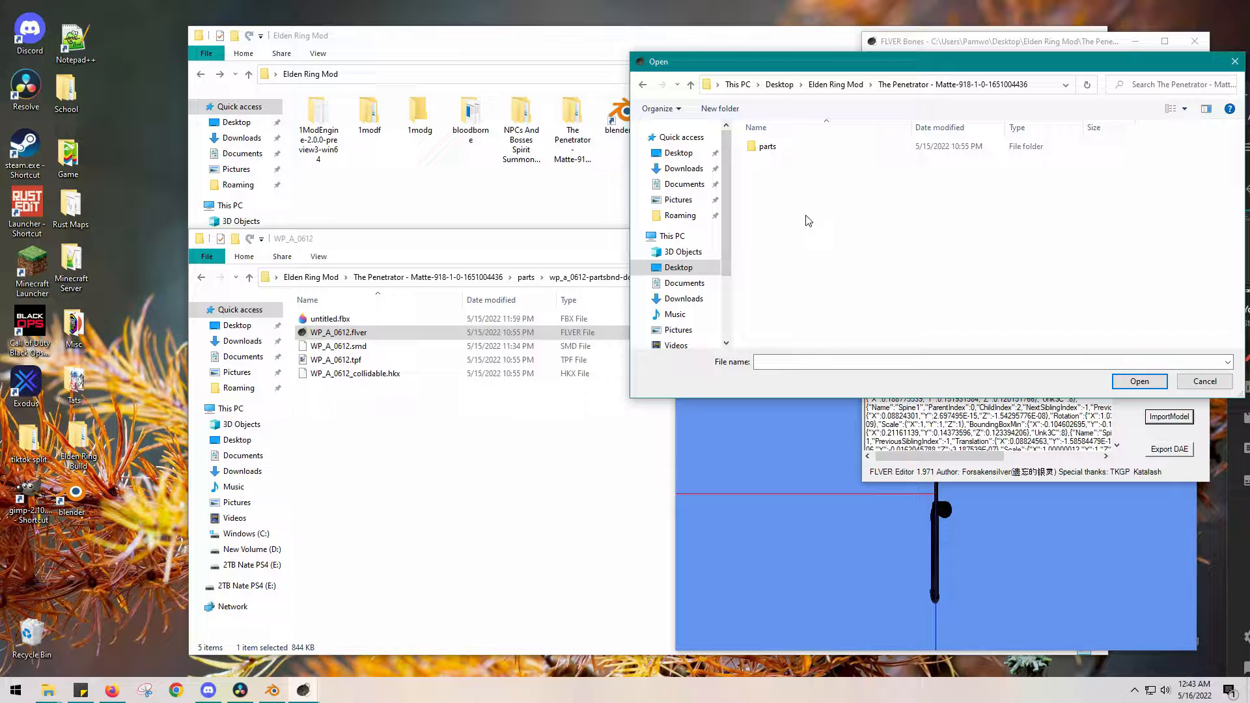
# - Navigate through parts to the WP_A_0612 folder and select untitled.fbx
pyautogui.doubleClick(767, 146)
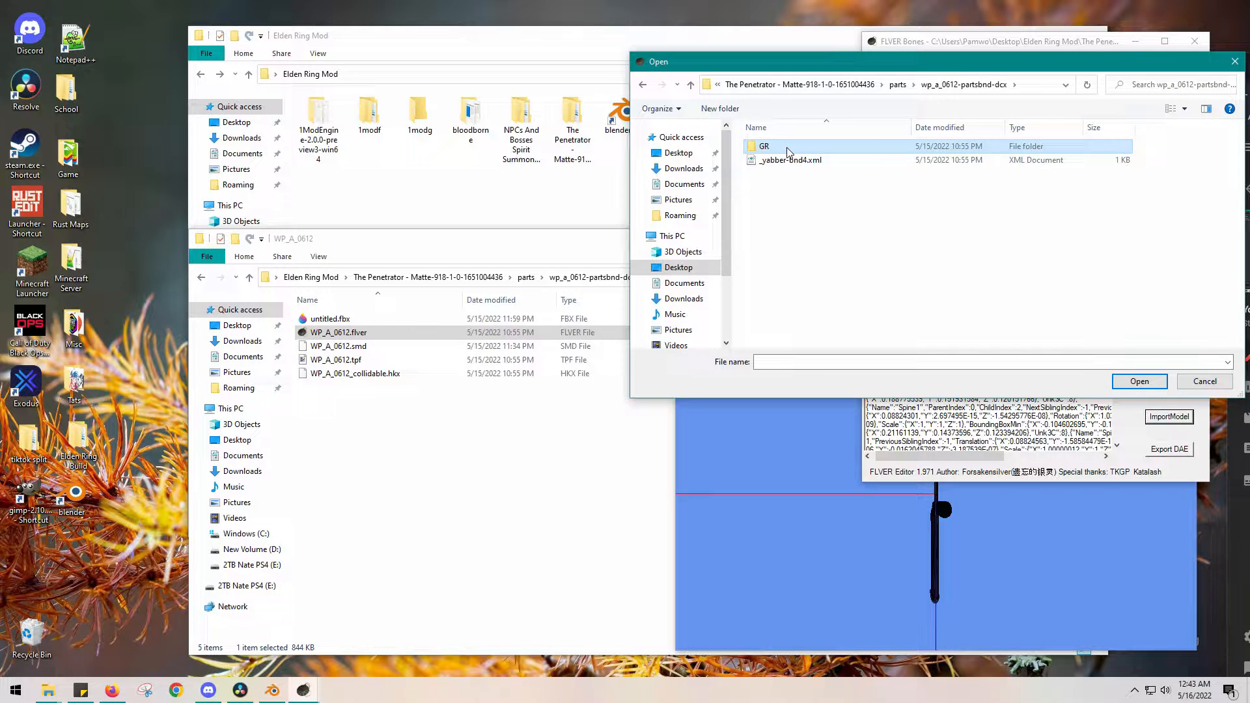
pyautogui.doubleClick(763, 146)
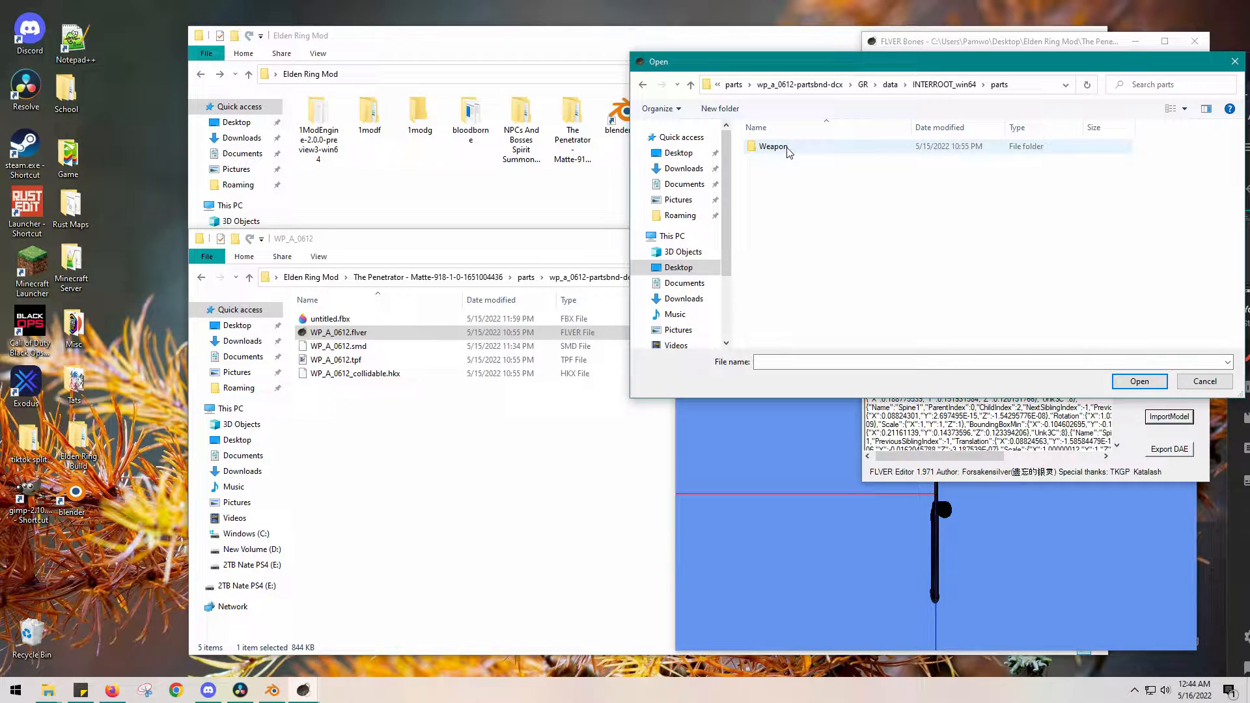
pyautogui.doubleClick(772, 146)
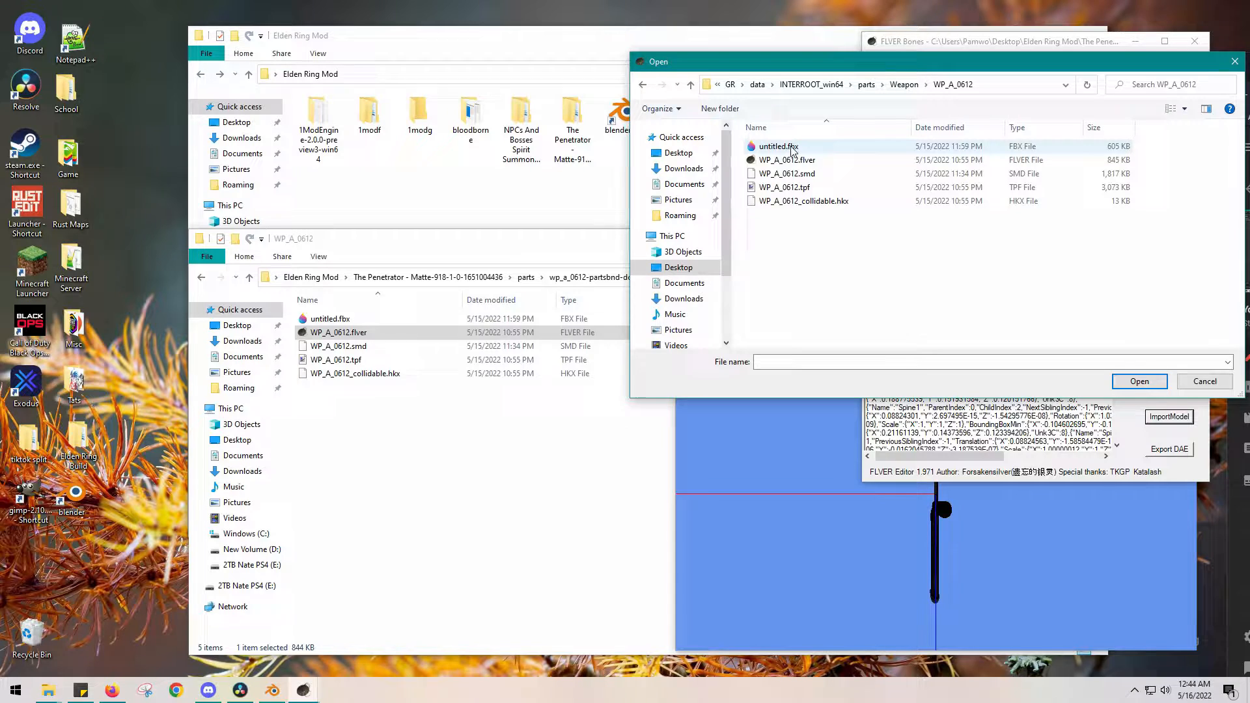
pyautogui.click(778, 145)
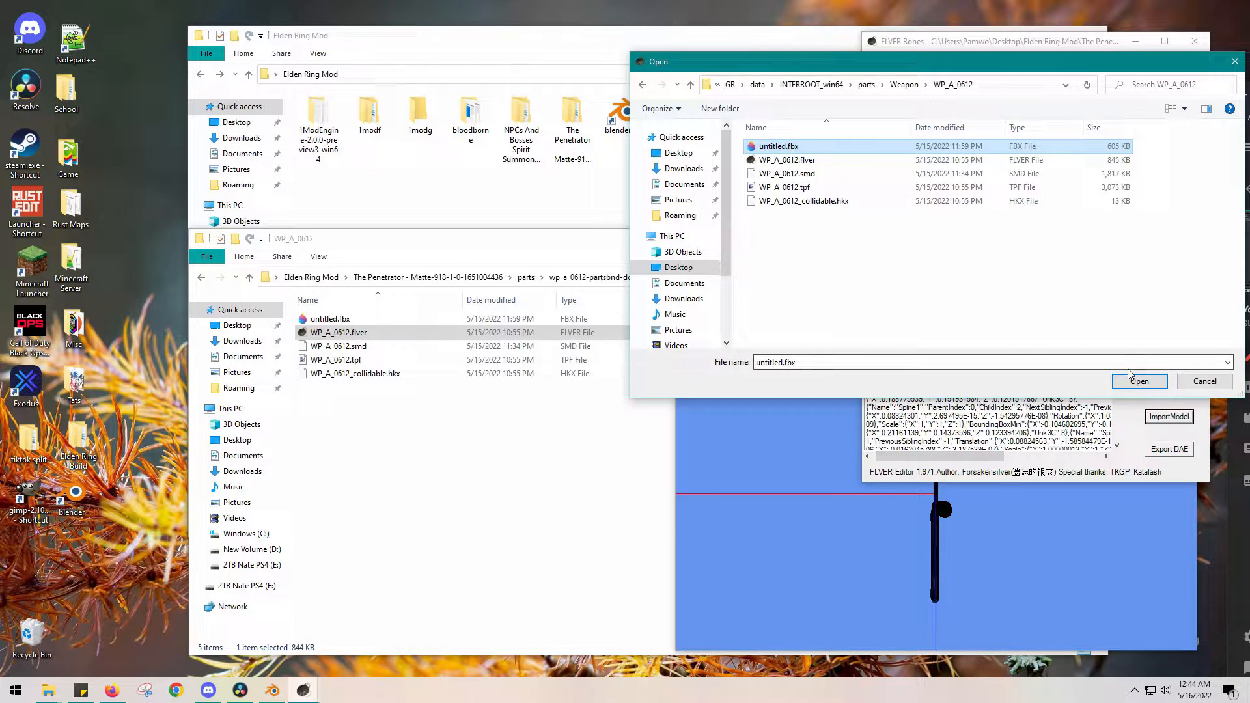
# - Import untitled.fbx as a custom mesh, accepting automatic texture path setup
pyautogui.click(1138, 382)
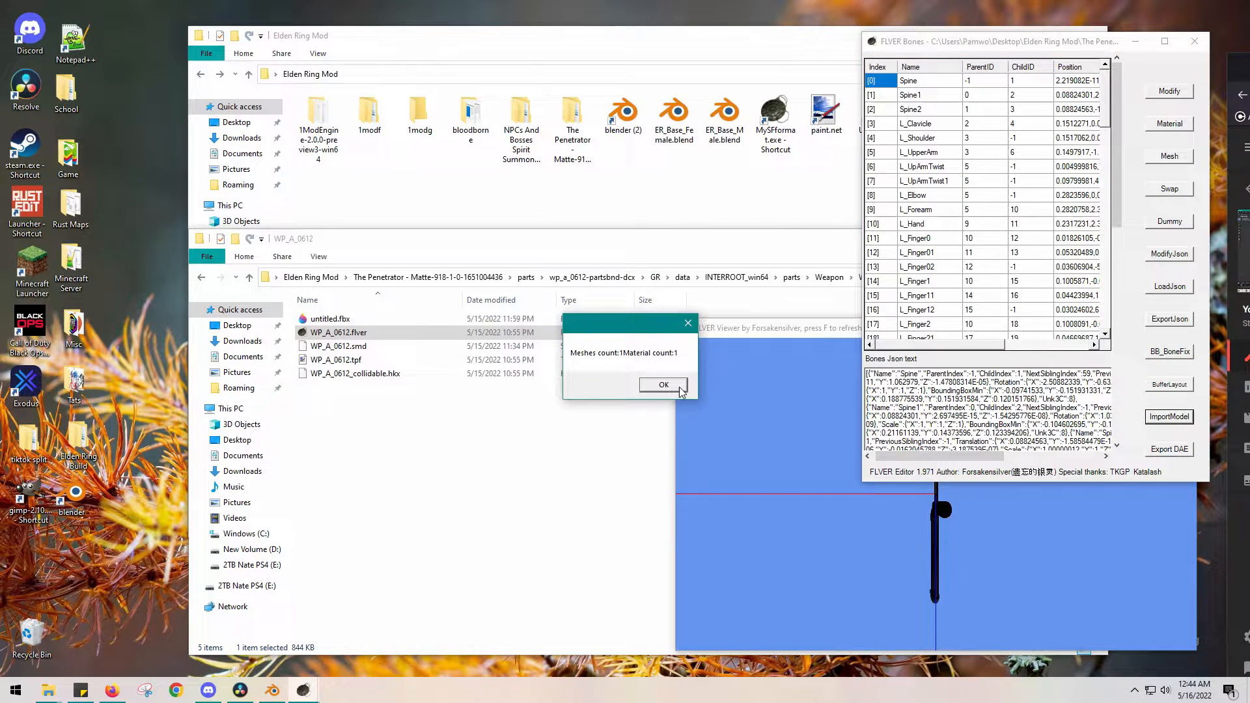
pyautogui.click(662, 384)
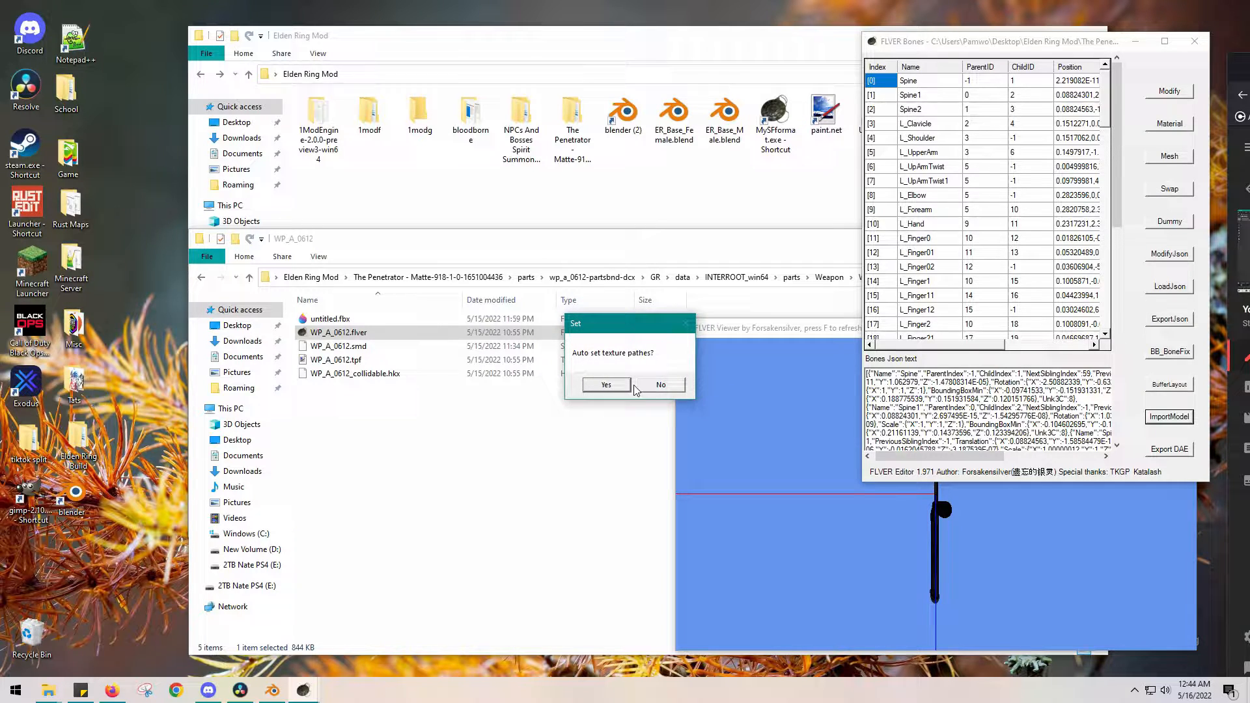
pyautogui.click(606, 384)
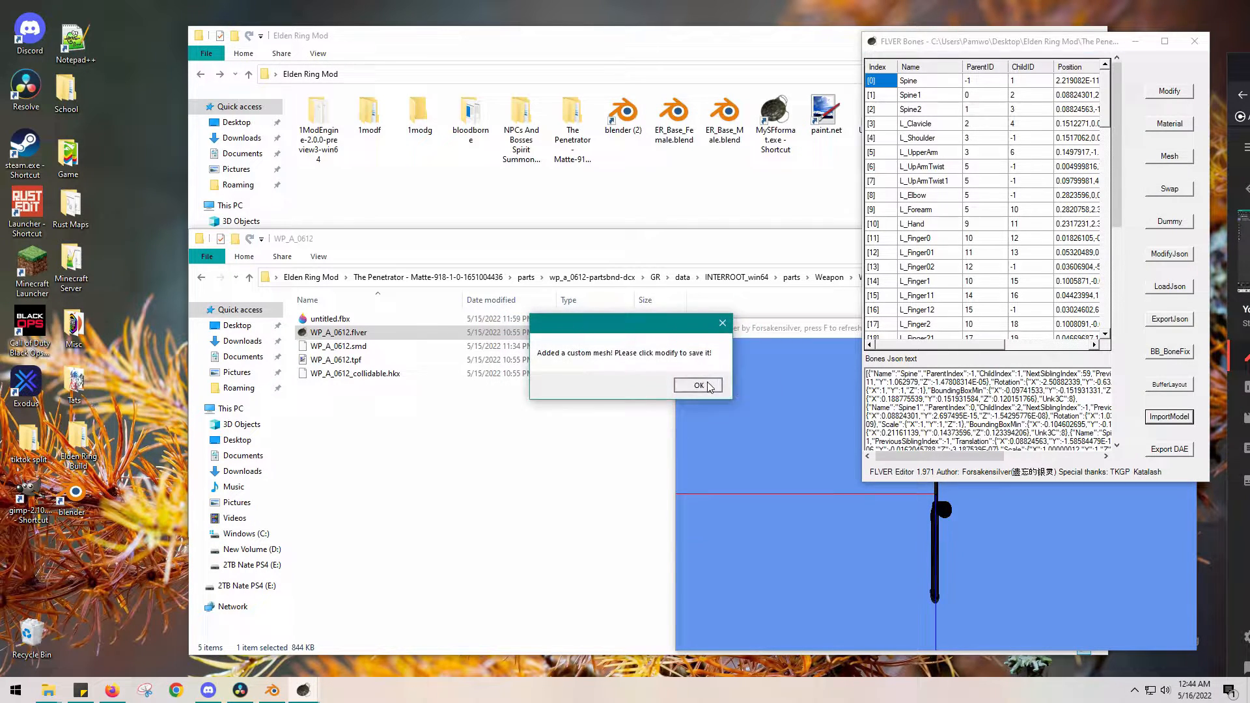
pyautogui.click(698, 385)
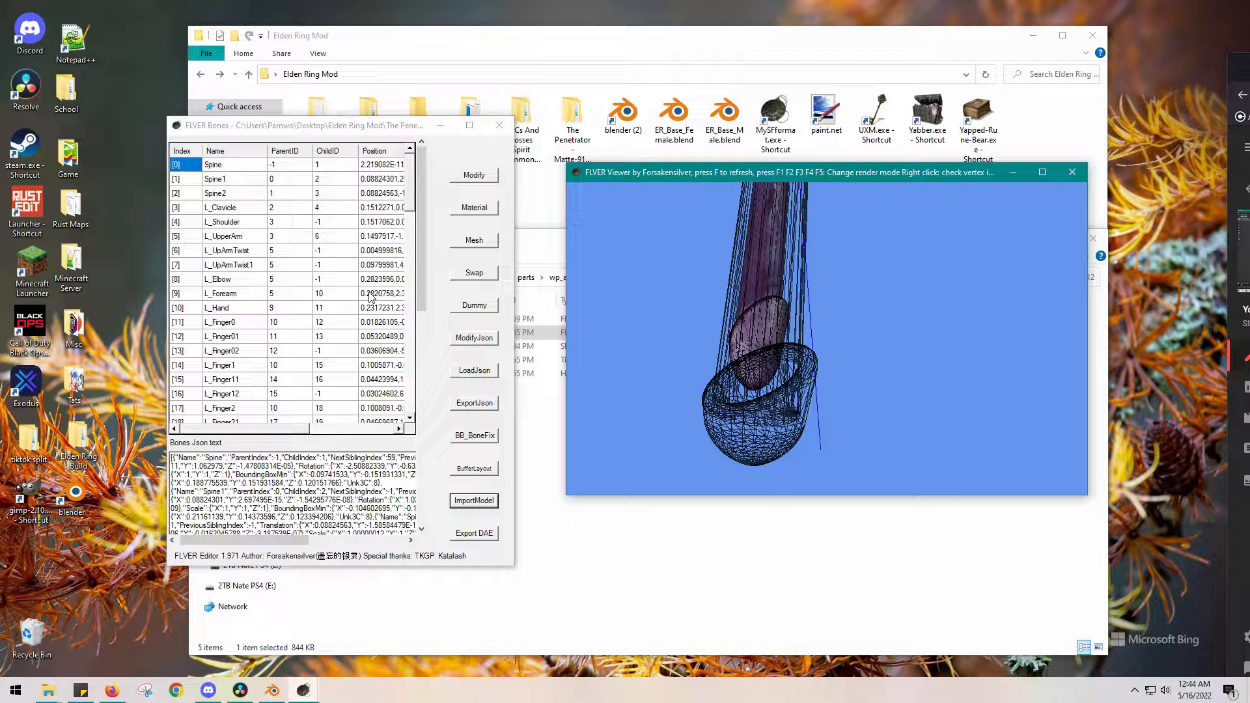
pyautogui.moveTo(662, 372)
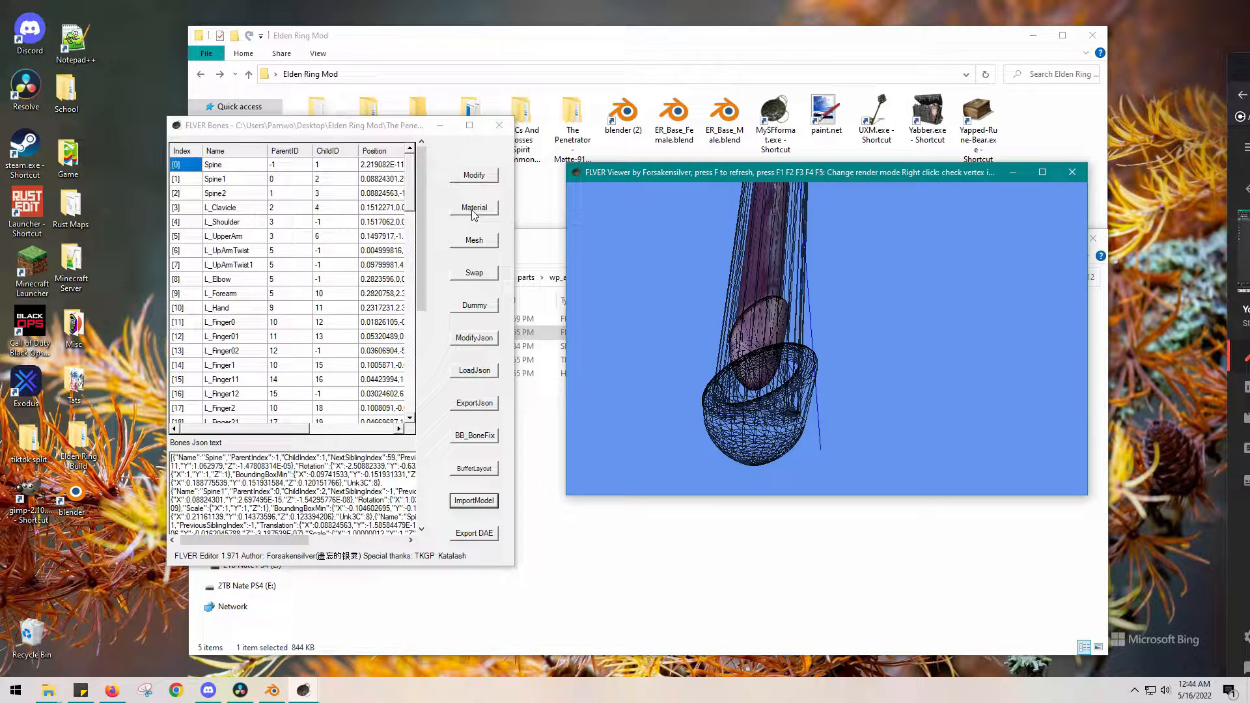
# - Inspect the texture paths of the D2.fbx and untitled.fbx materials in the Material list
pyautogui.click(474, 208)
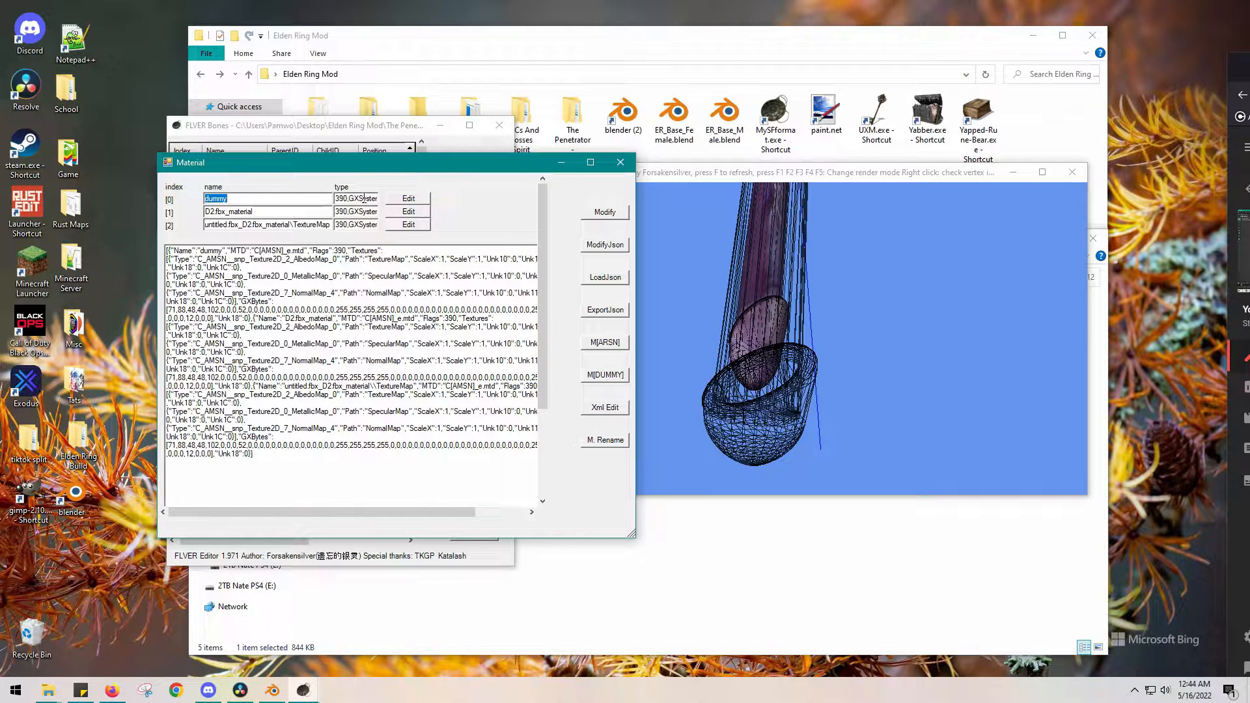
pyautogui.moveTo(408, 210)
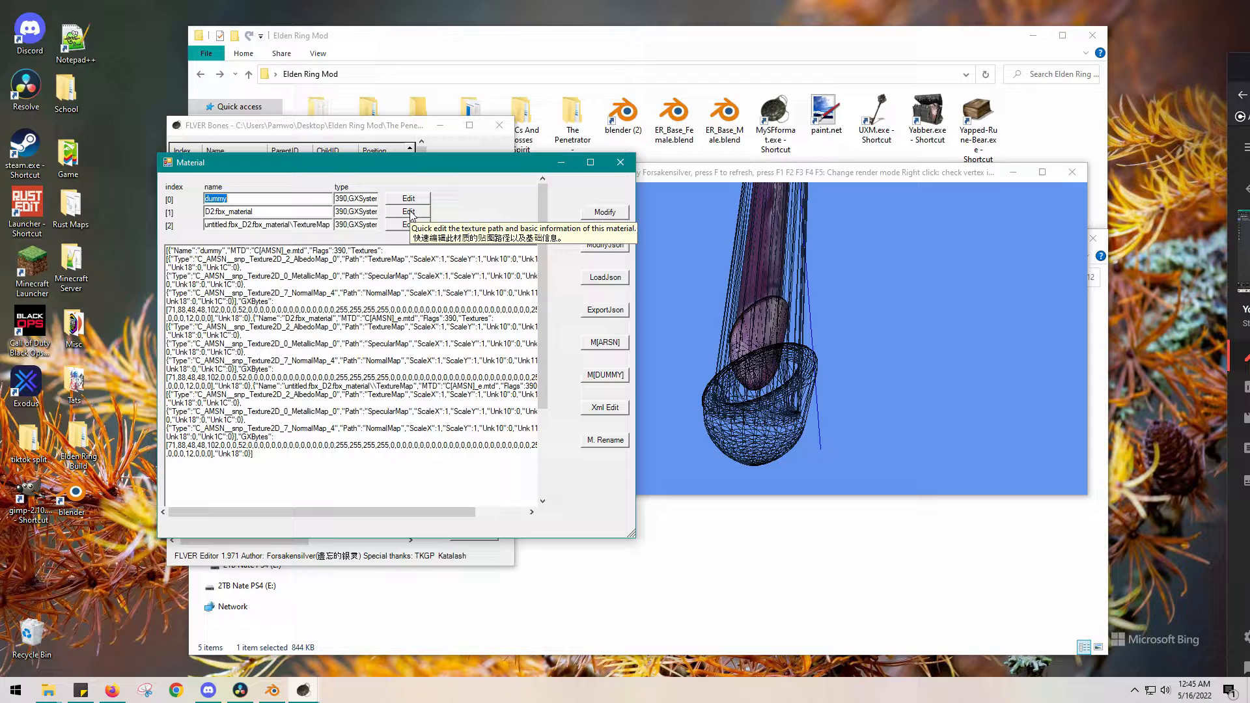
pyautogui.click(408, 212)
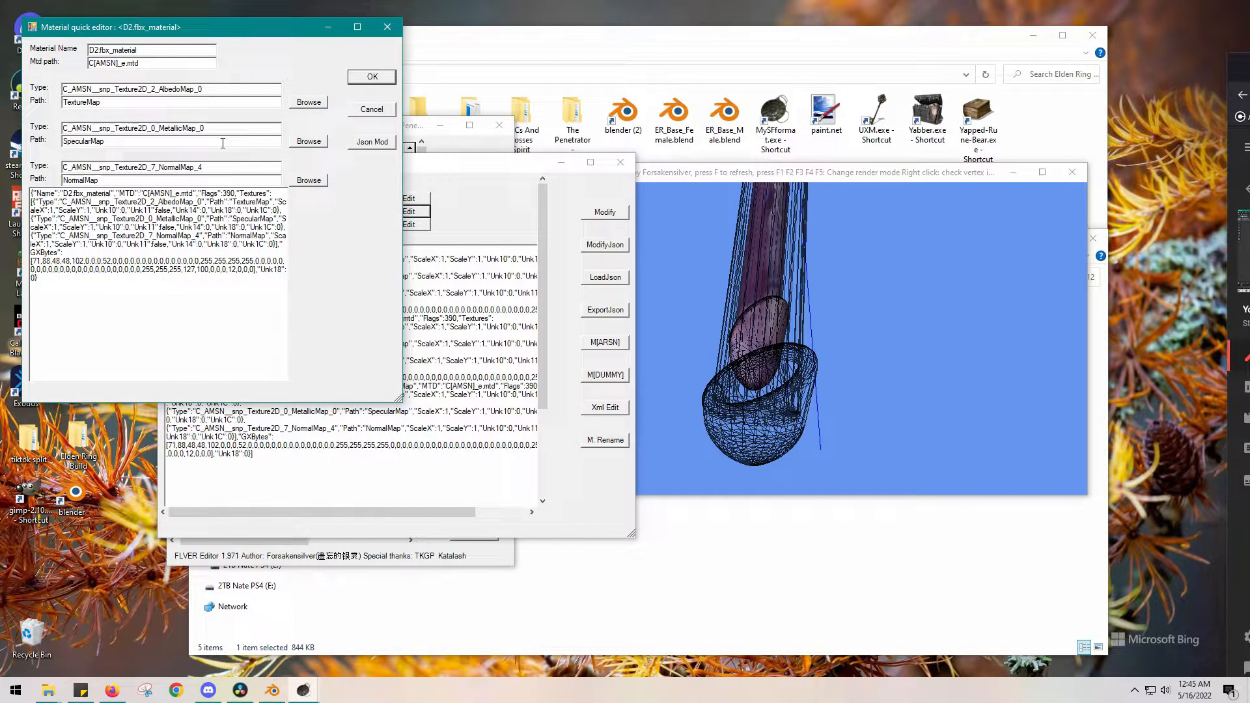
pyautogui.tripleClick(82, 102)
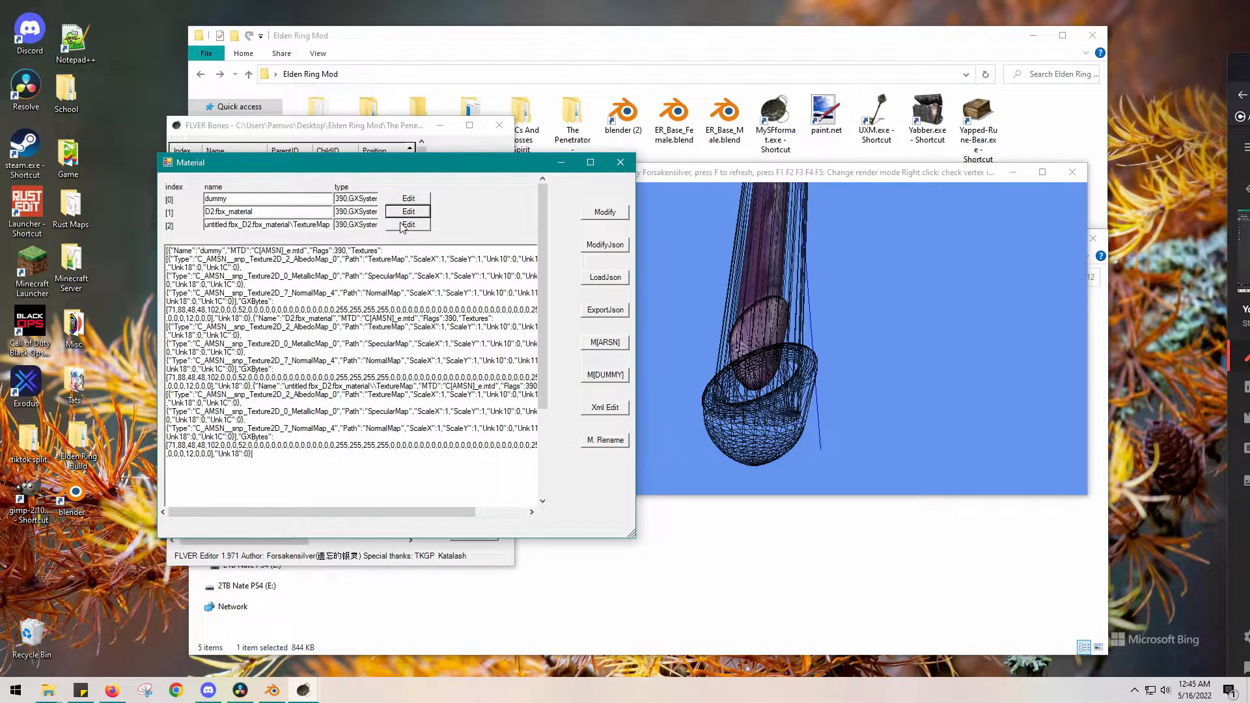
pyautogui.click(407, 224)
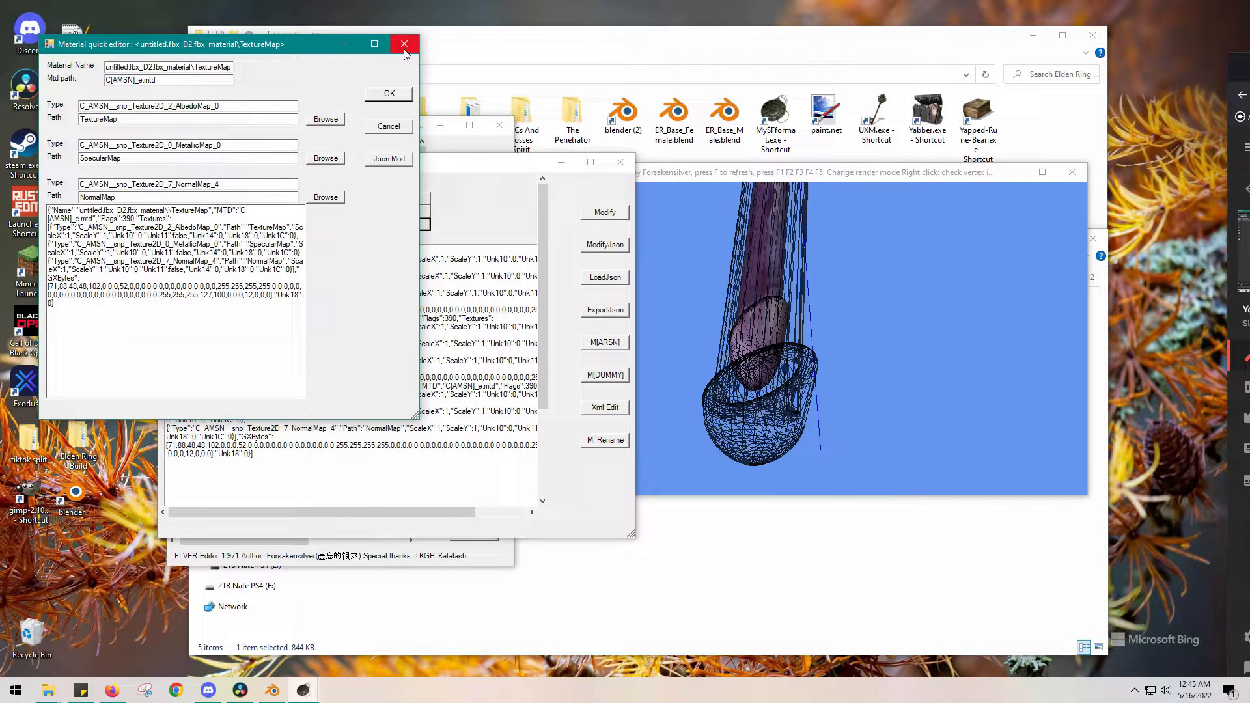
pyautogui.click(403, 44)
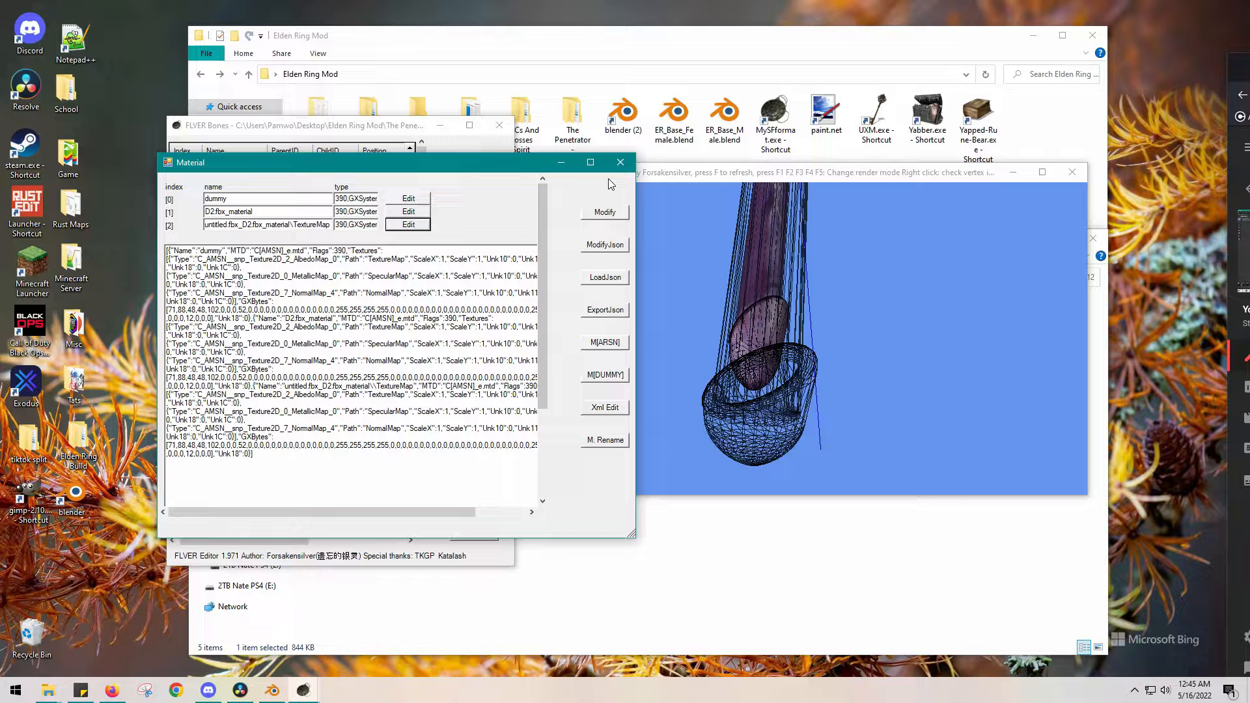
pyautogui.moveTo(604, 212)
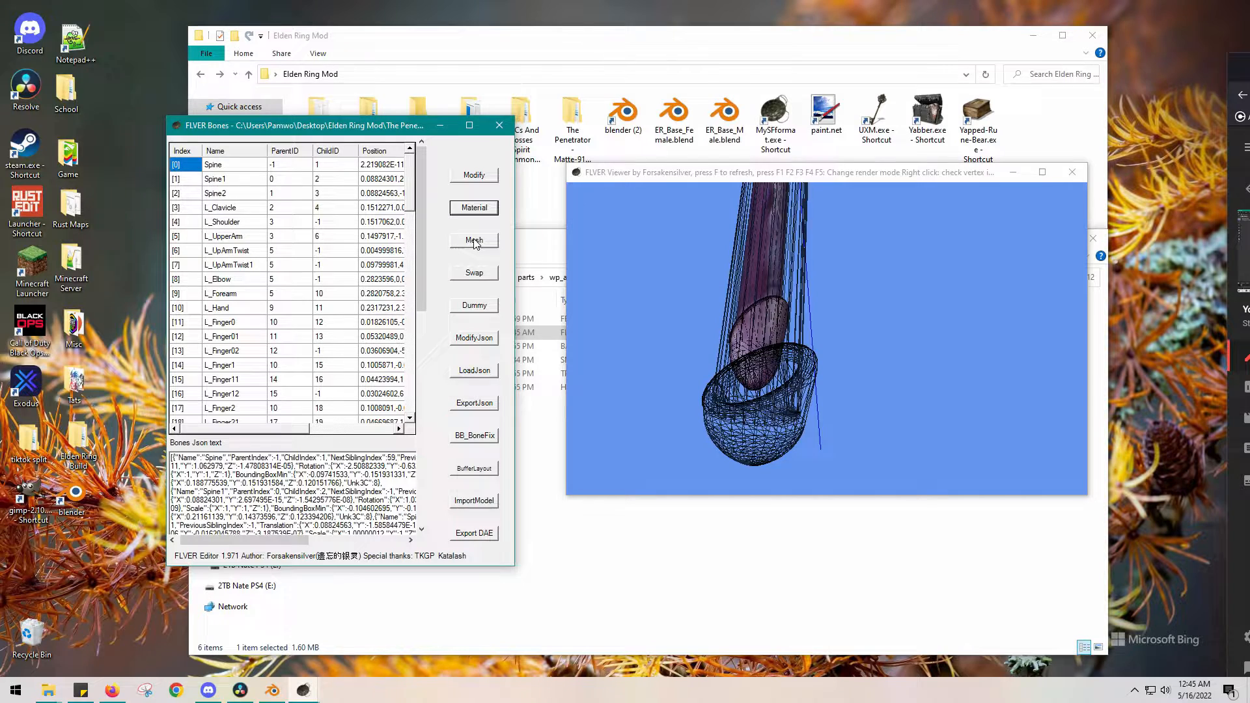
pyautogui.click(474, 240)
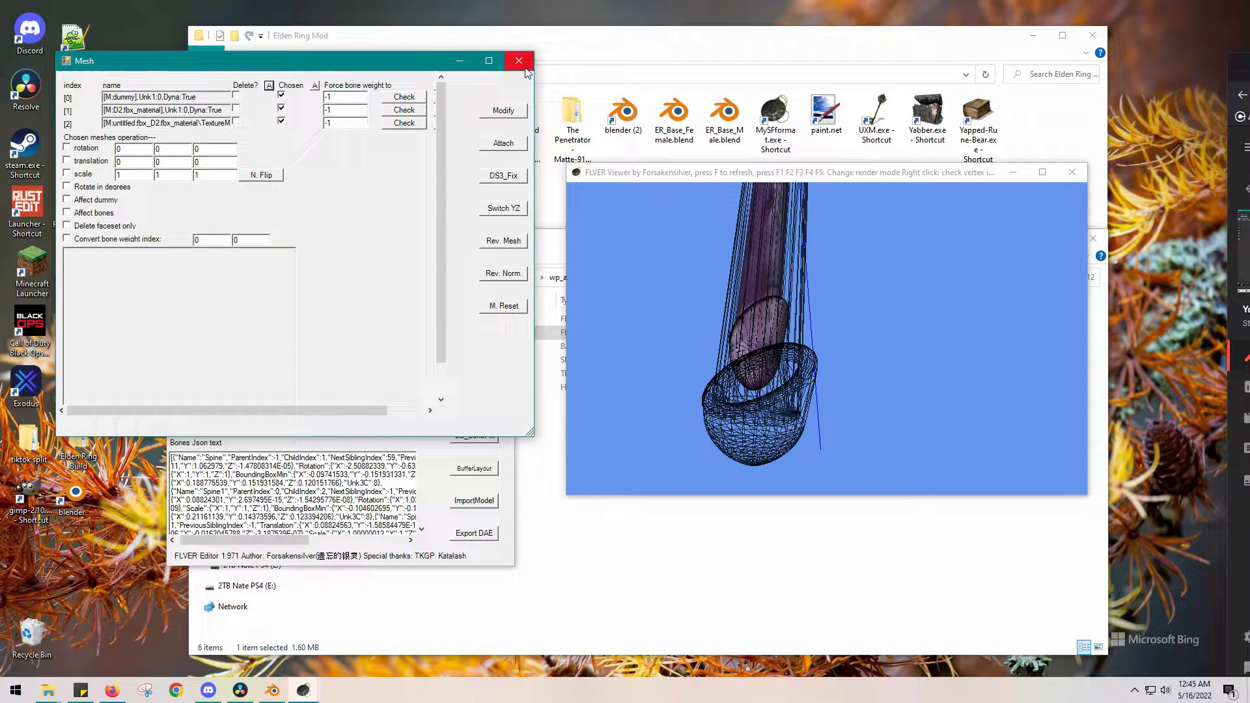
pyautogui.click(502, 143)
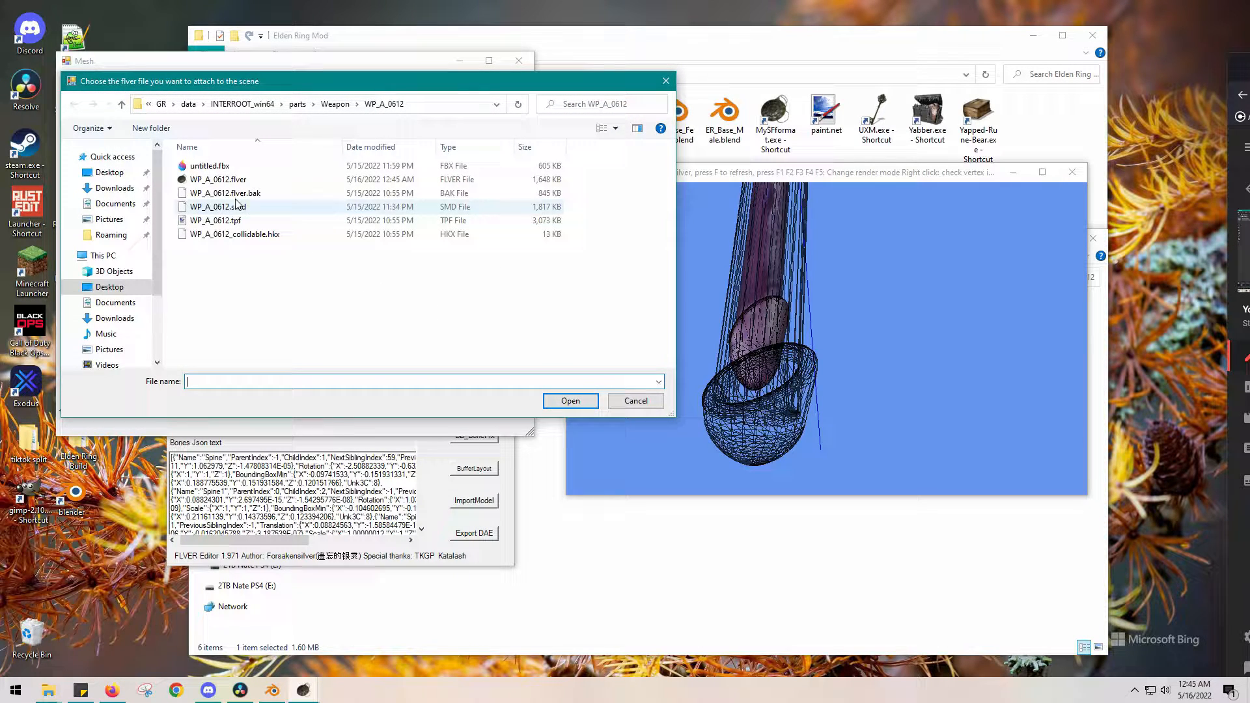
pyautogui.click(210, 165)
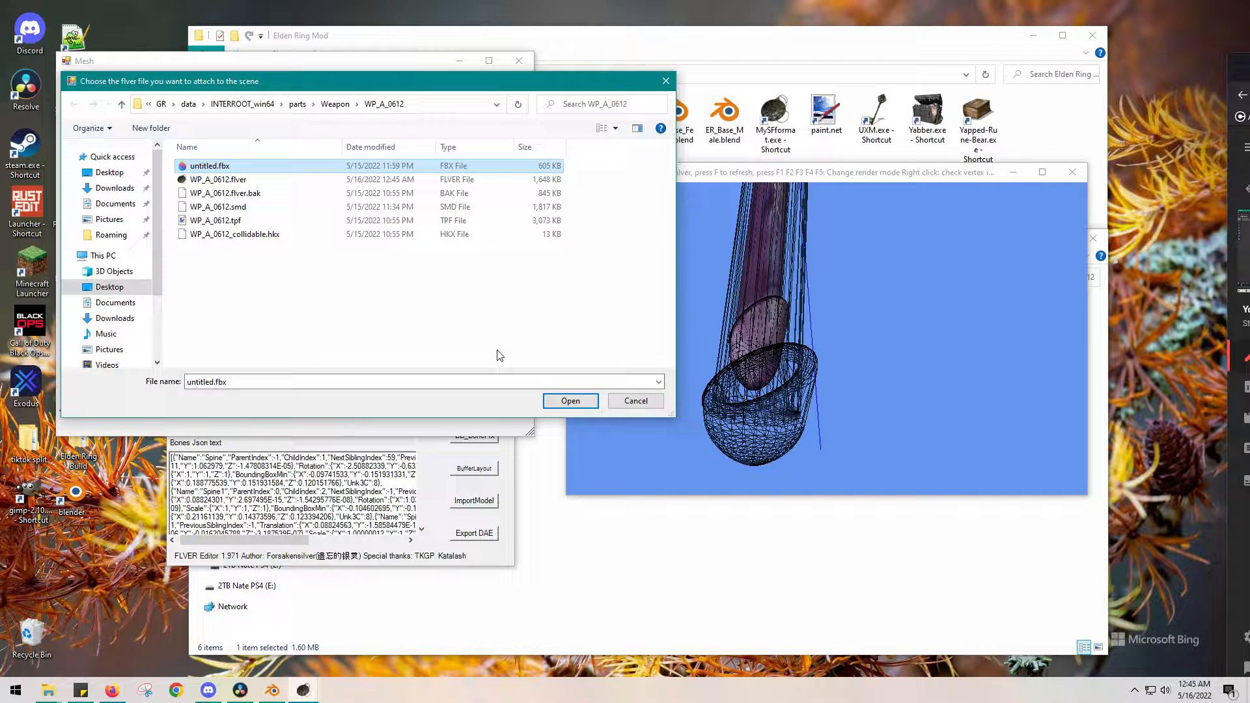
pyautogui.click(570, 400)
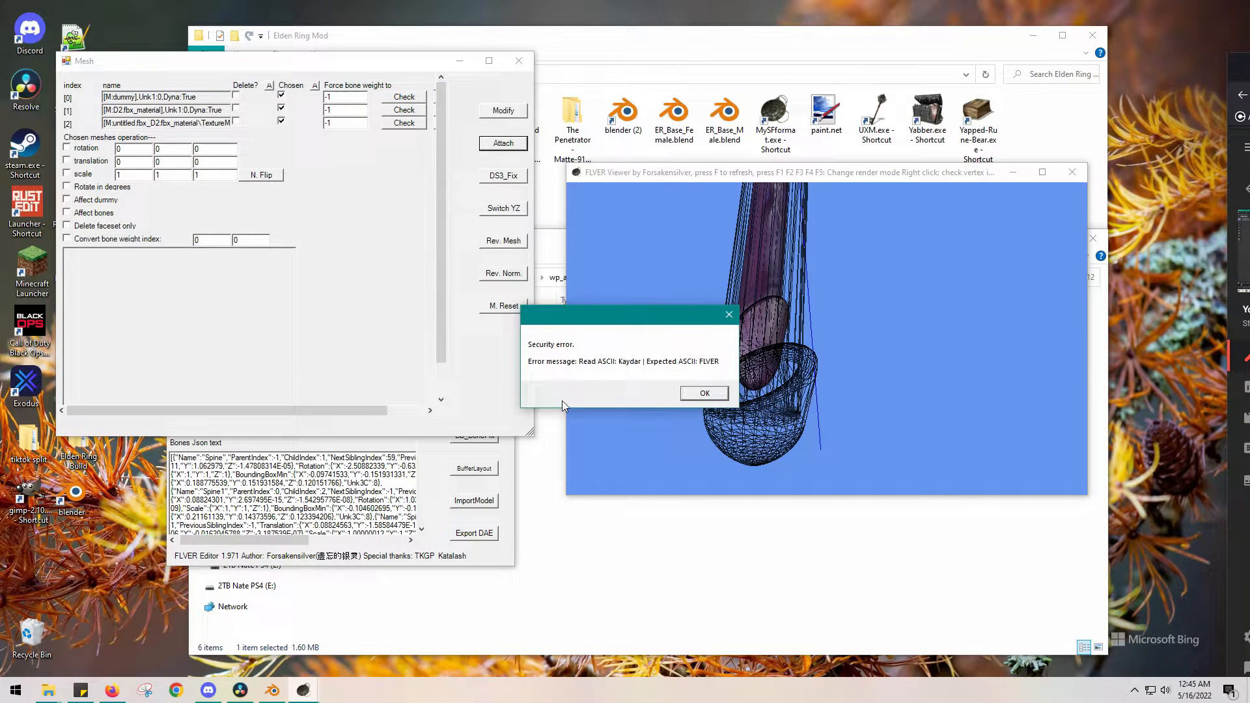
pyautogui.click(704, 392)
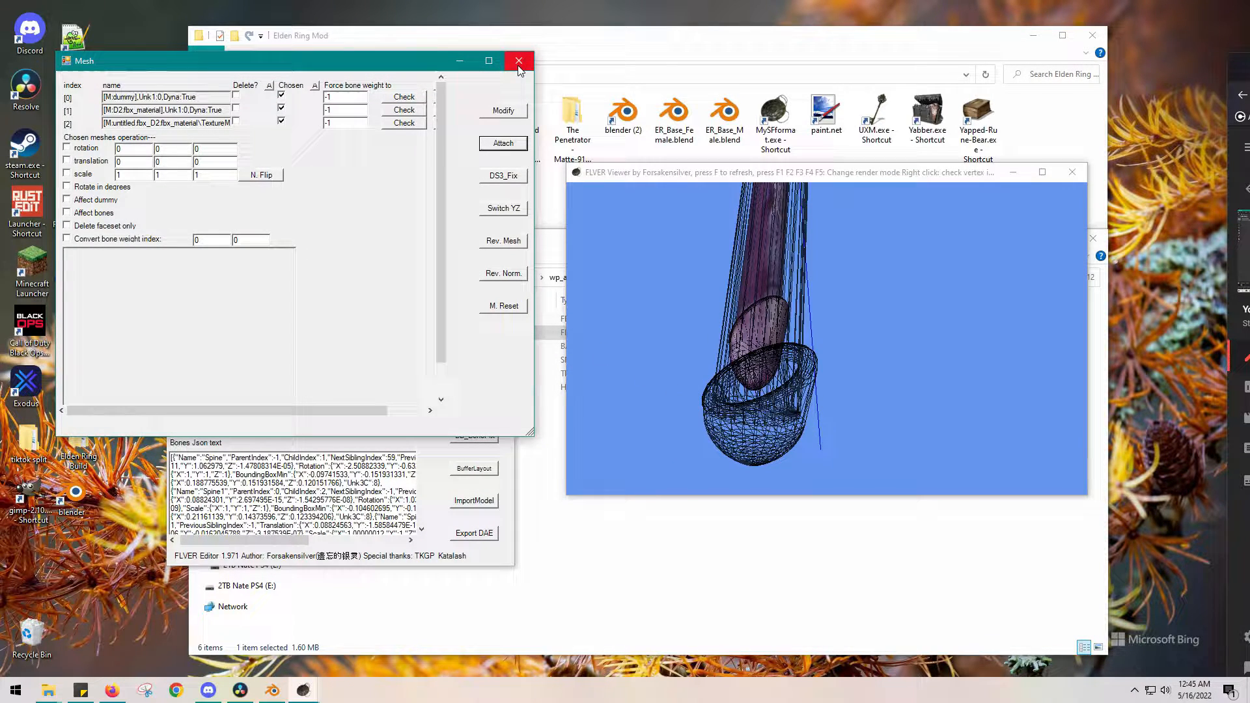
pyautogui.click(519, 61)
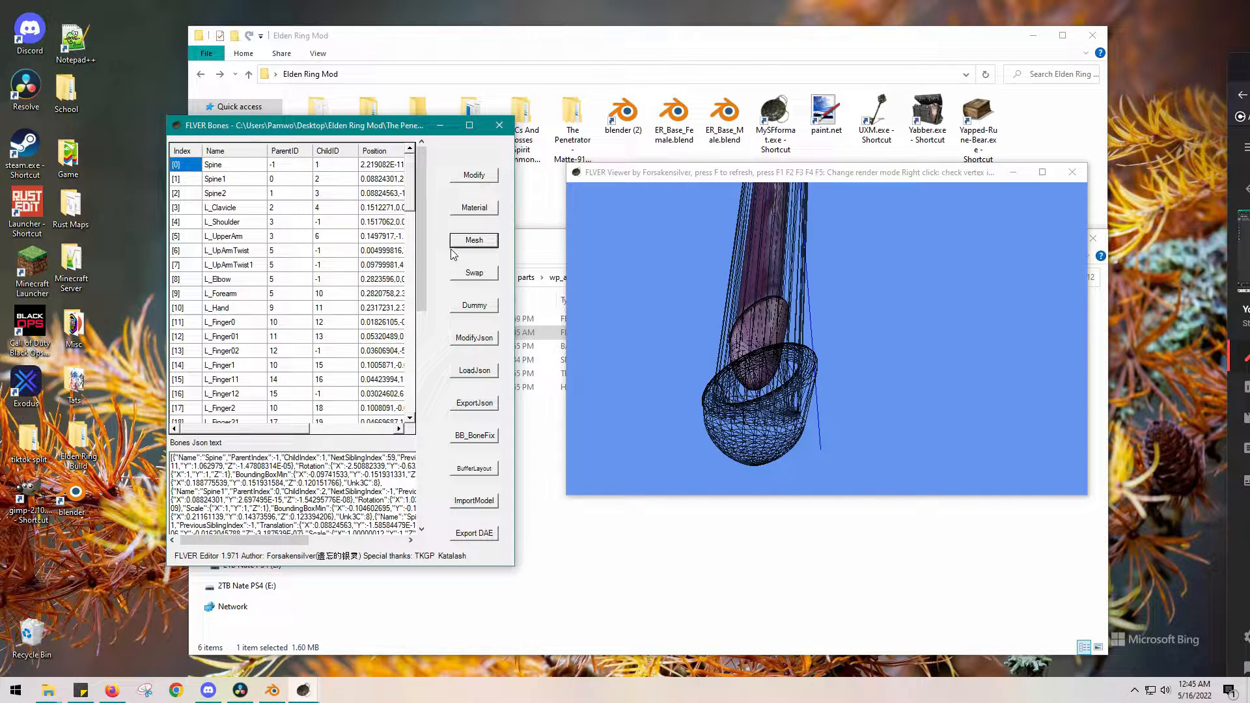
pyautogui.moveTo(445, 264)
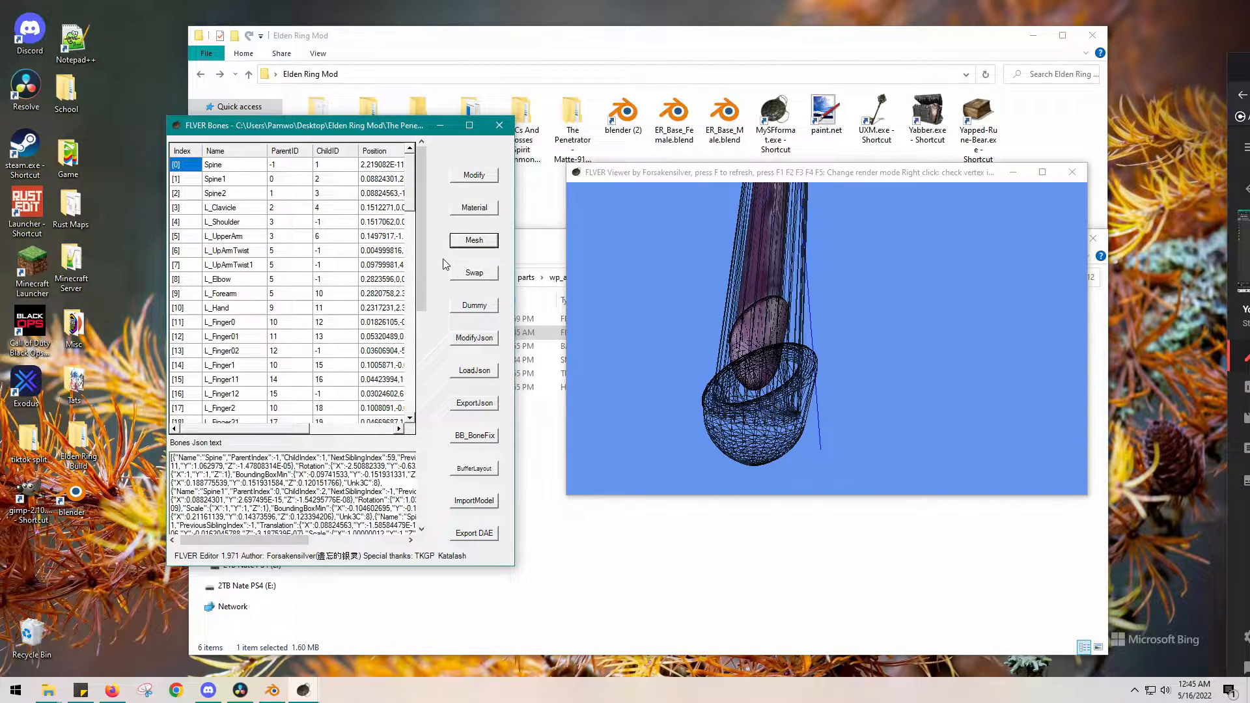
pyautogui.moveTo(445, 400)
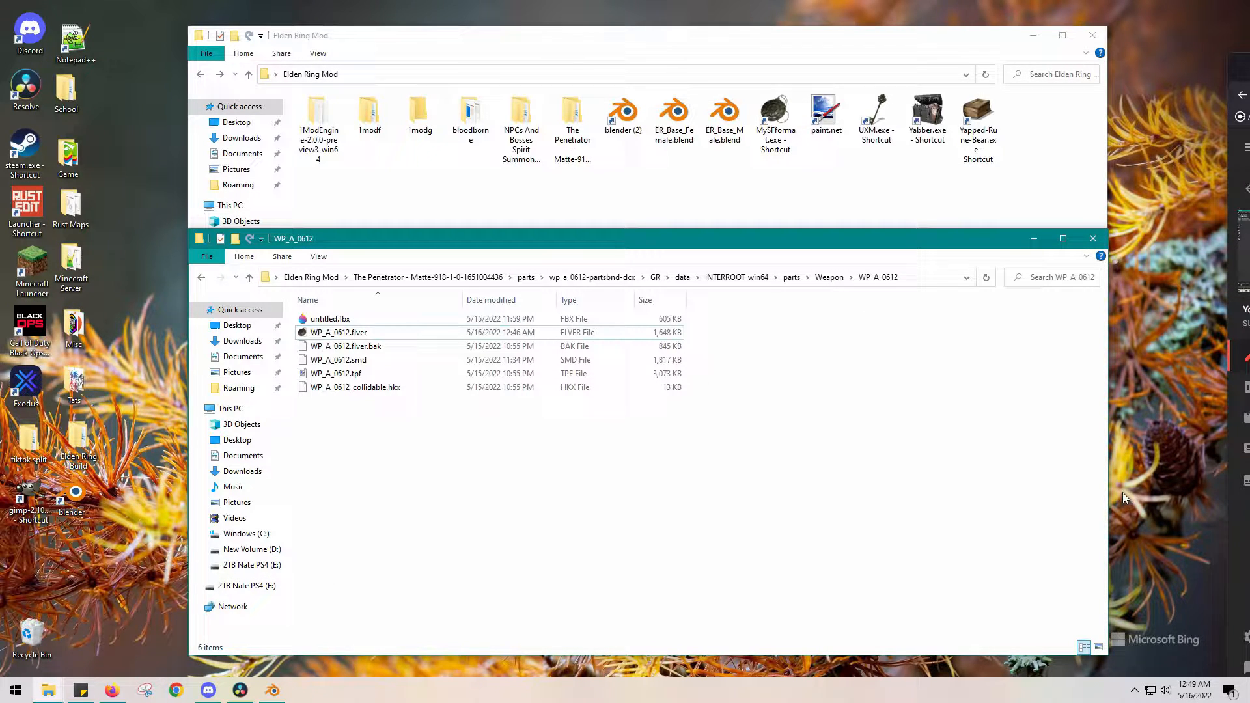
pyautogui.moveTo(747, 476)
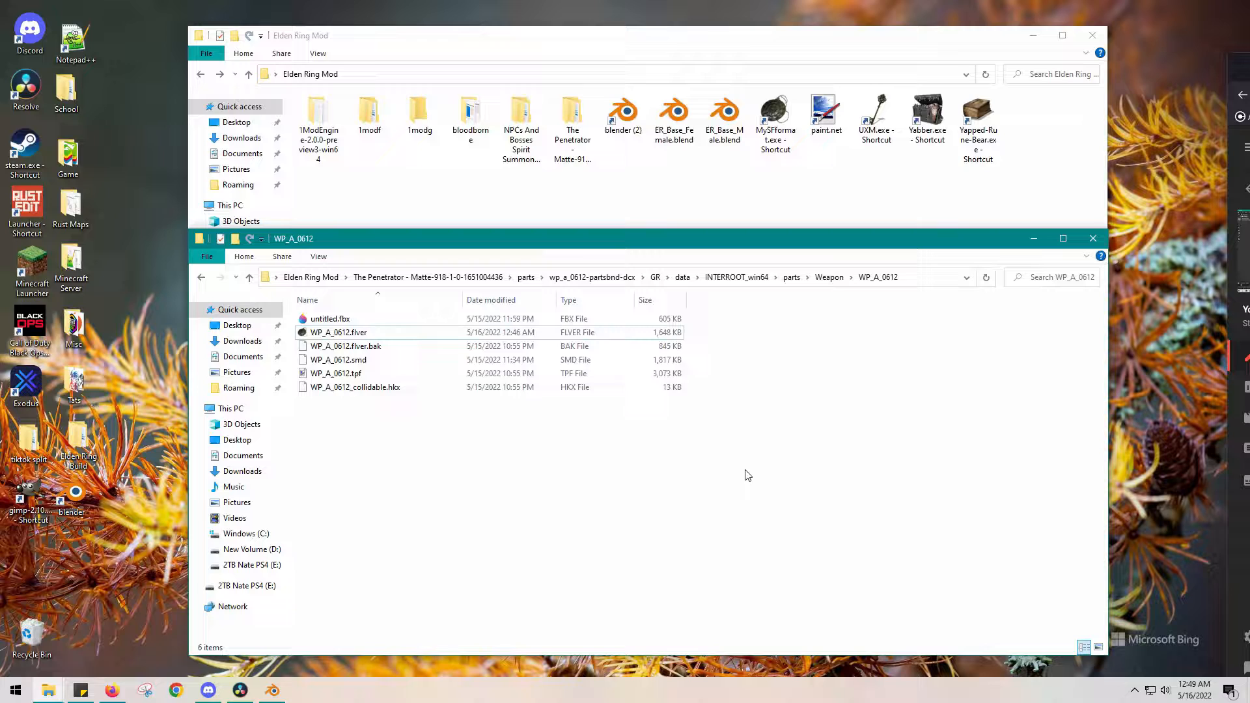
pyautogui.moveTo(634, 521)
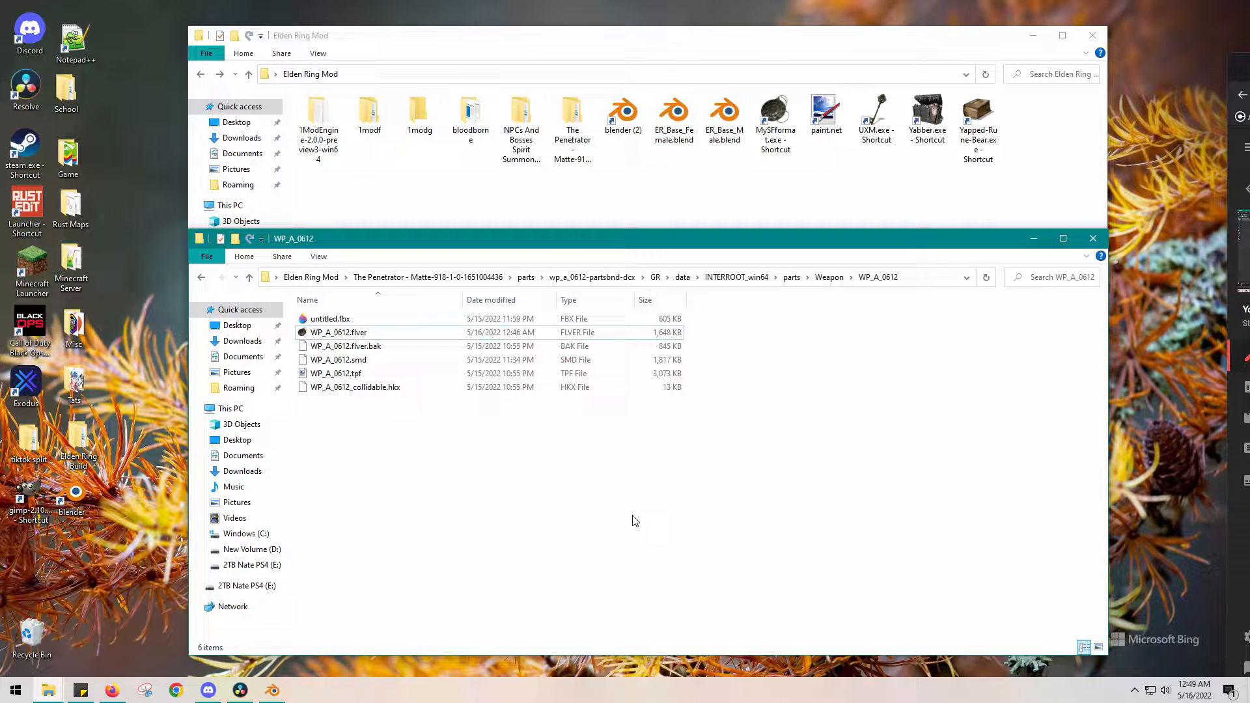
pyautogui.moveTo(415, 569)
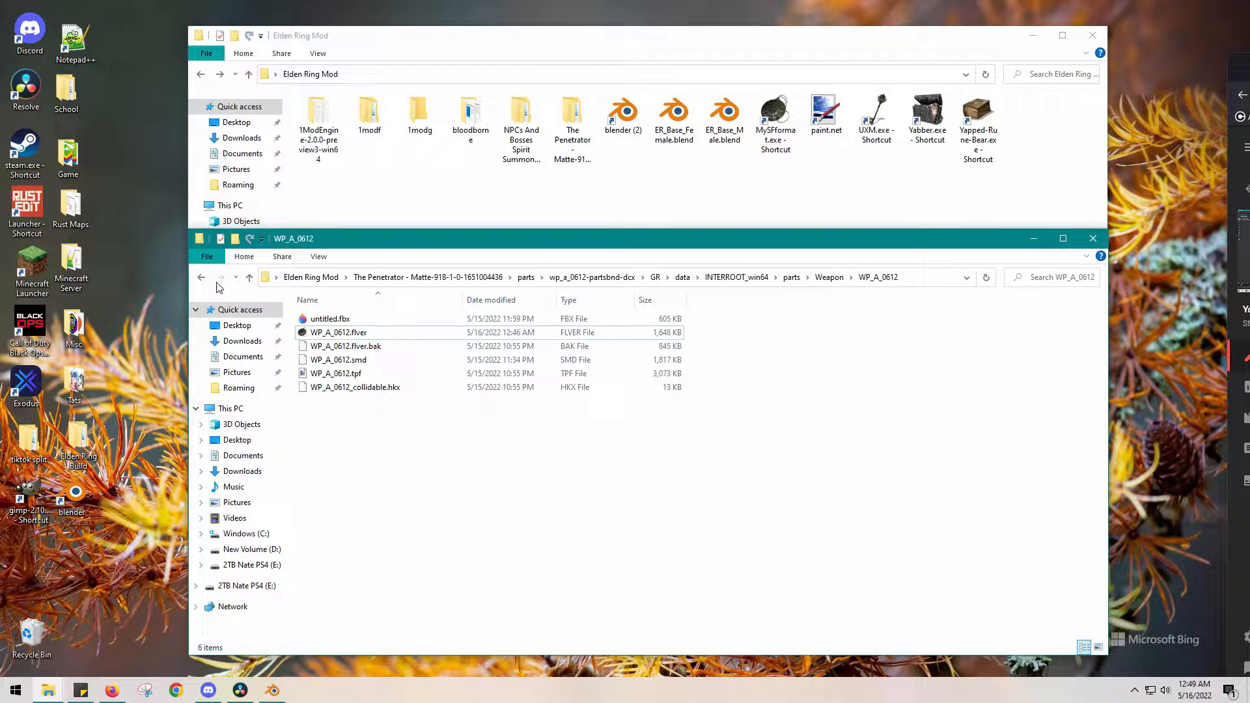
# - Go back up from WP_A_0612 to the Elden Ring Mod folder
pyautogui.click(201, 276)
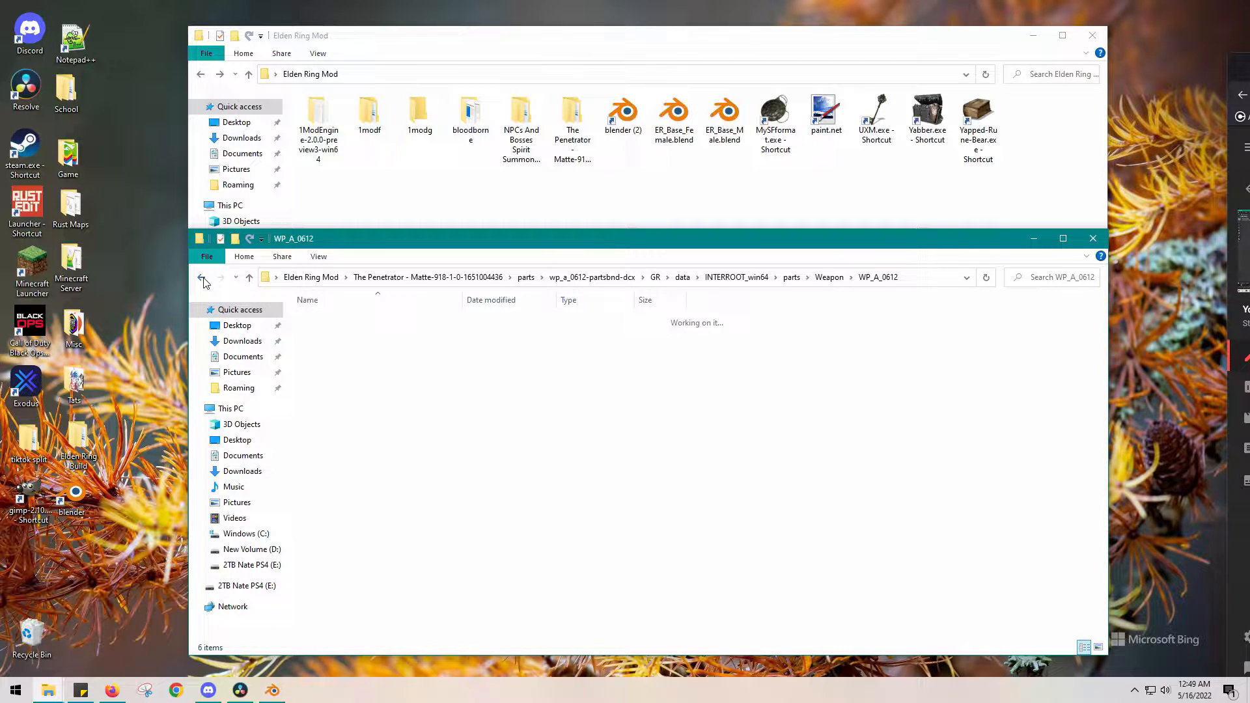
pyautogui.click(201, 277)
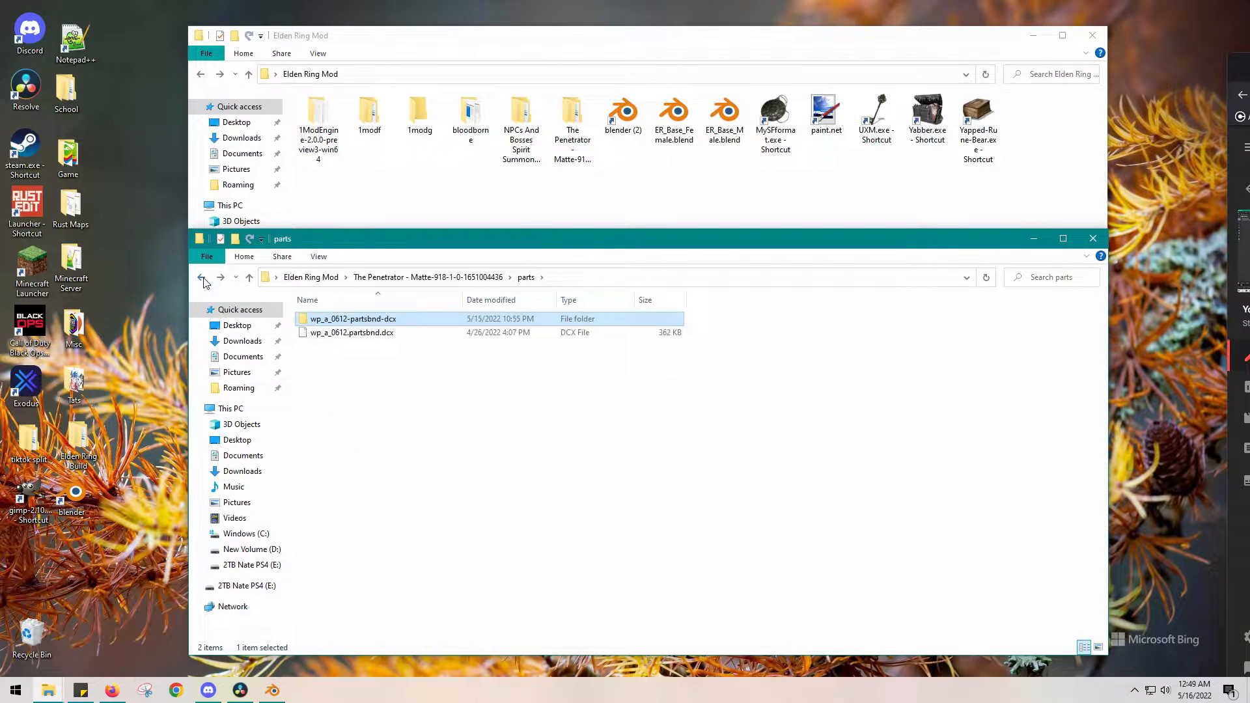
pyautogui.click(201, 277)
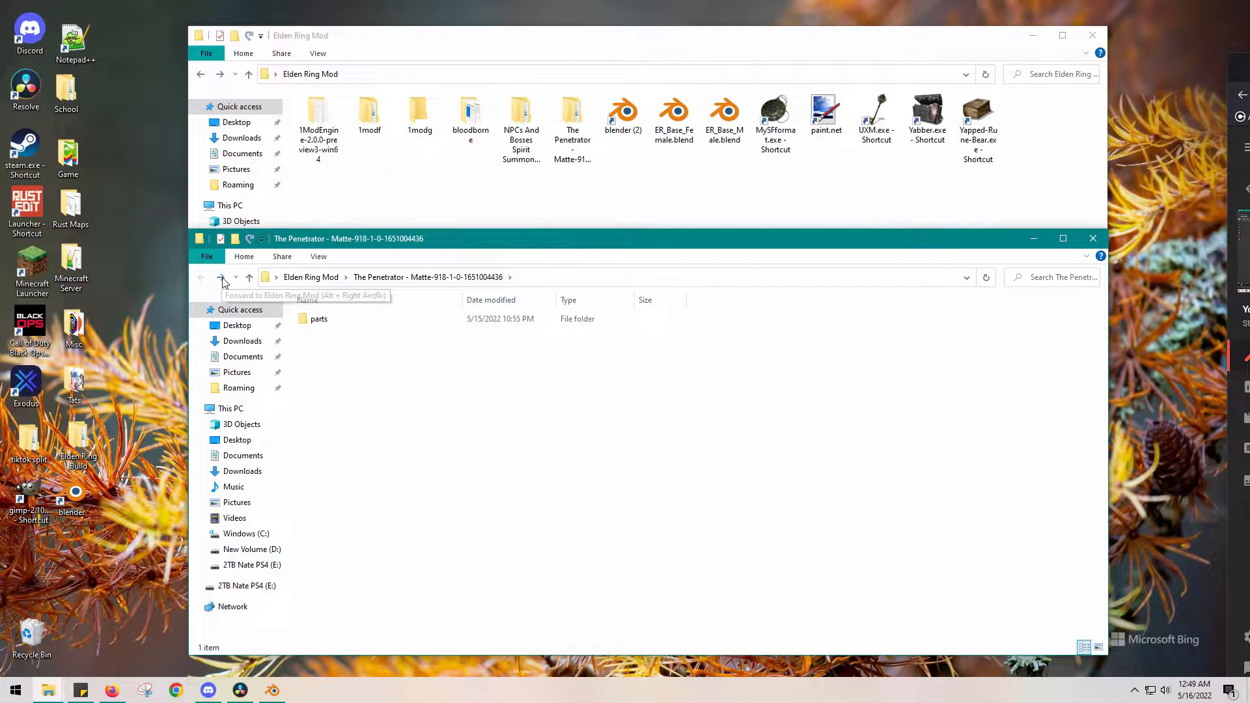
pyautogui.click(221, 276)
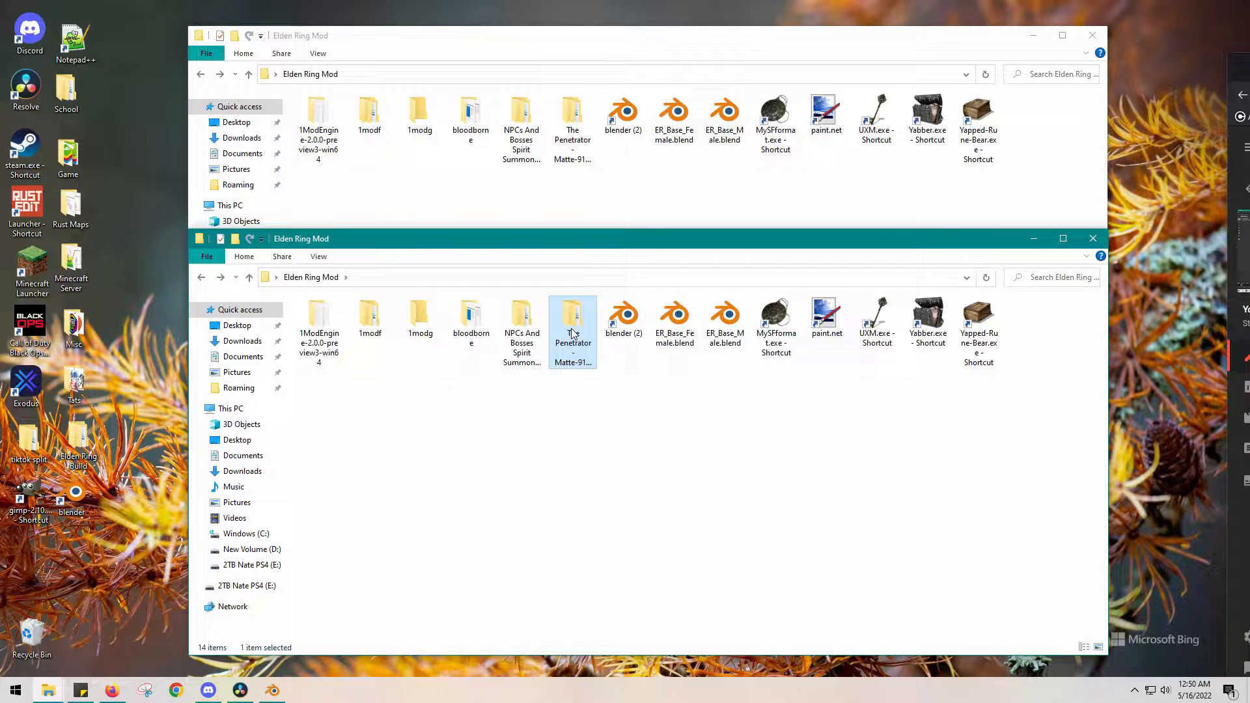
# - Check the rebuilt wp_a_0612.partsbnd.dcx in The Penetrator parts folder, then enter 1ModEngine-2.0.0-preview3-win64
pyautogui.doubleClick(573, 319)
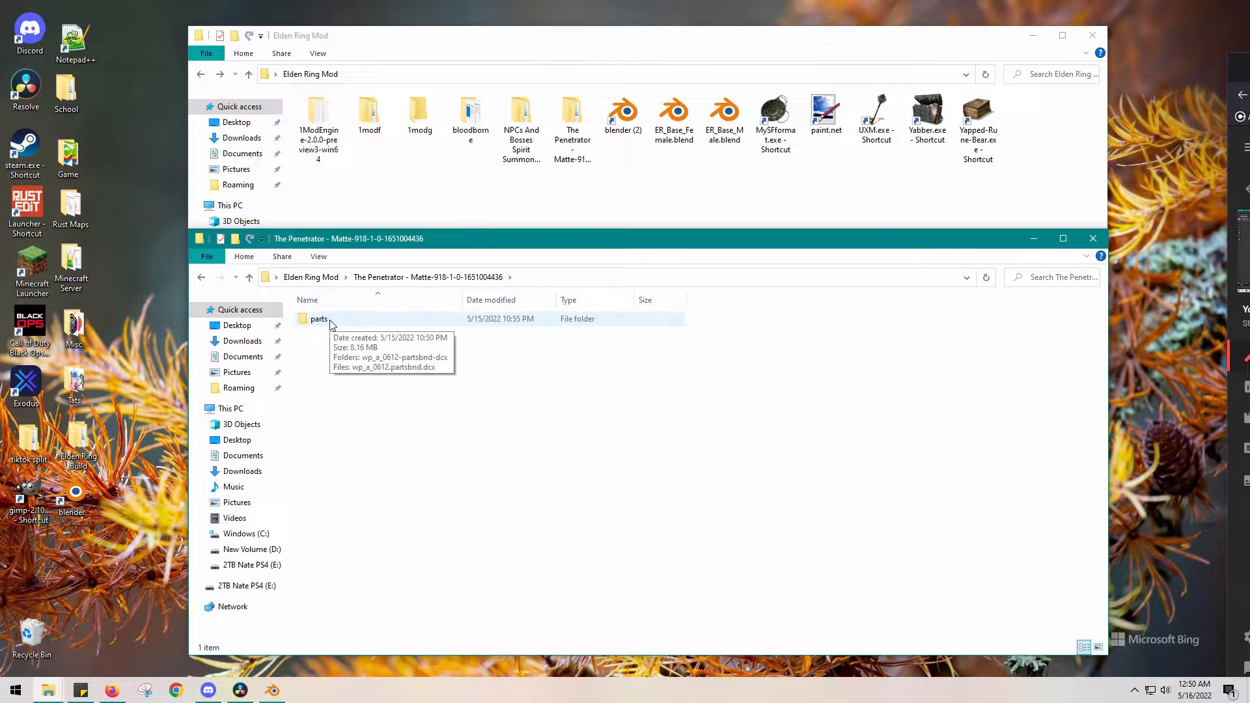
pyautogui.doubleClick(319, 317)
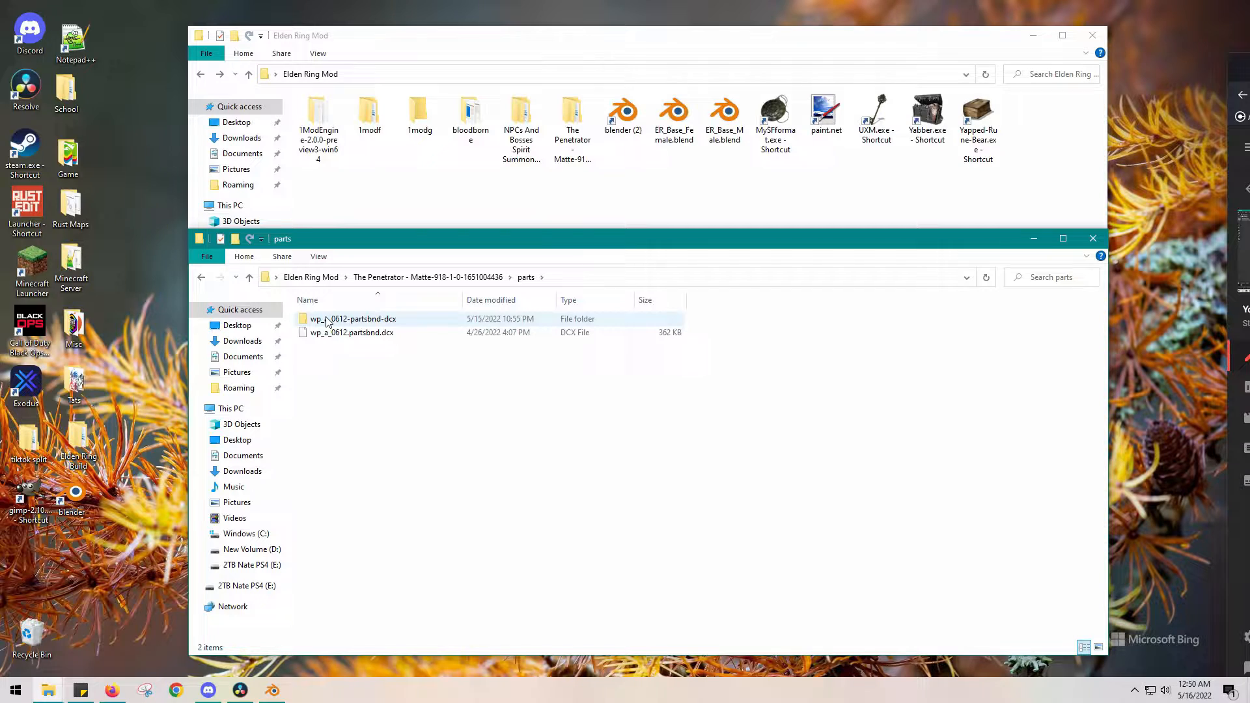
pyautogui.moveTo(352, 318)
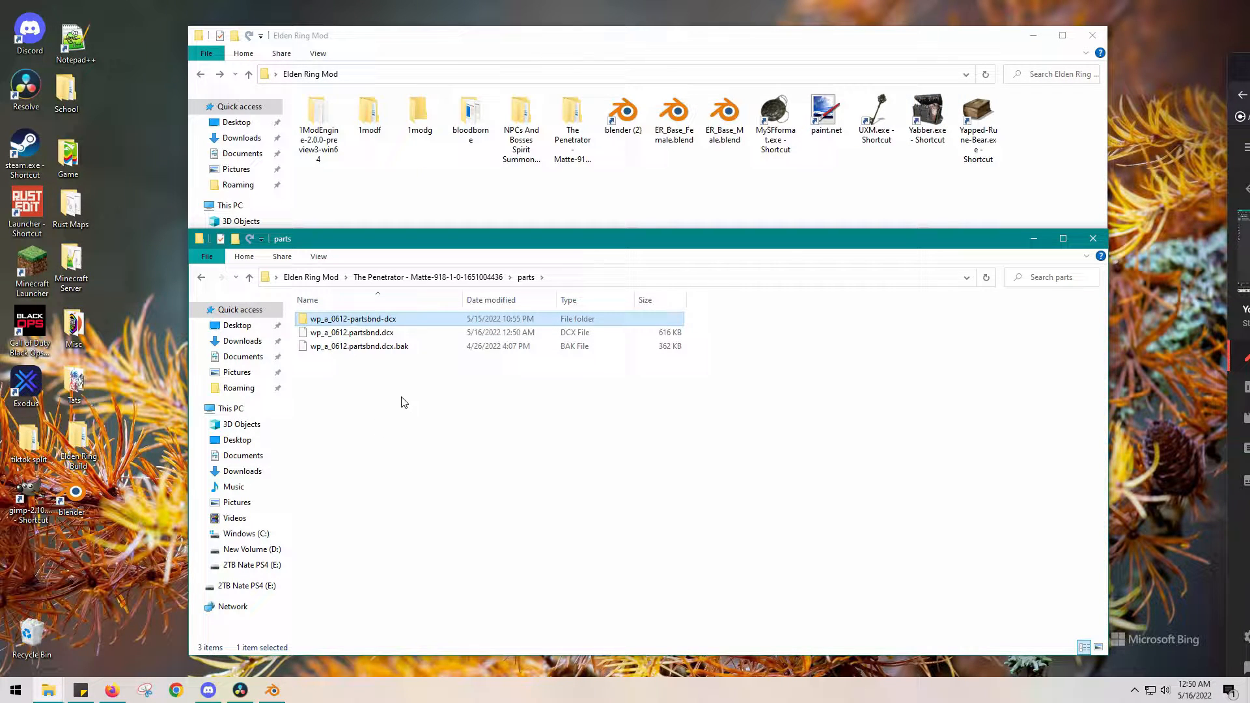
pyautogui.click(352, 333)
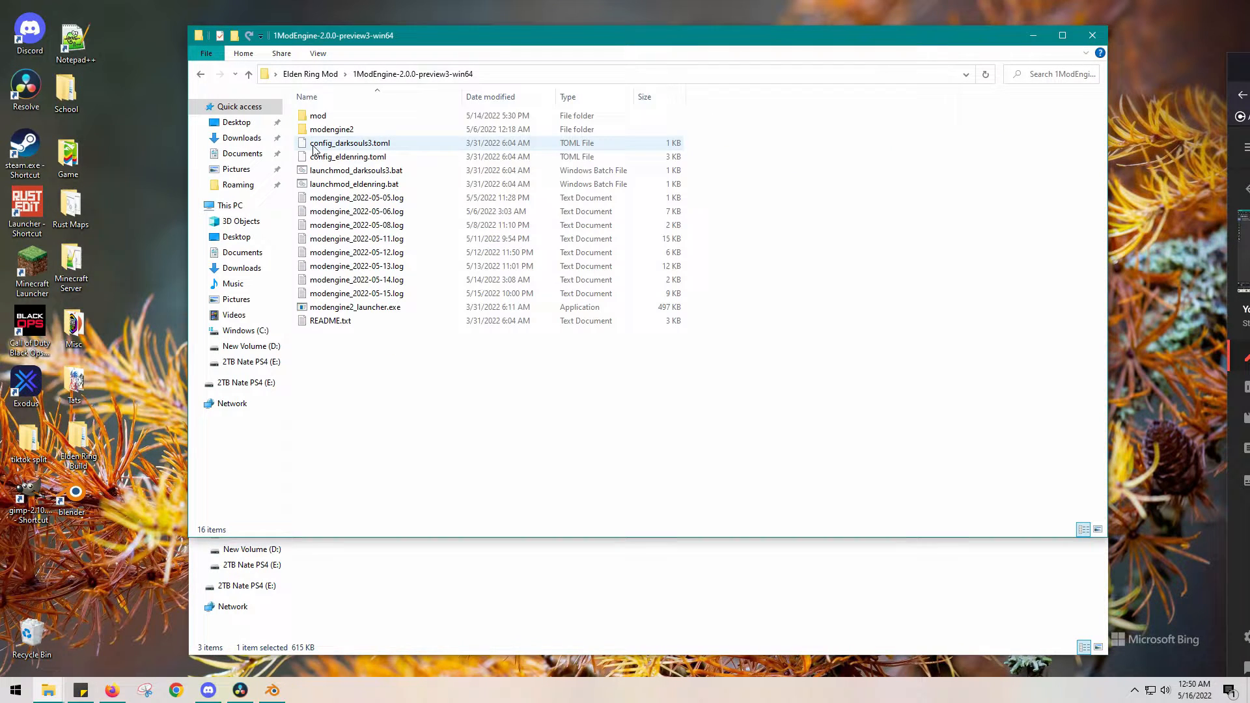
# - Open ModEngine's mod folder, then launch Steam from the desktop
pyautogui.doubleClick(318, 116)
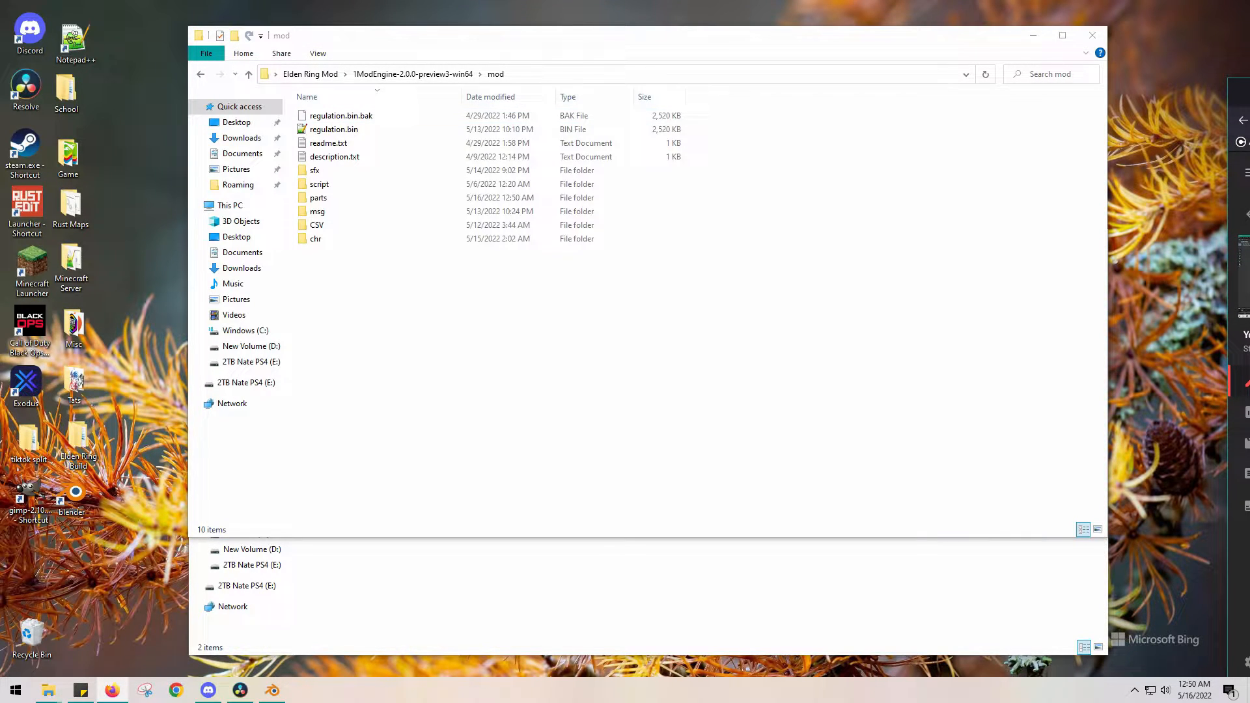
pyautogui.moveTo(42, 126)
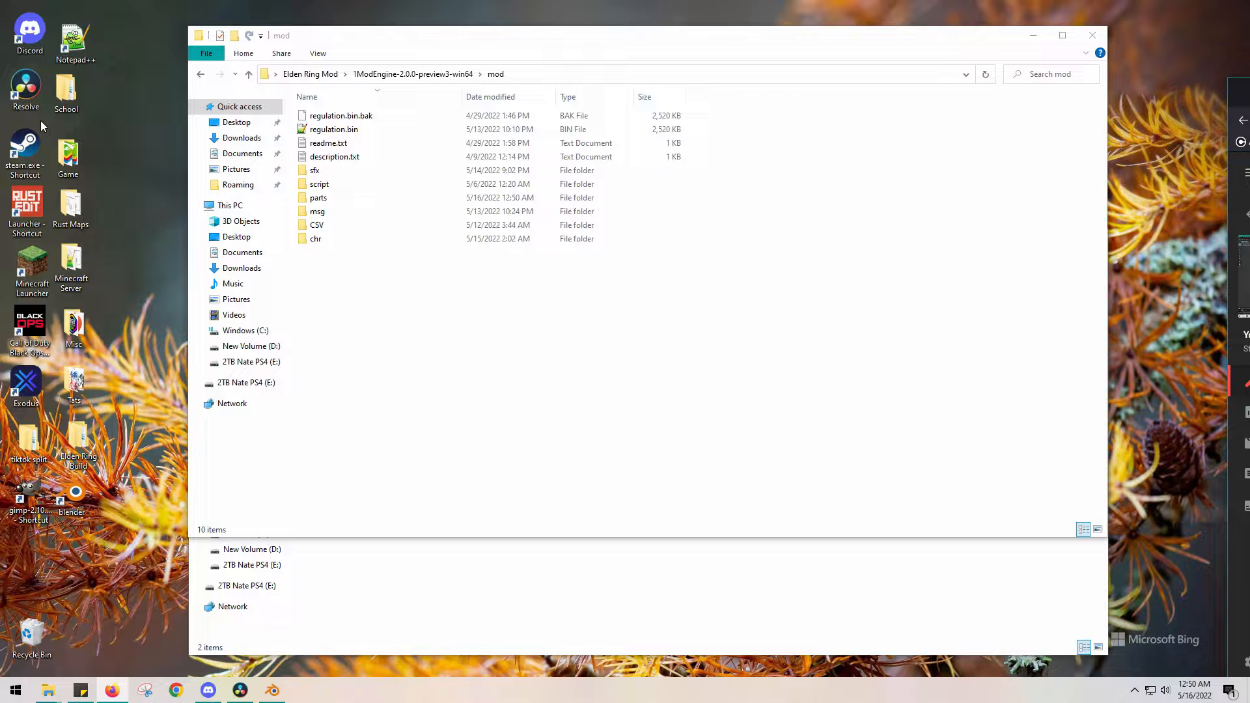
pyautogui.click(301, 690)
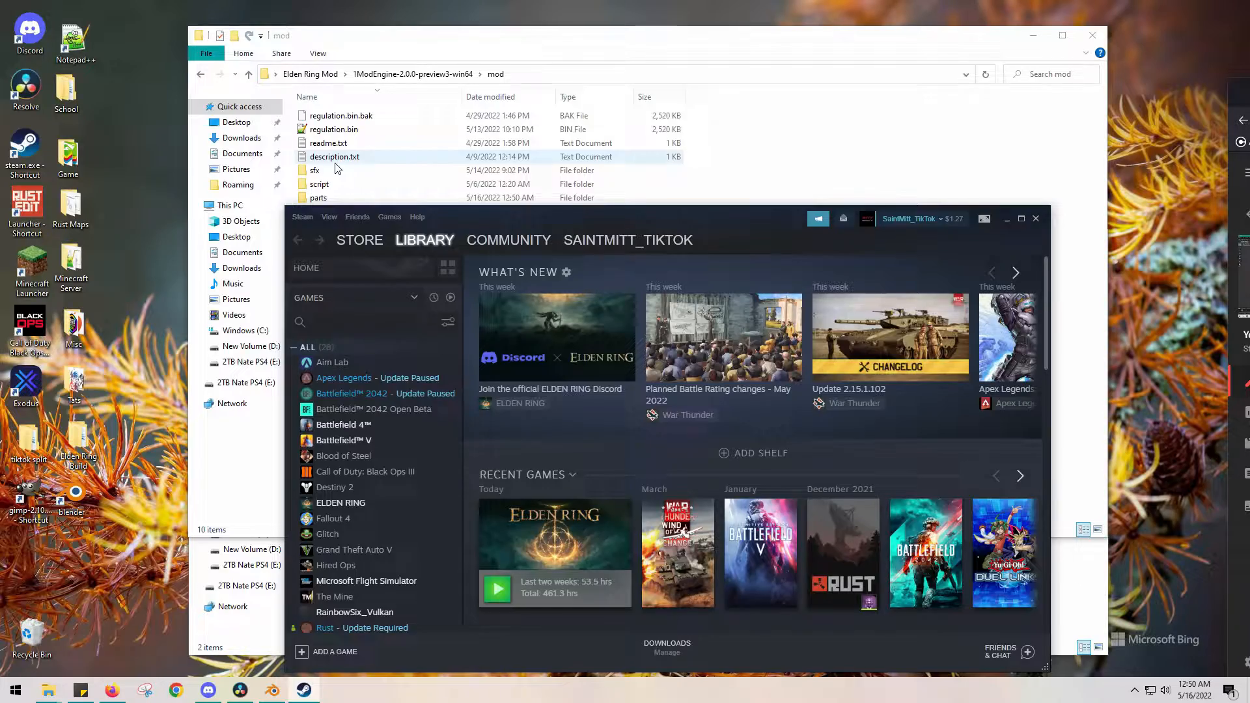
# - Go to the Steam LIBRARY page where ELDEN RING is listed
pyautogui.click(496, 589)
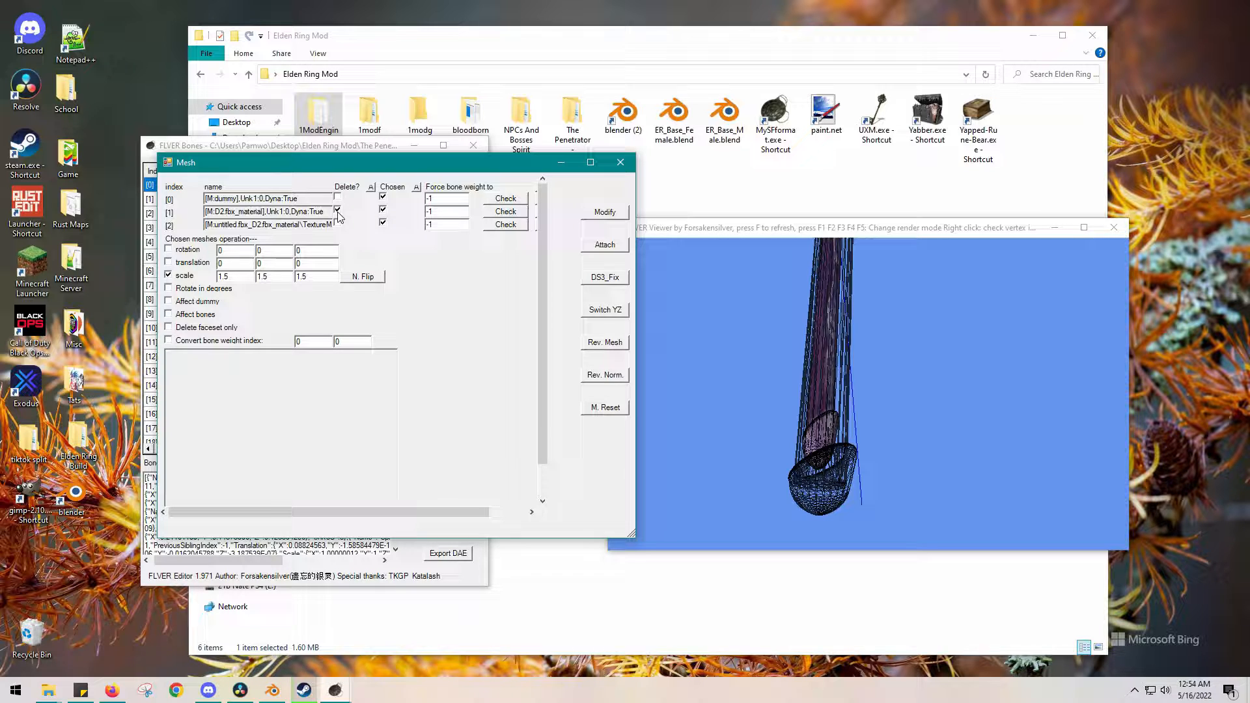
# - Apply a 1.5 1.5 1.5 scale to the chosen meshes and confirm success
pyautogui.click(604, 212)
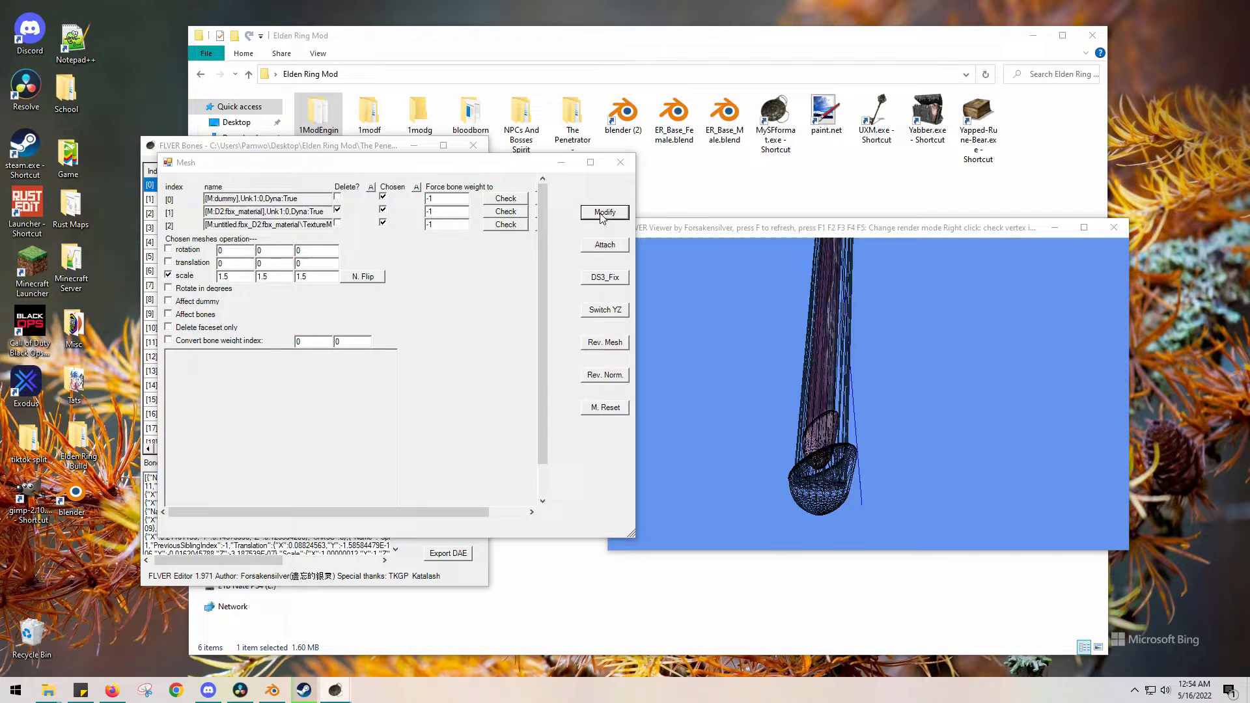
pyautogui.click(604, 212)
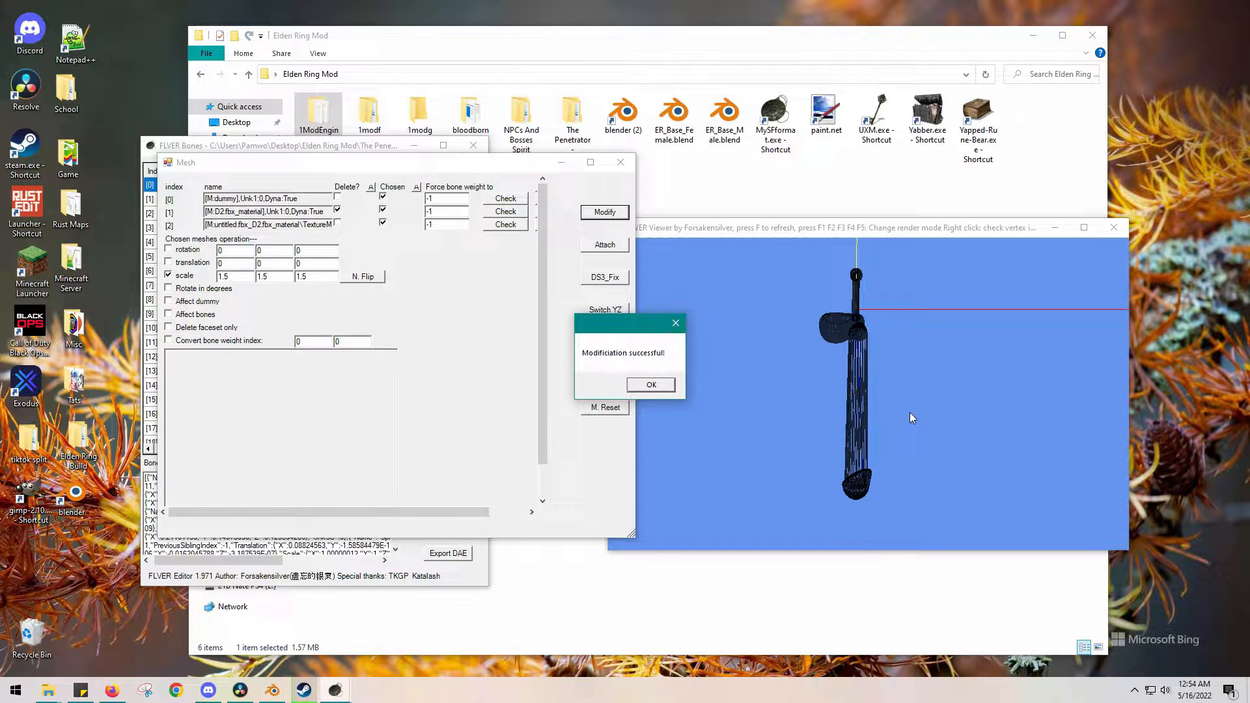
pyautogui.click(651, 384)
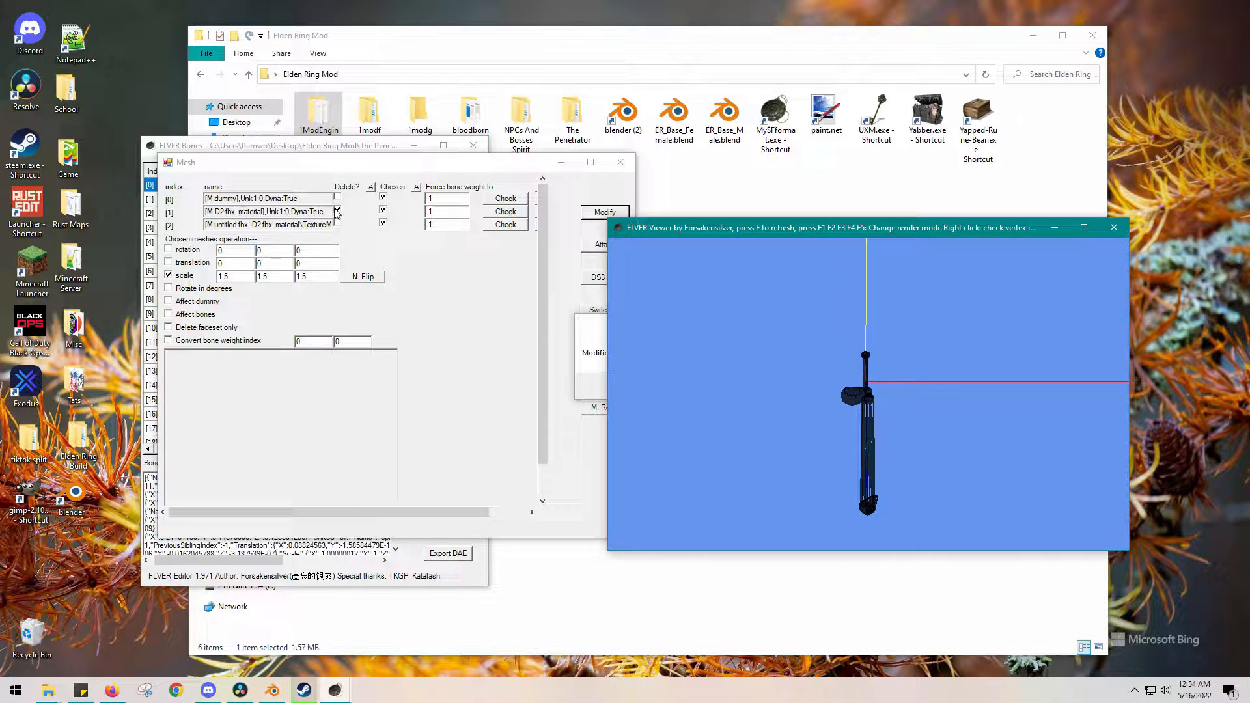
pyautogui.click(604, 213)
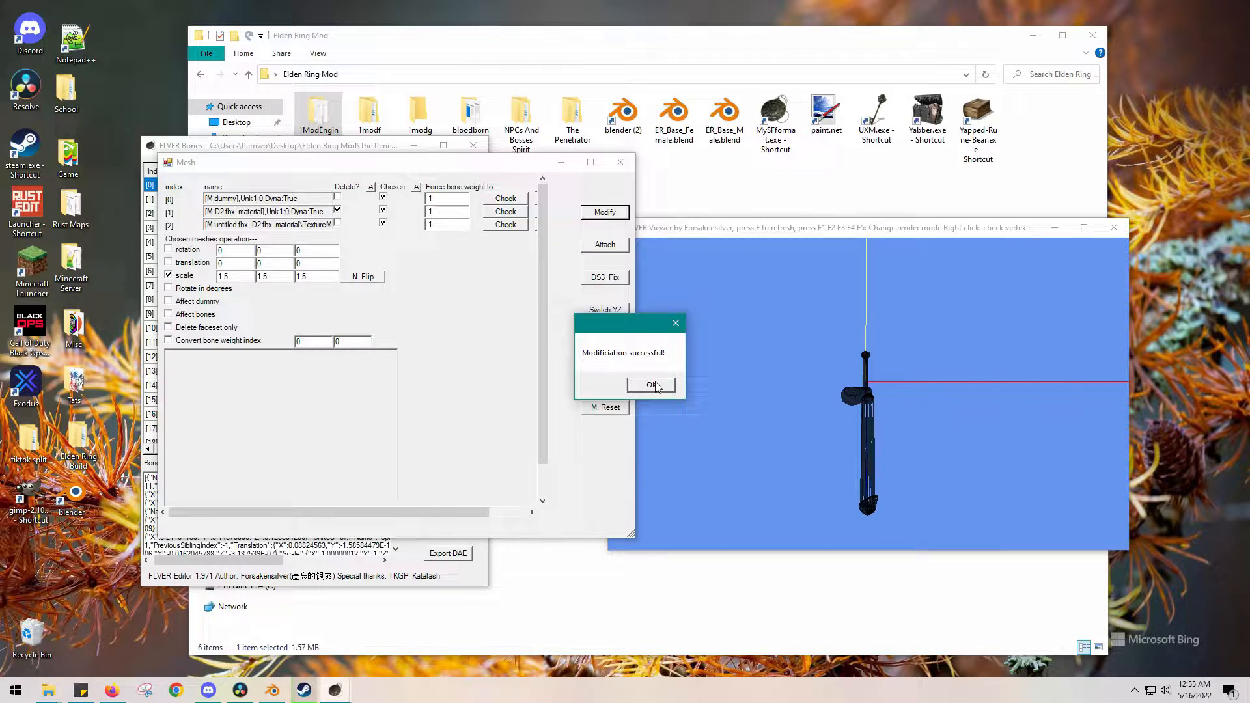
pyautogui.click(652, 384)
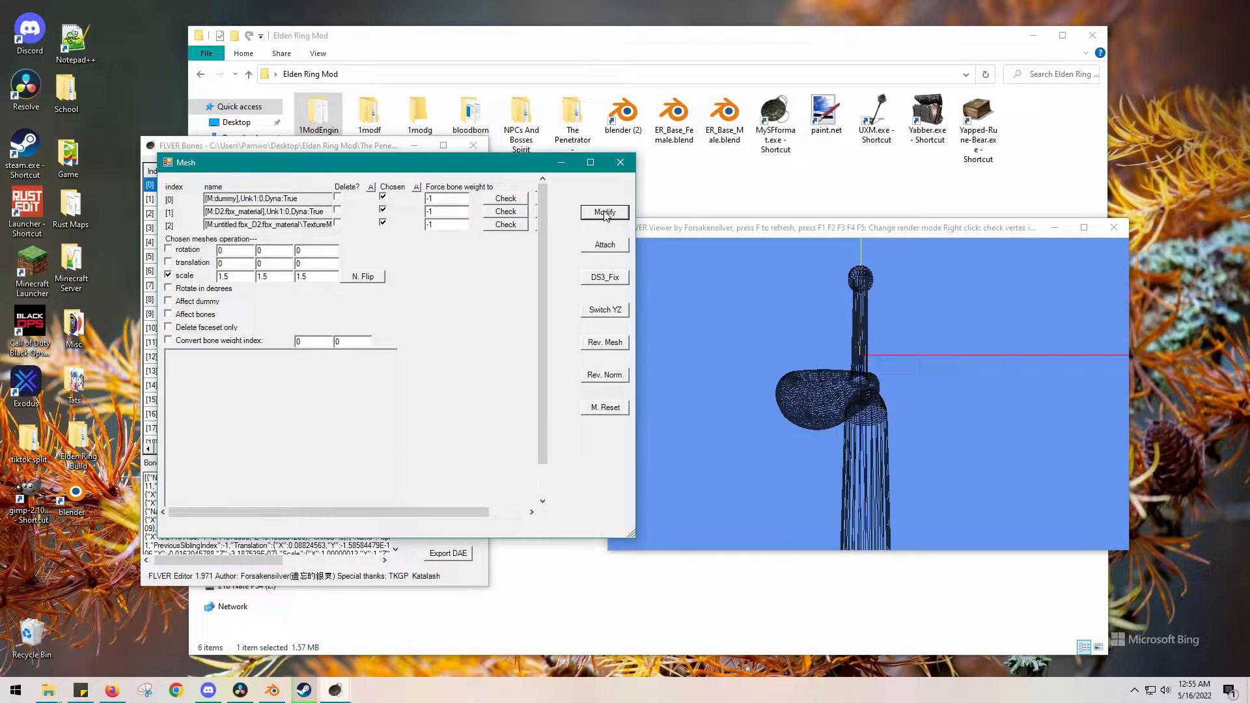
# - Reapply the 1.5 mesh scaling and confirm each success dialog
pyautogui.click(604, 212)
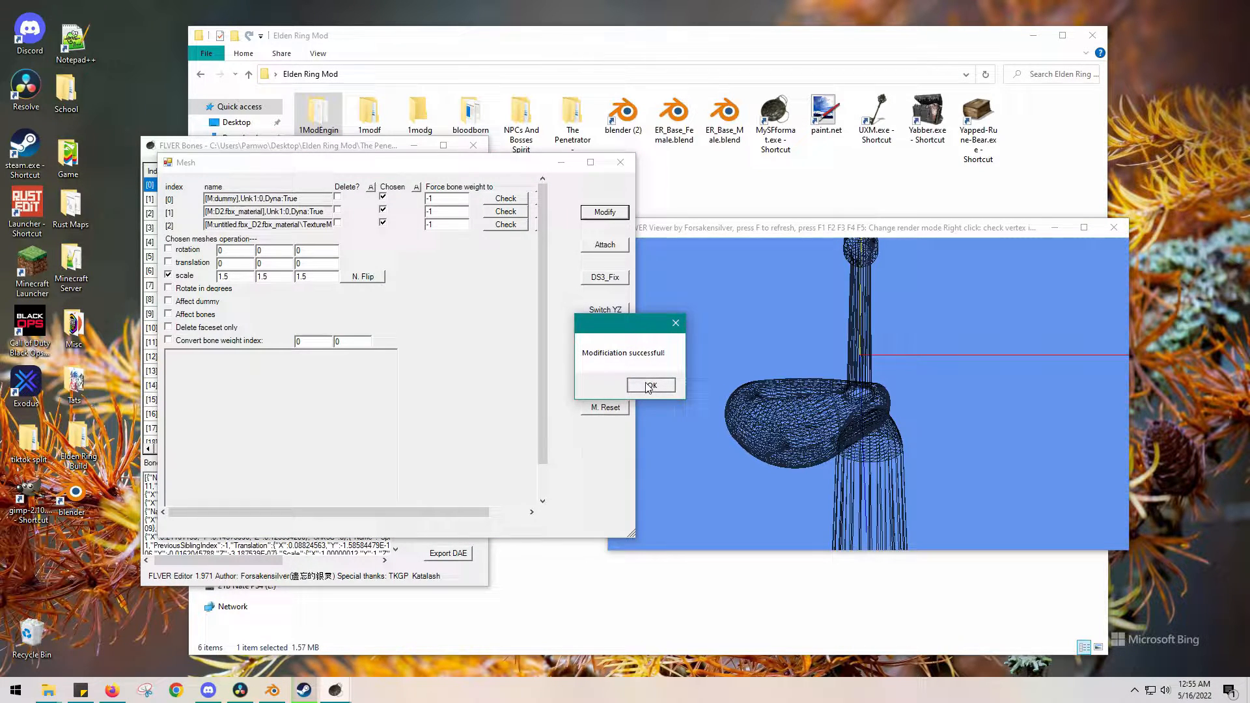
pyautogui.click(651, 385)
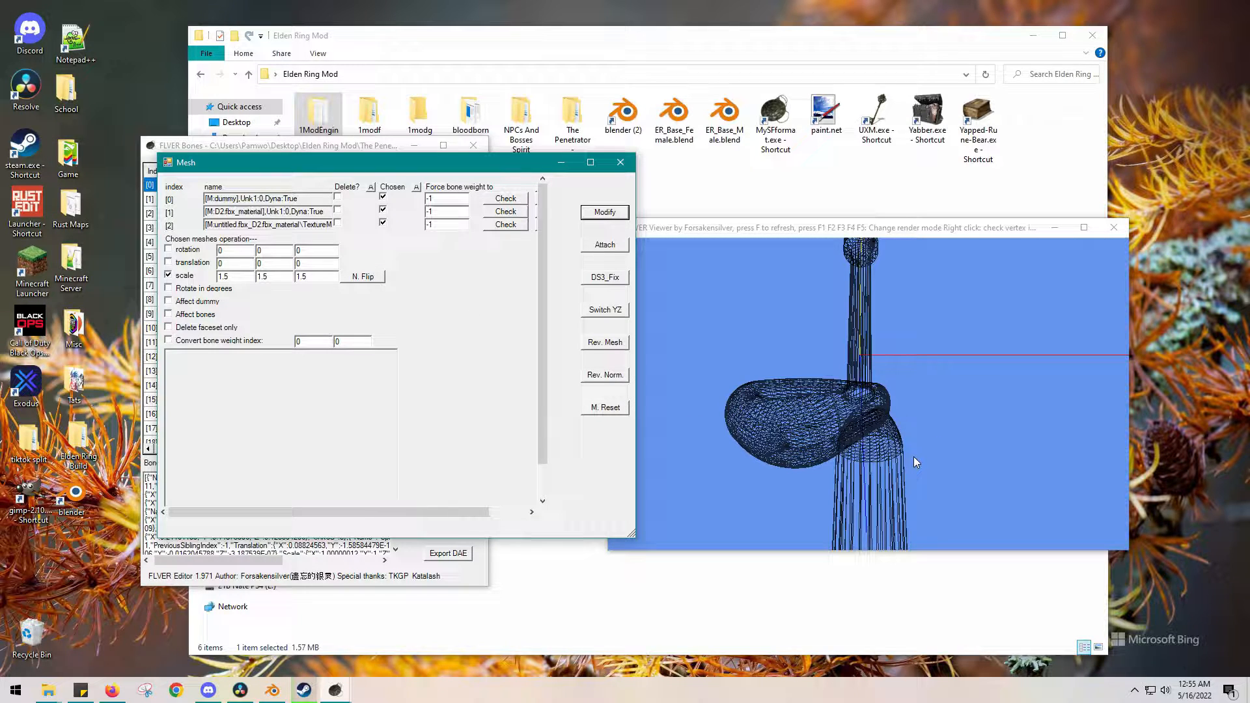
pyautogui.click(604, 213)
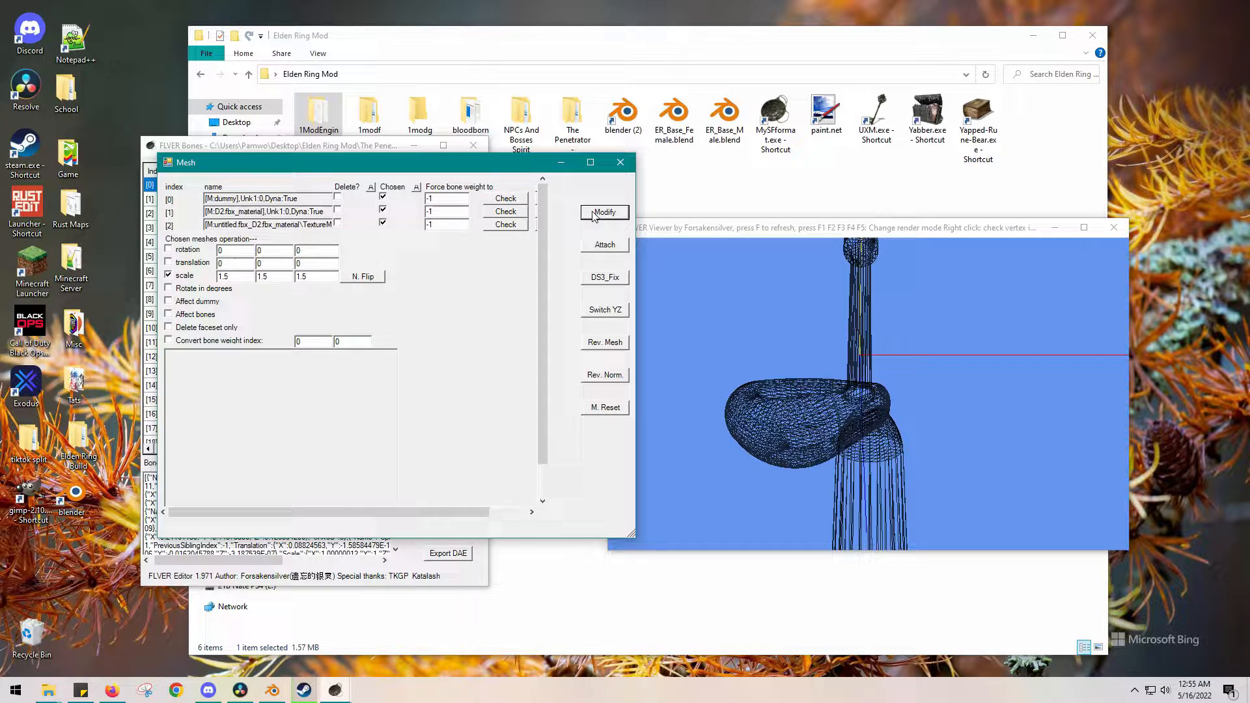
pyautogui.click(604, 212)
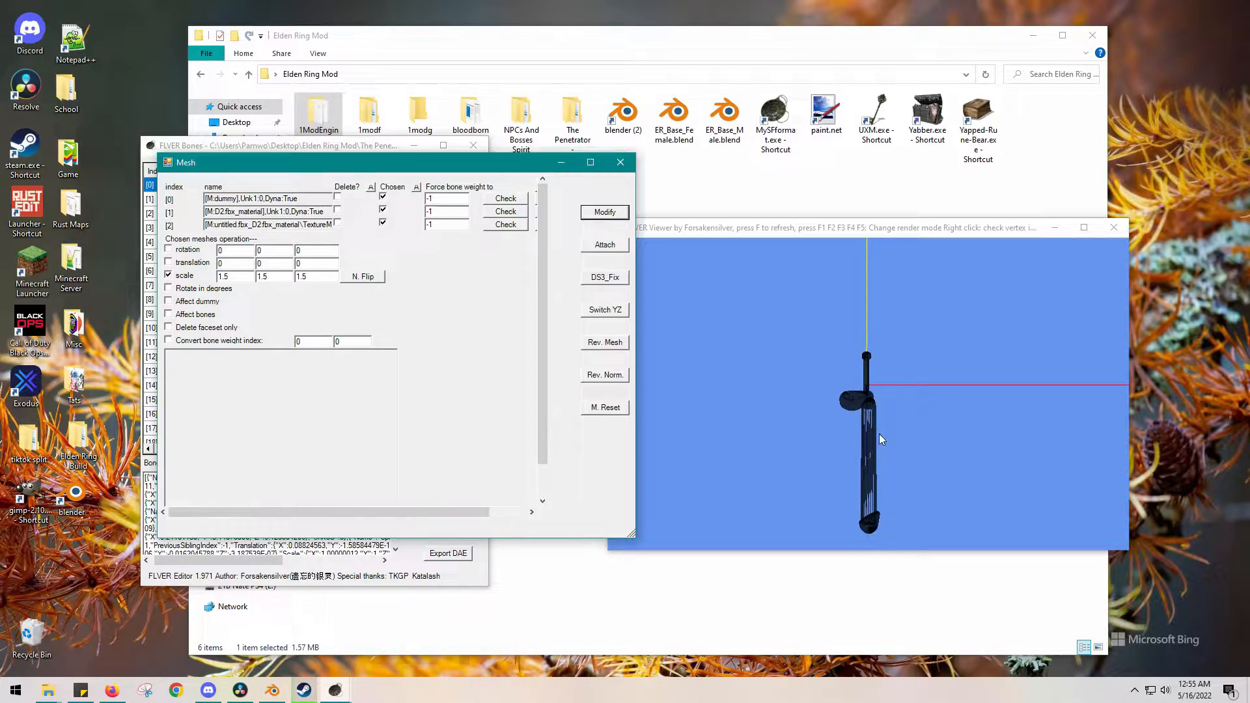
pyautogui.click(605, 213)
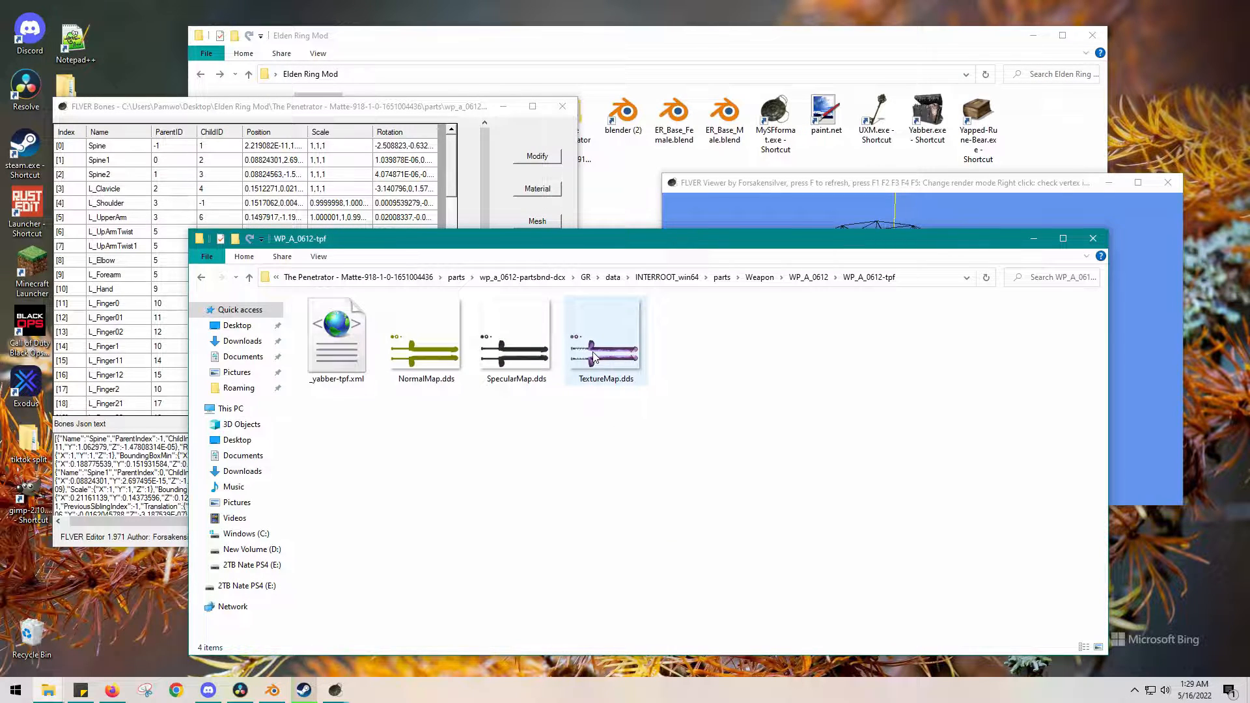
pyautogui.moveTo(605, 350)
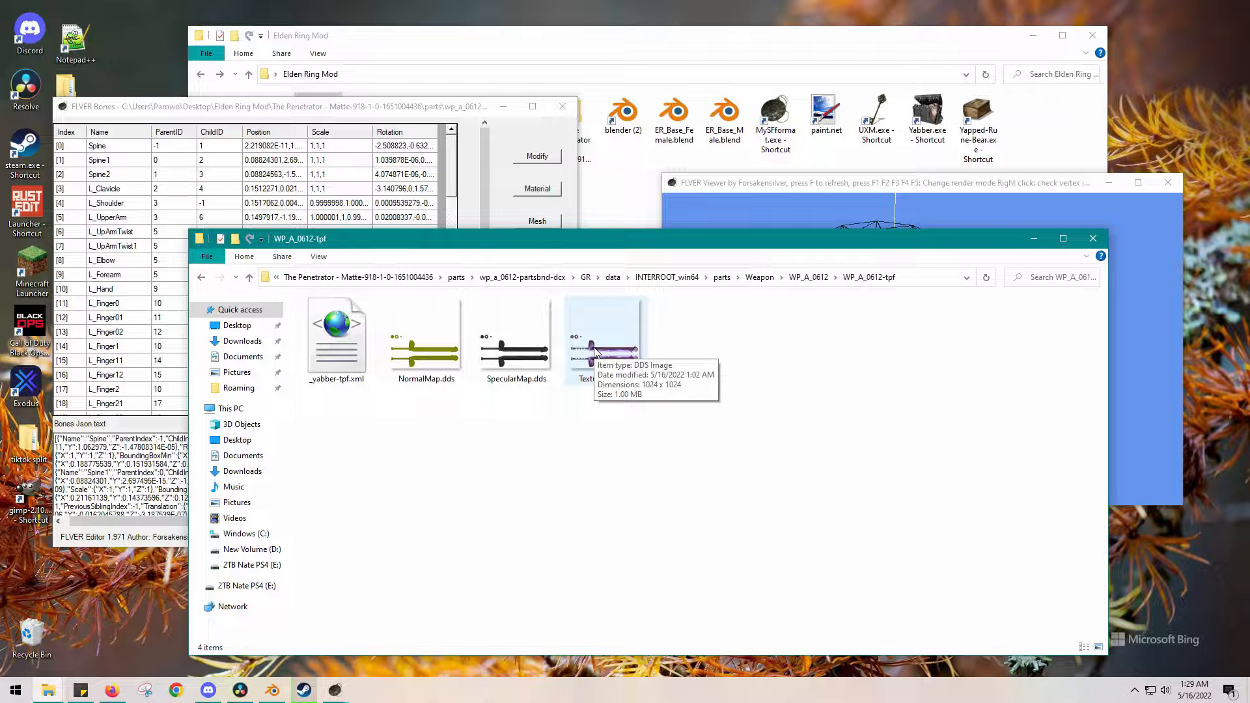
# - Select TextureMap.dds in the WP_A_0612-tpf texture folder
pyautogui.click(605, 331)
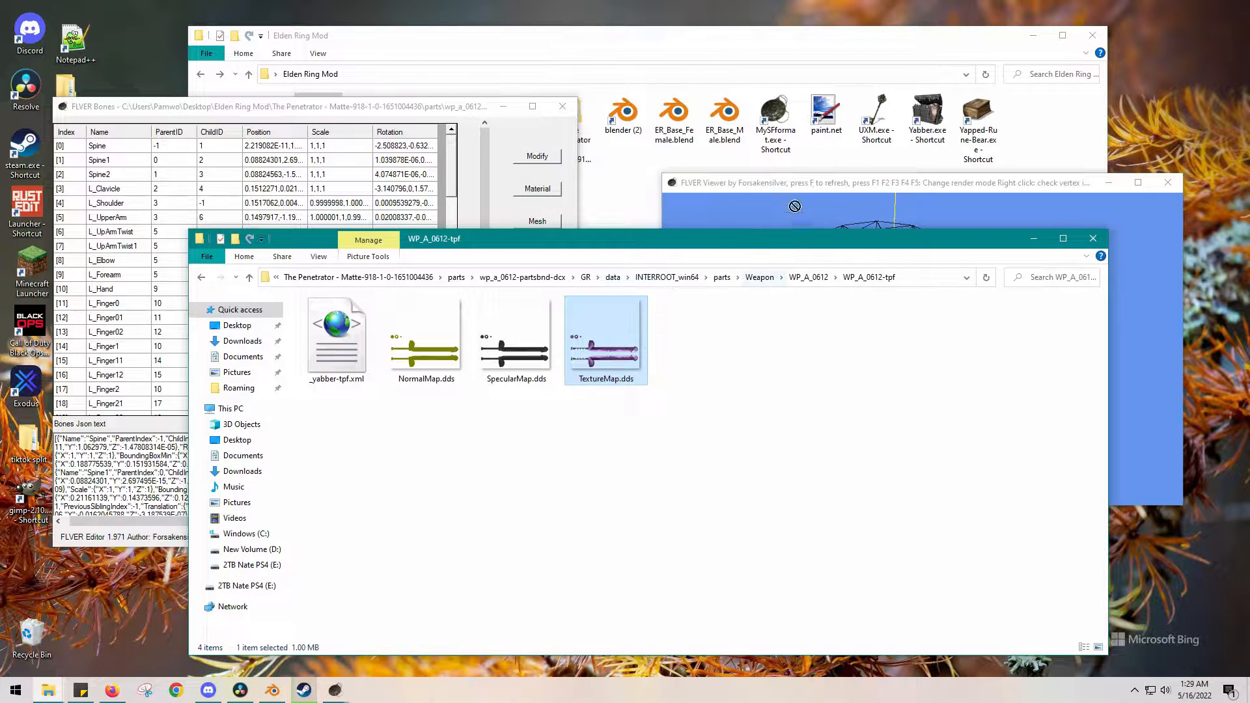
pyautogui.moveTo(825, 116)
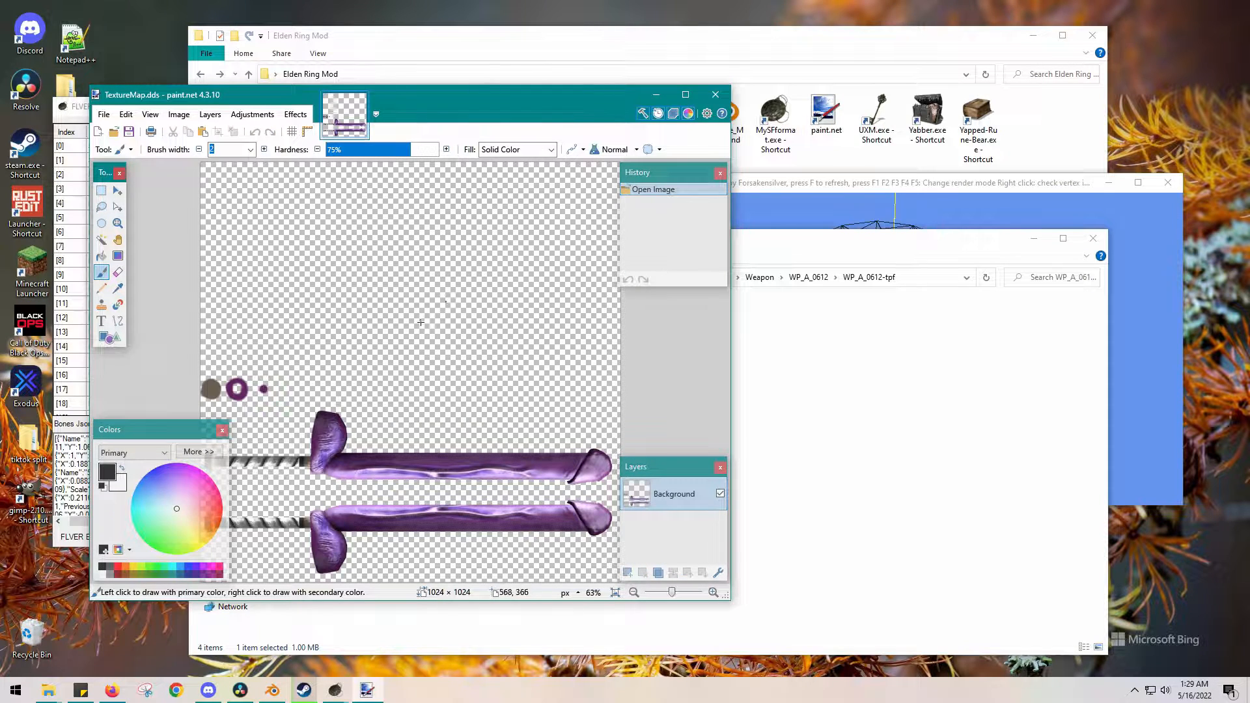
pyautogui.moveTo(364, 410)
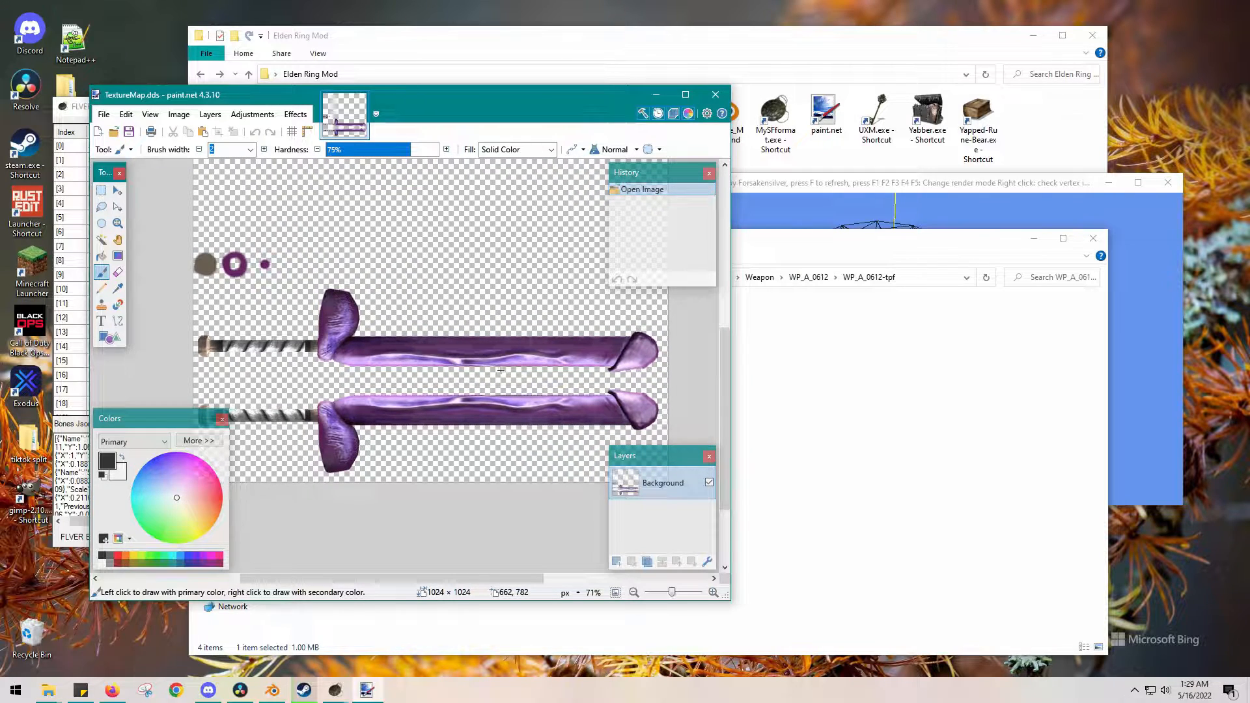
# - Inspect the purple TextureMap.dds in paint.net before closing it
pyautogui.scroll(-3)
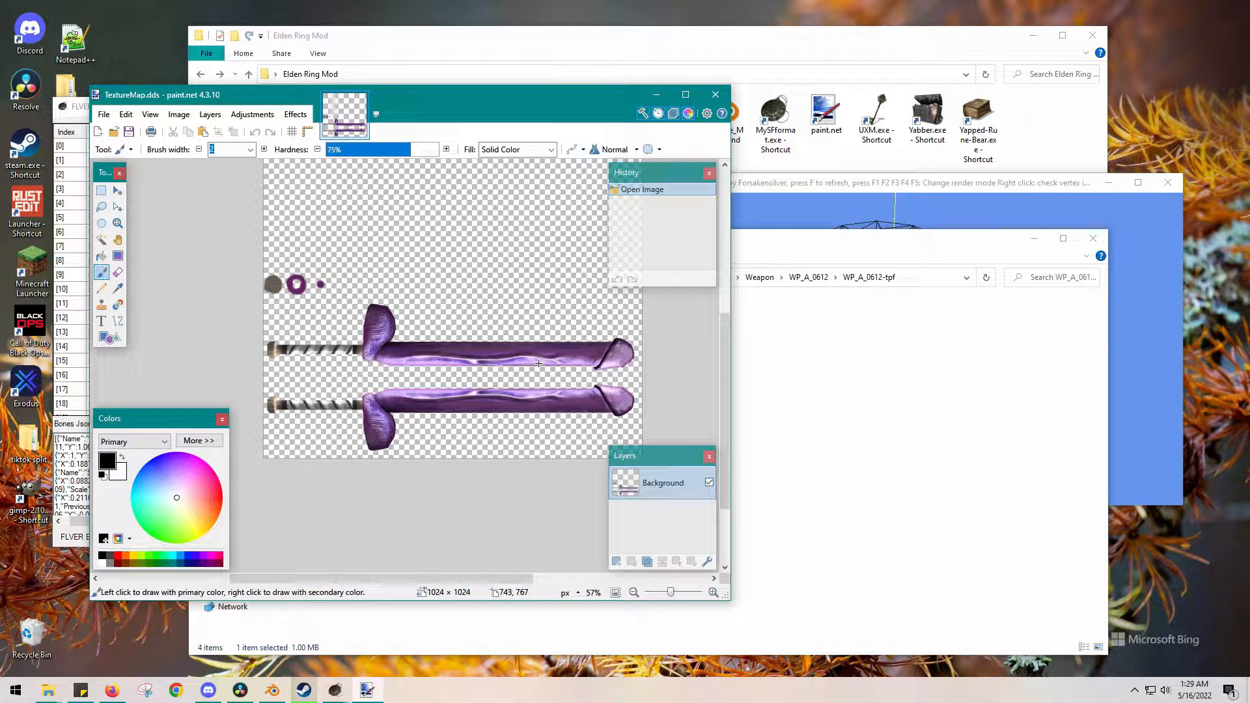
pyautogui.moveTo(538, 353)
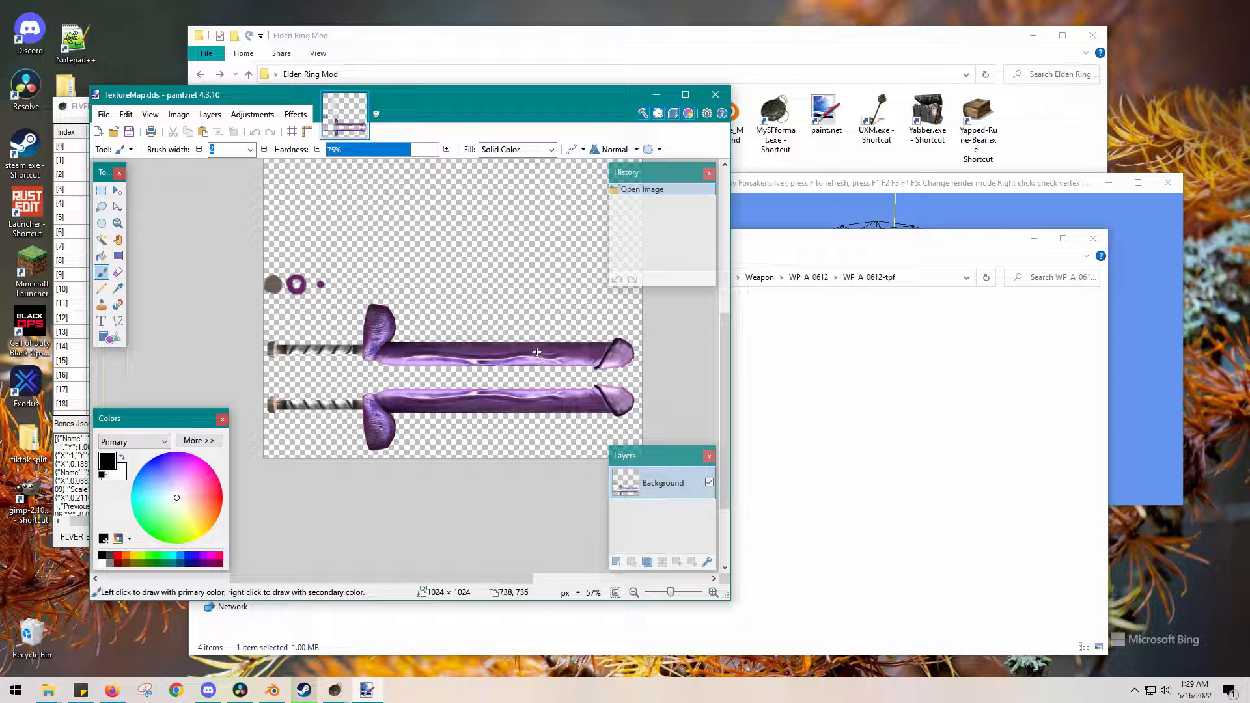
pyautogui.moveTo(518, 346)
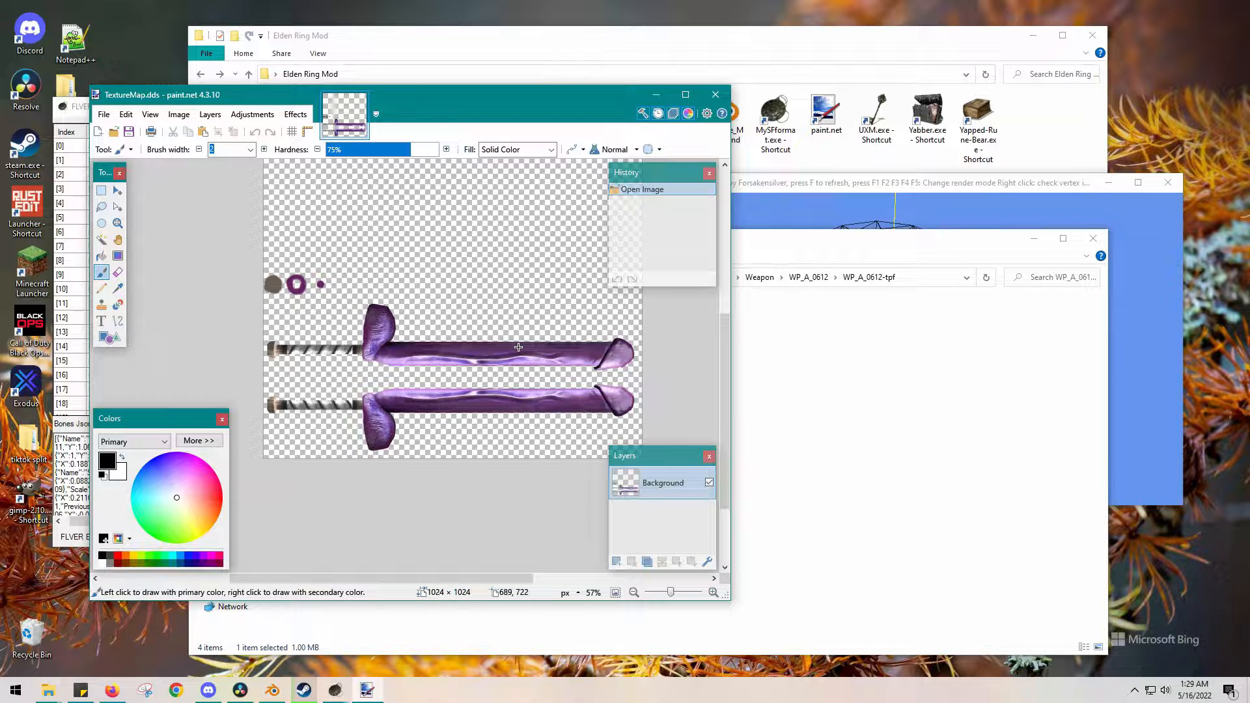
pyautogui.moveTo(594, 345)
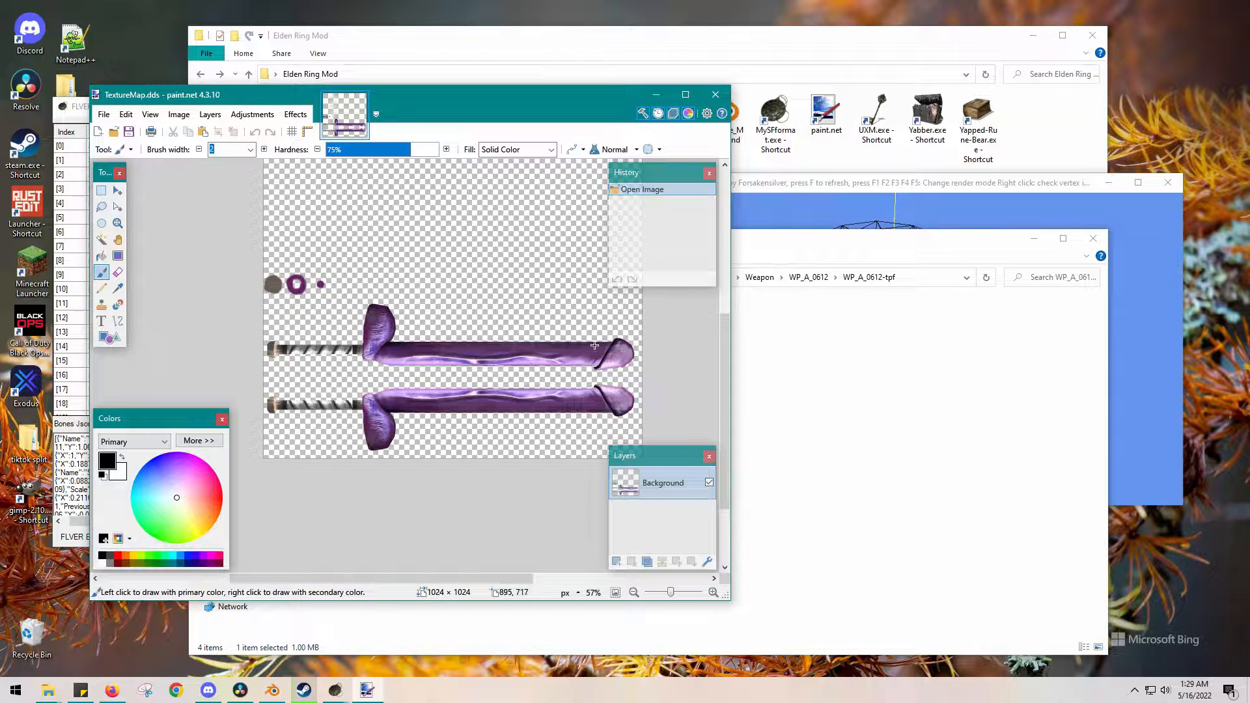
pyautogui.scroll(3)
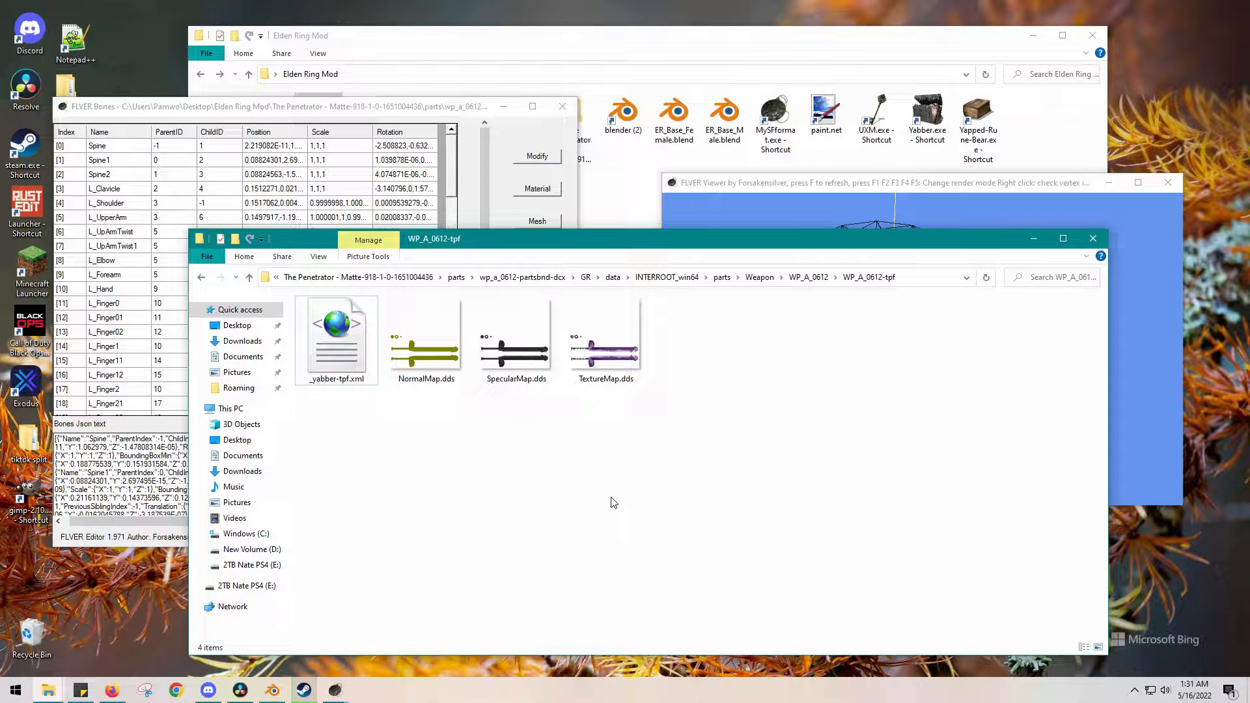
pyautogui.moveTo(592, 476)
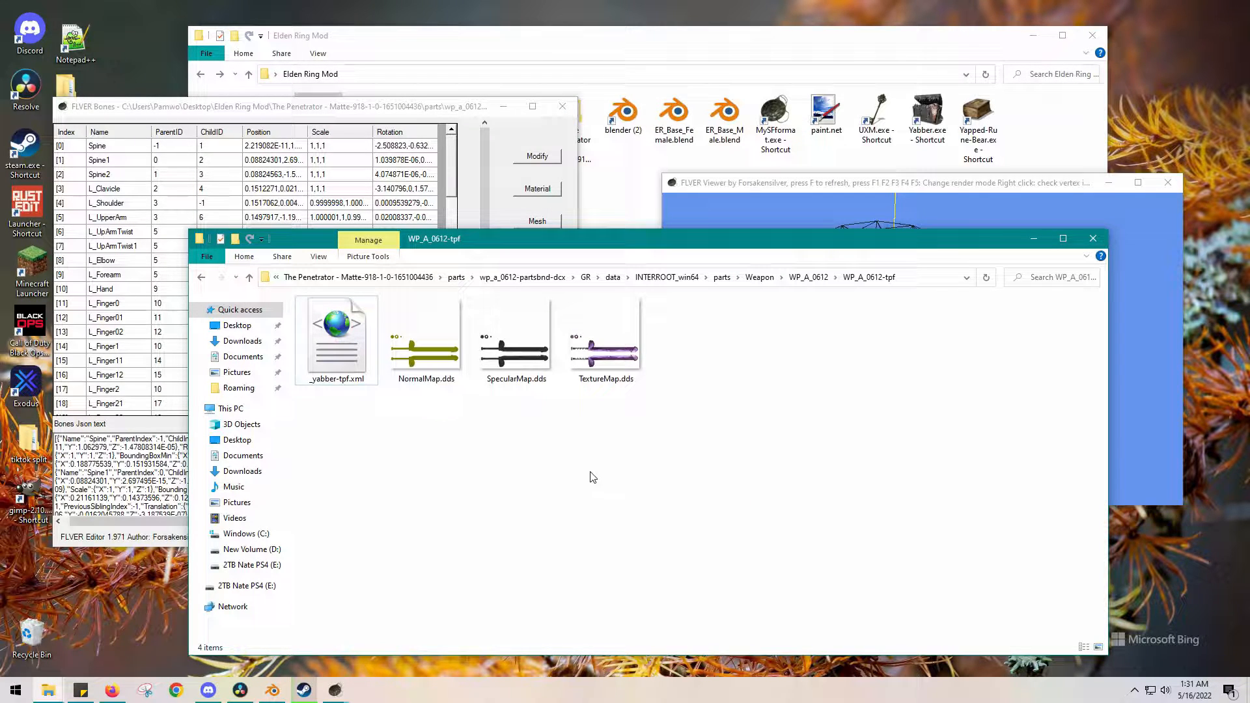
pyautogui.moveTo(597, 471)
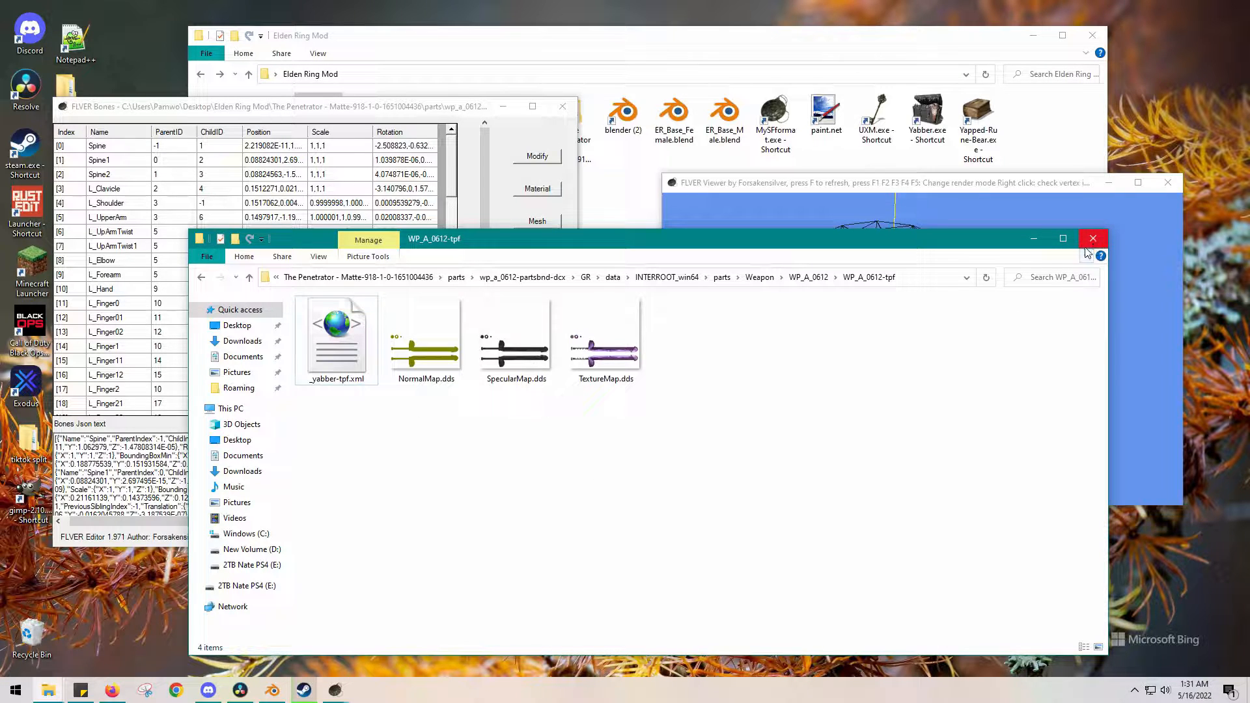
# - Return to the WP_A_0612 folder, close the old Bones and Viewer windows, and load WP_A_0612.flver
pyautogui.click(201, 276)
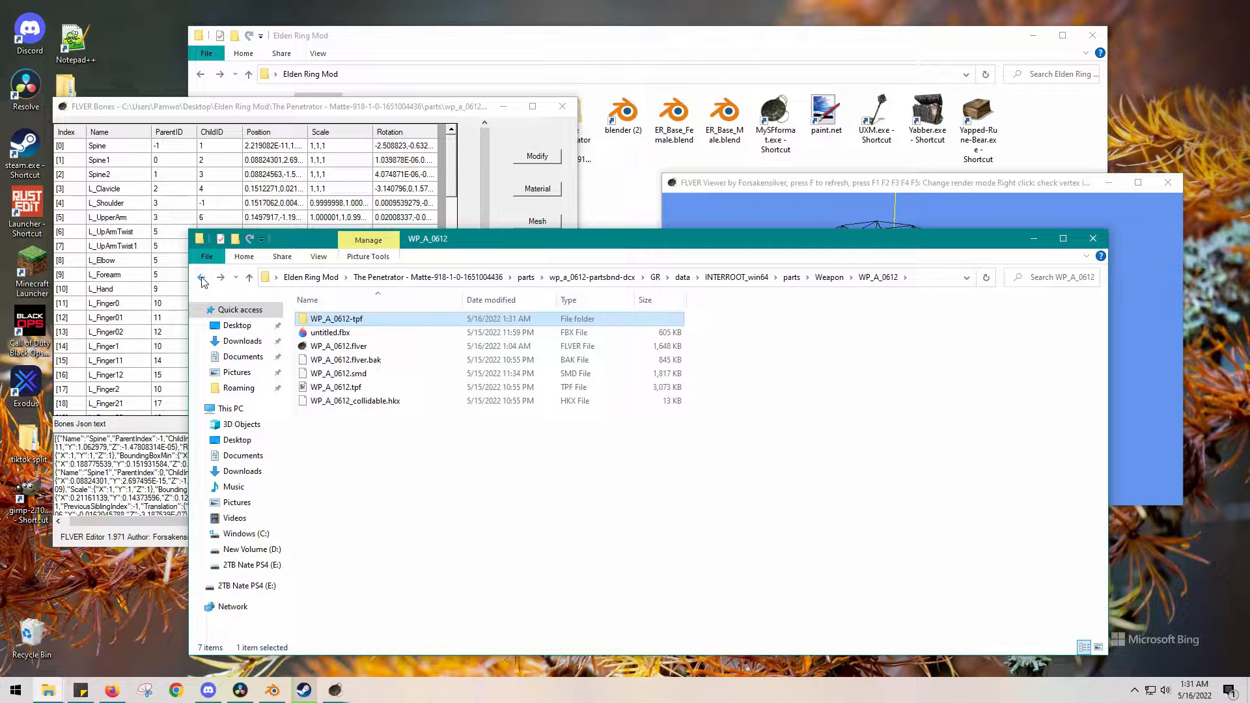
pyautogui.moveTo(327, 317)
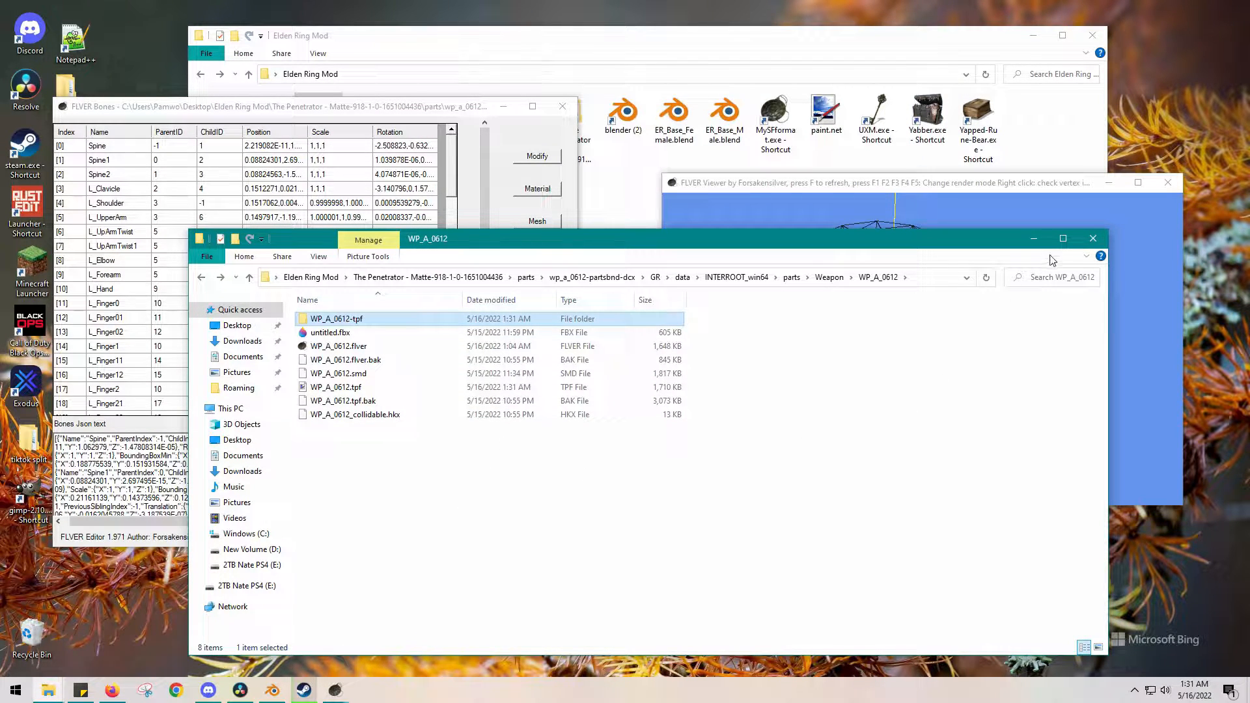
pyautogui.moveTo(773, 185)
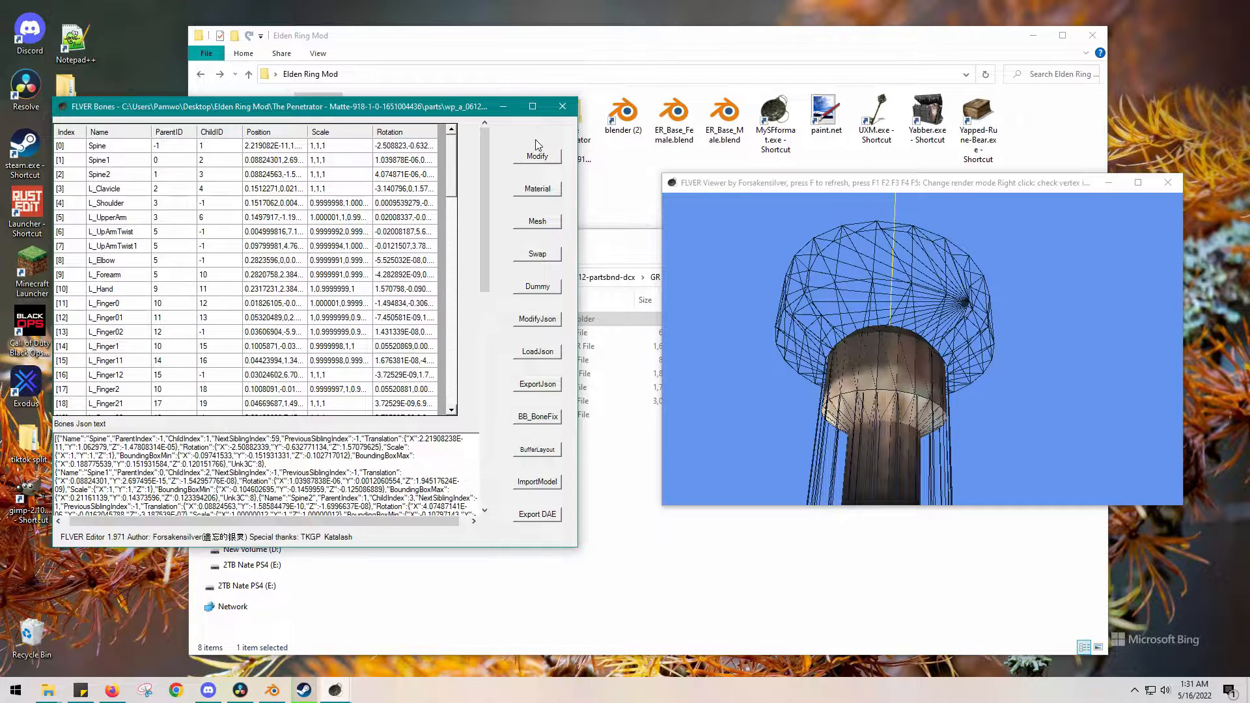
pyautogui.click(562, 105)
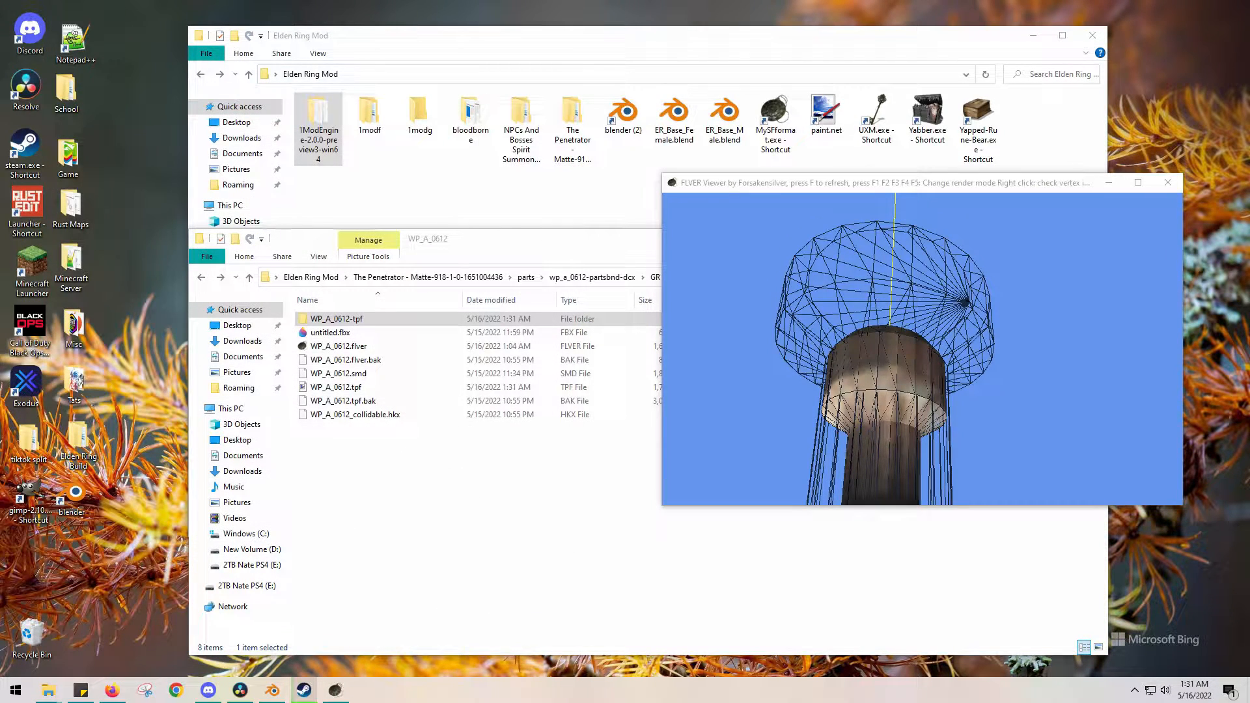
pyautogui.click(1168, 182)
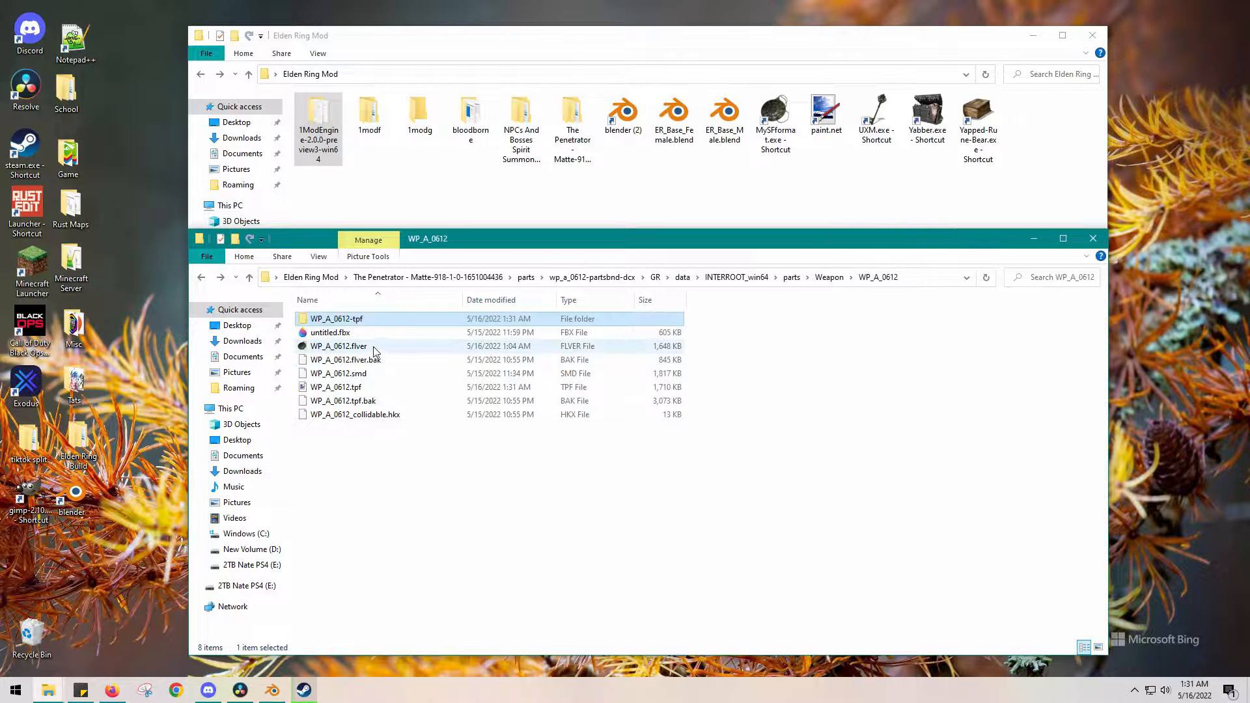
pyautogui.doubleClick(339, 347)
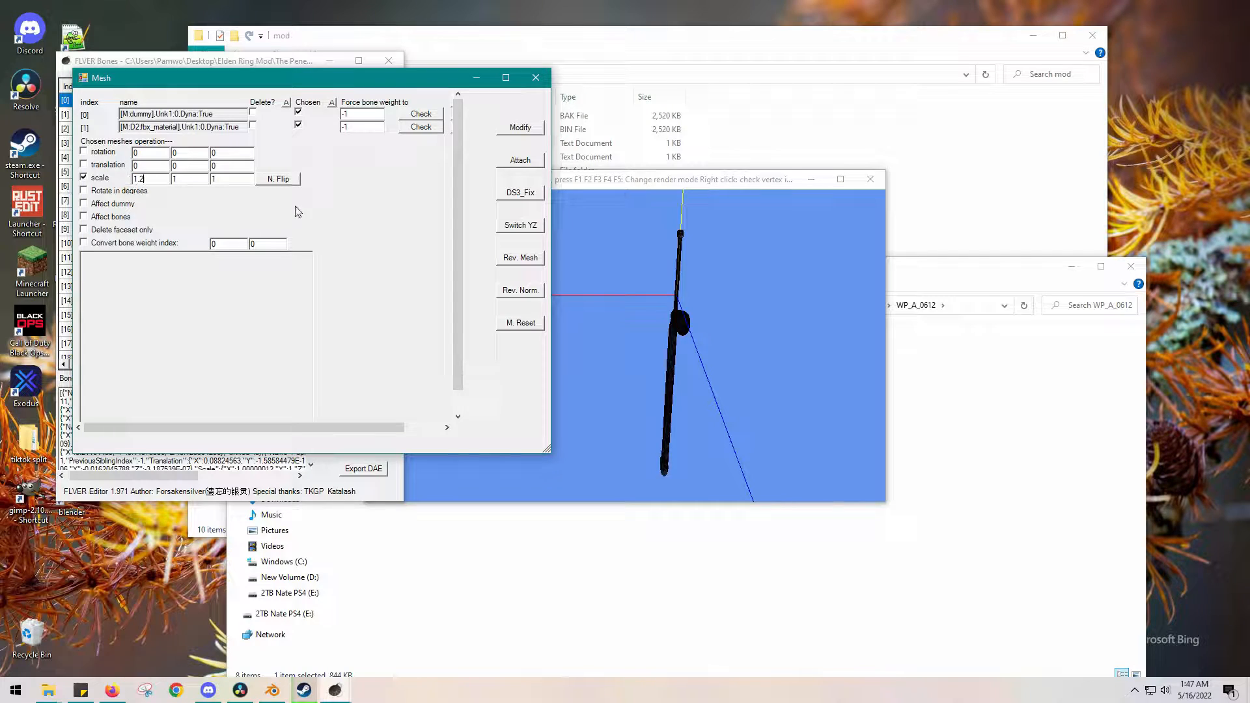
# - Apply the 1.2 first-axis scale to both meshes with Modify, confirming each success message
pyautogui.click(519, 128)
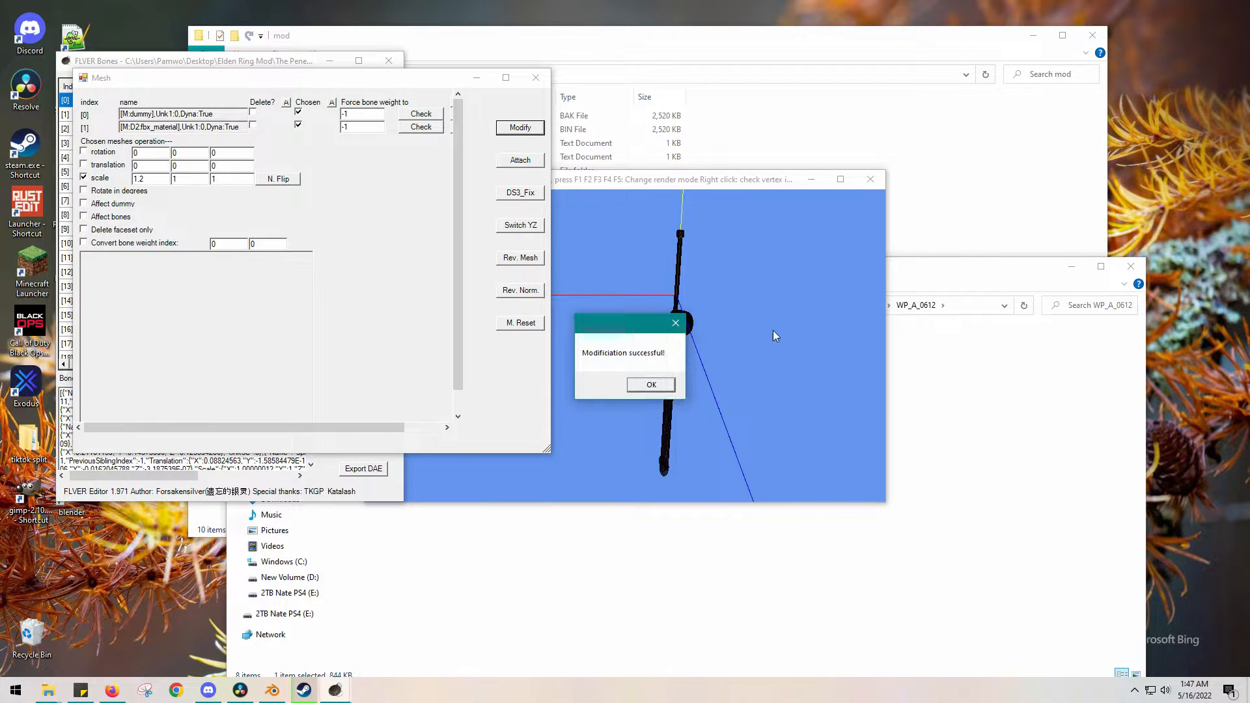
pyautogui.click(651, 384)
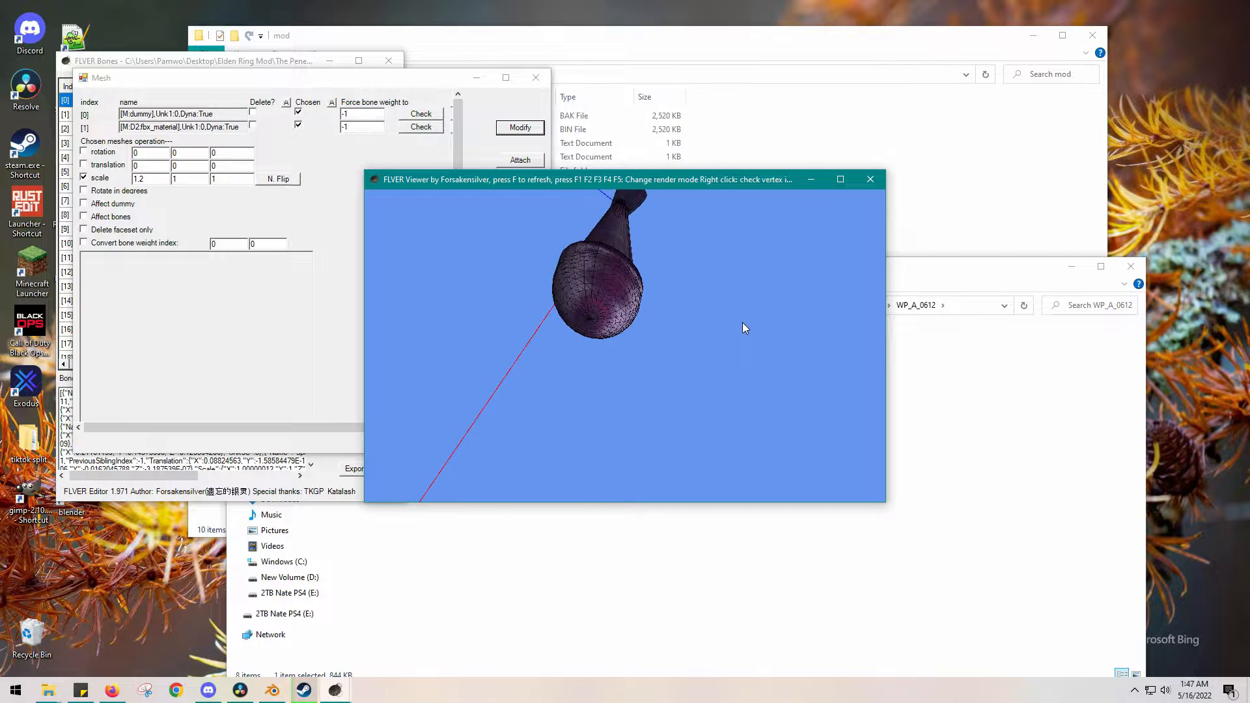
pyautogui.click(520, 128)
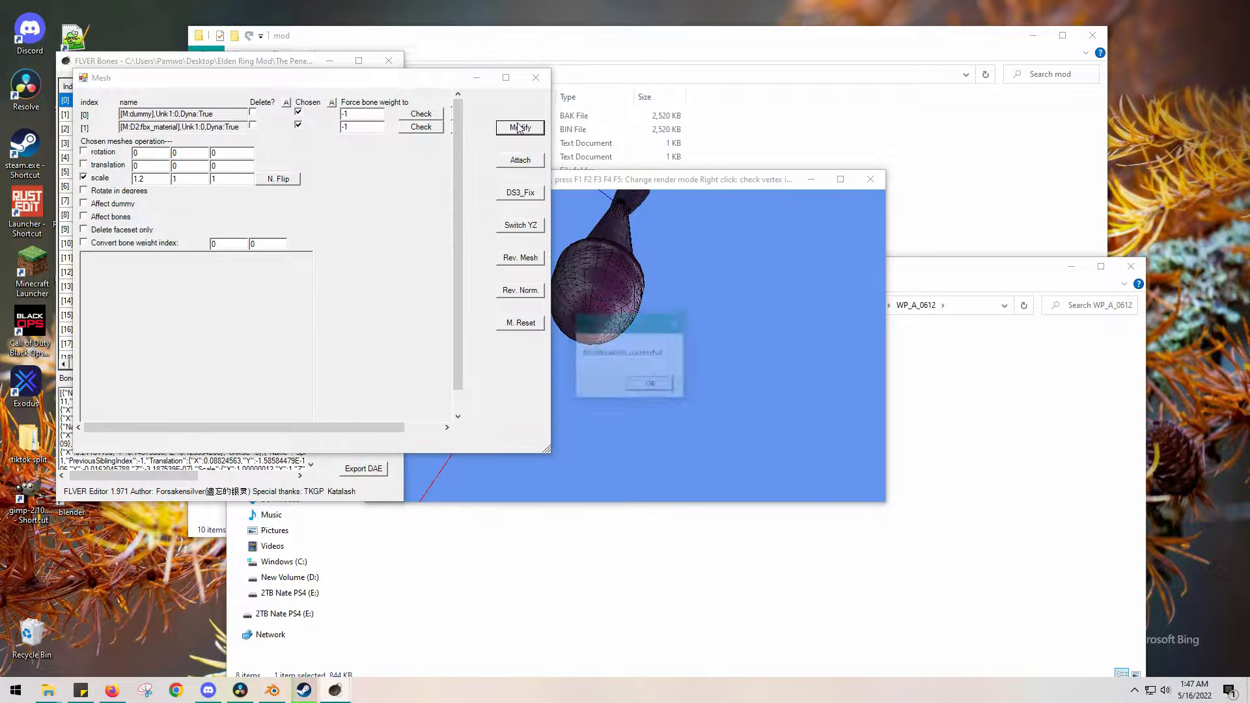
pyautogui.click(649, 383)
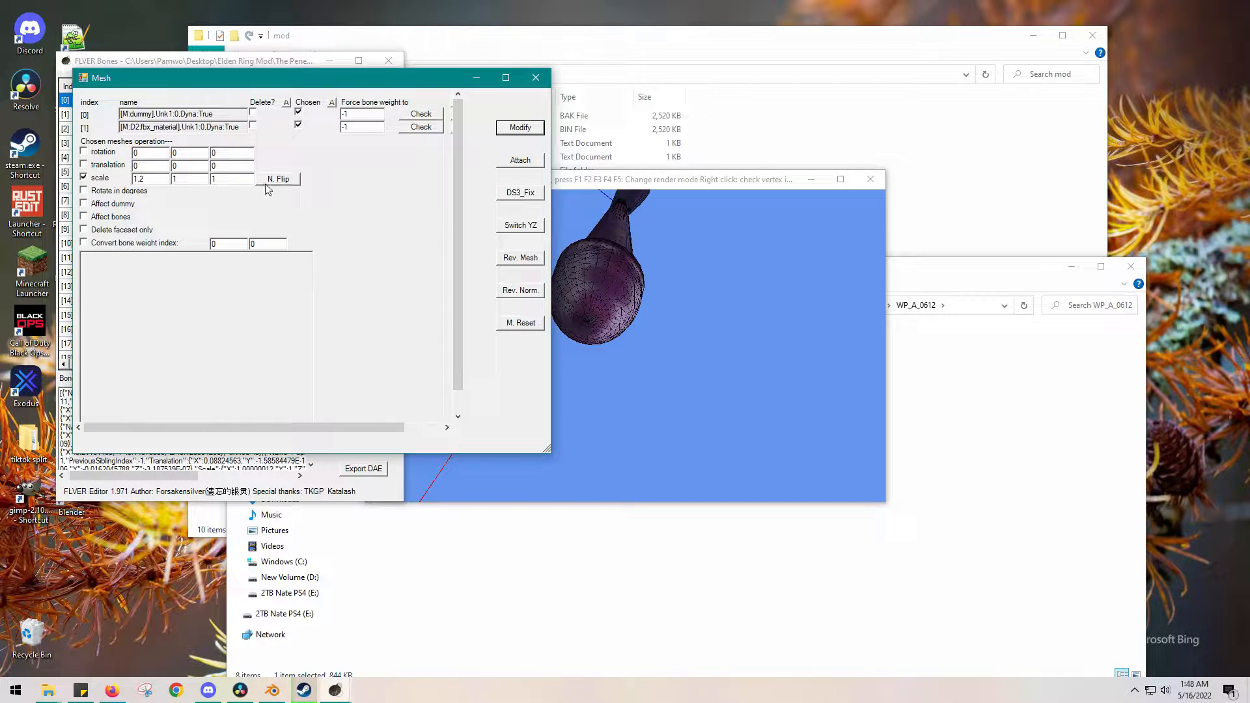
# - Apply scale 1, 1, 1.2 to the meshes with Modify, confirming the success messages
pyautogui.click(223, 179)
pyautogui.write('.2')
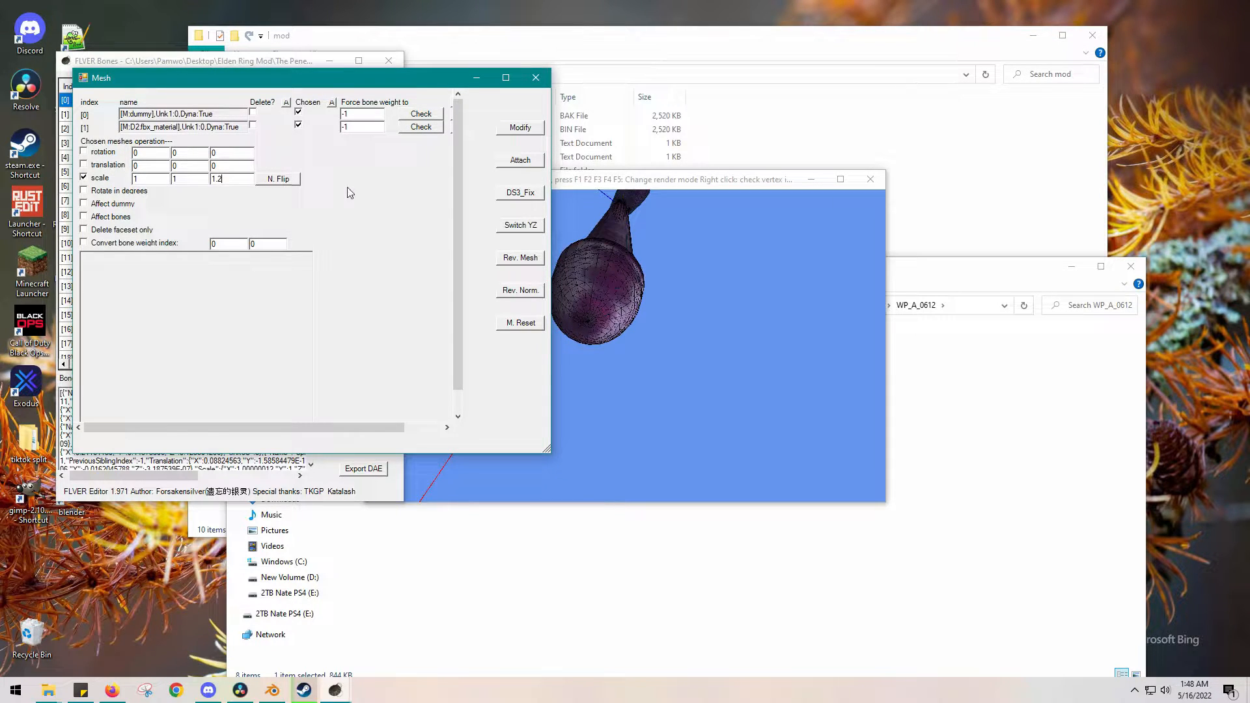
pyautogui.click(519, 128)
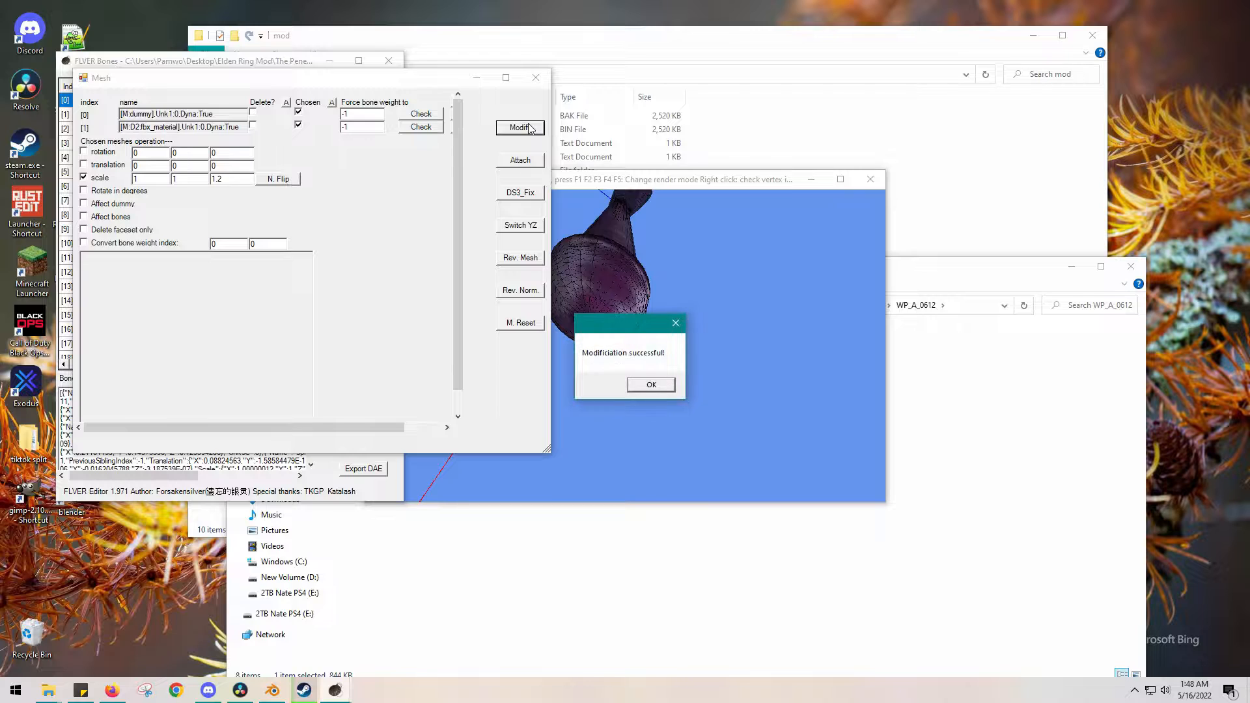
pyautogui.click(650, 385)
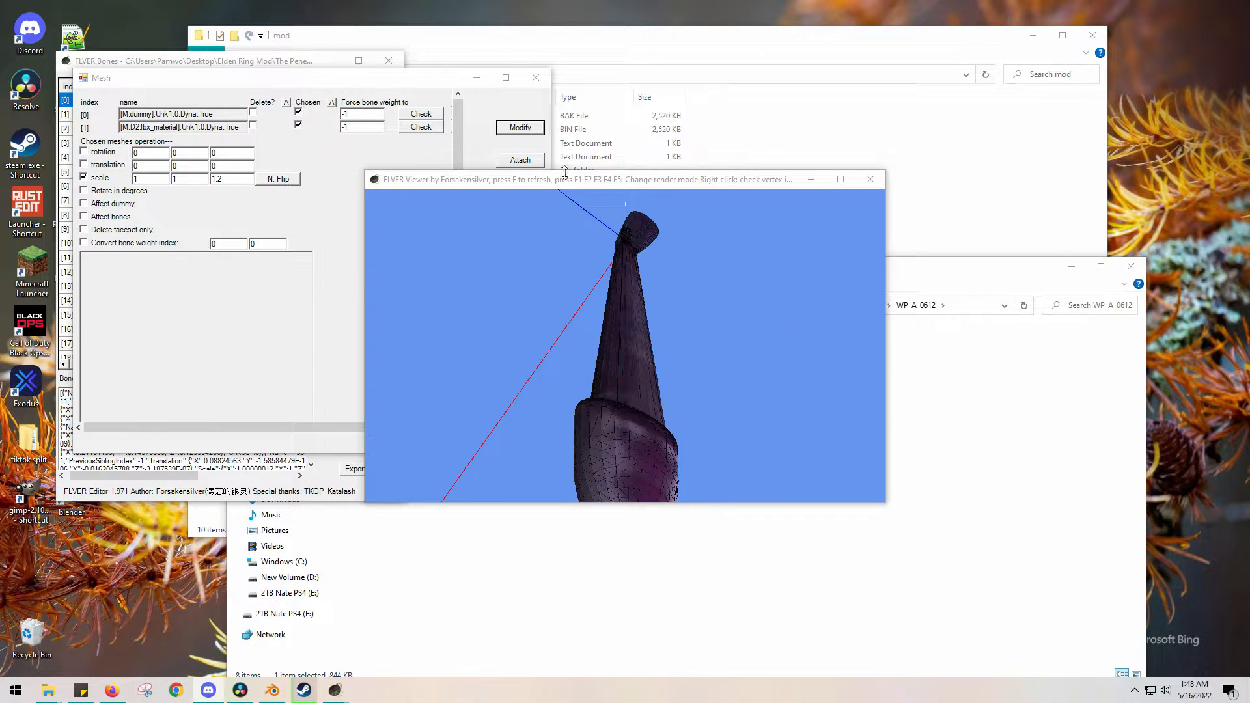
pyautogui.click(519, 128)
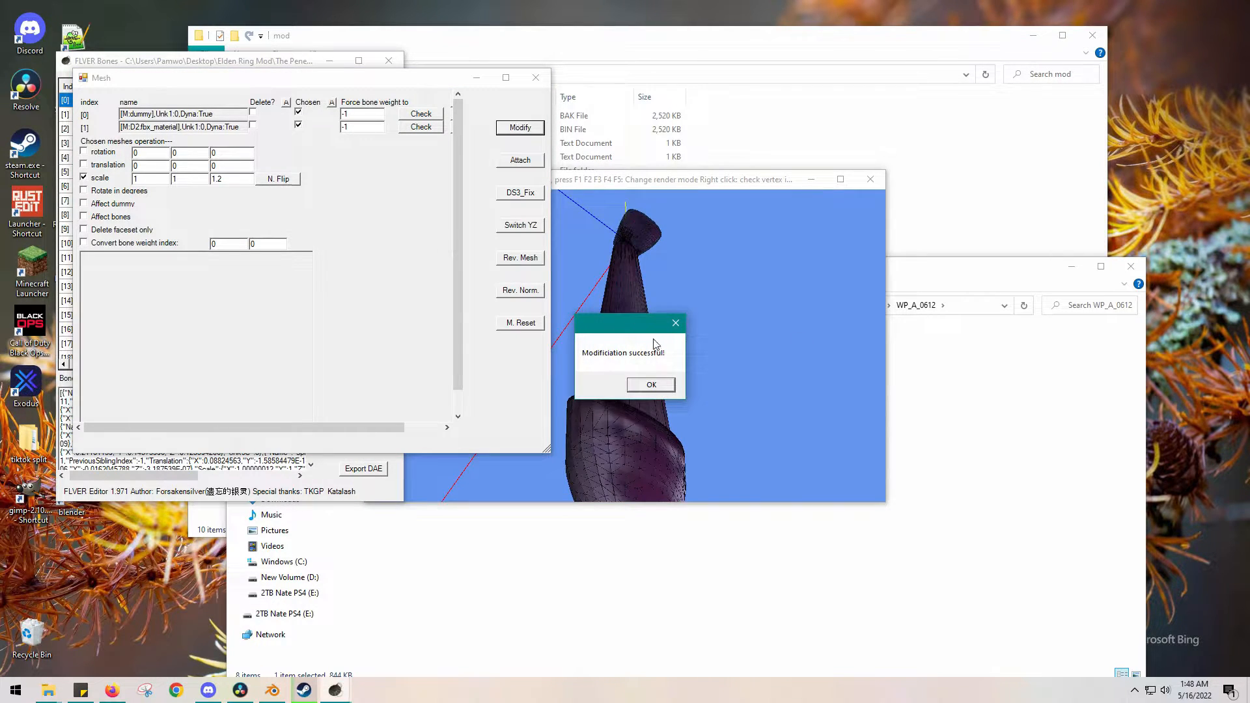
pyautogui.click(651, 384)
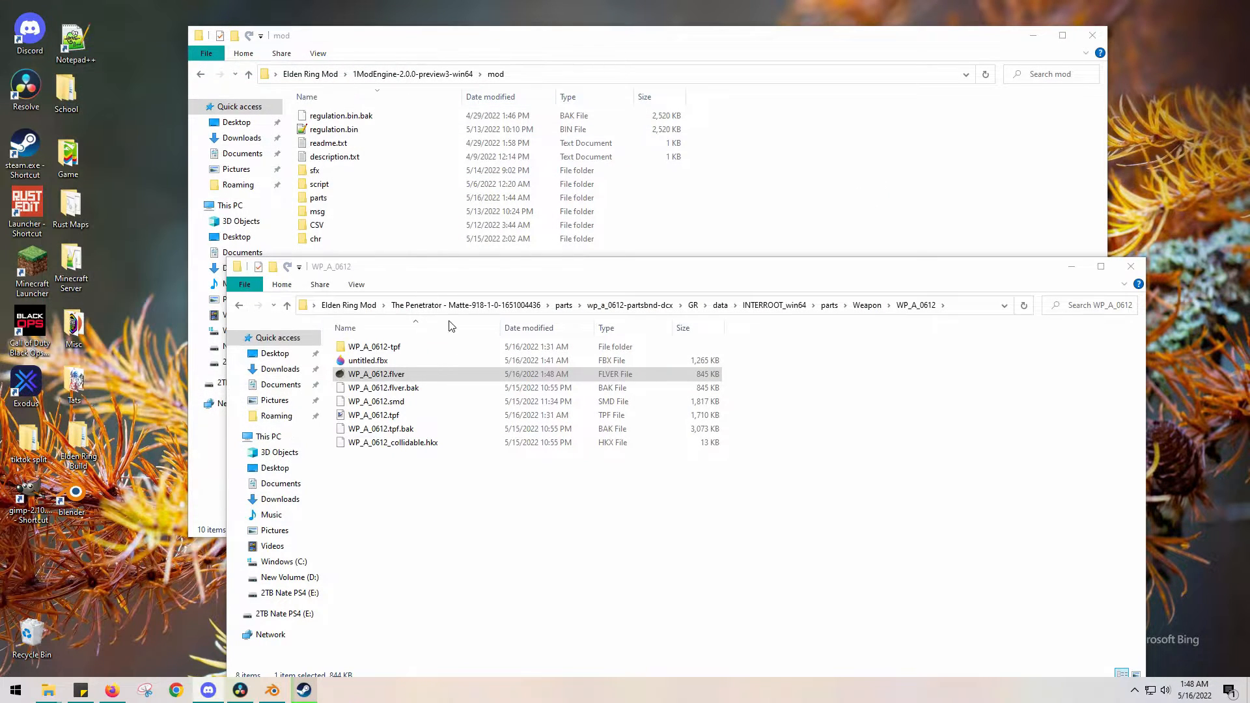
# - Back in the parts folder, repack wp_a_0612-partsbnd-dcx with Yabber and enter 1ModEngine-2.0.0-preview3-win64
pyautogui.click(376, 374)
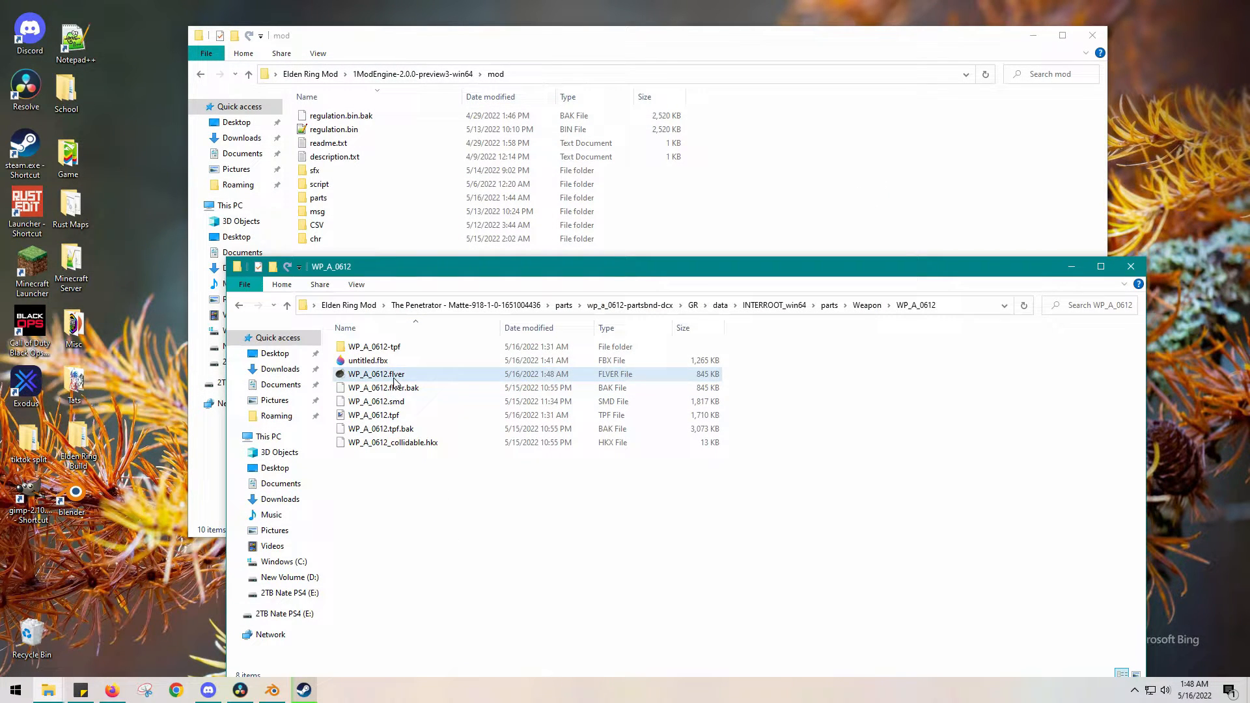
pyautogui.click(376, 374)
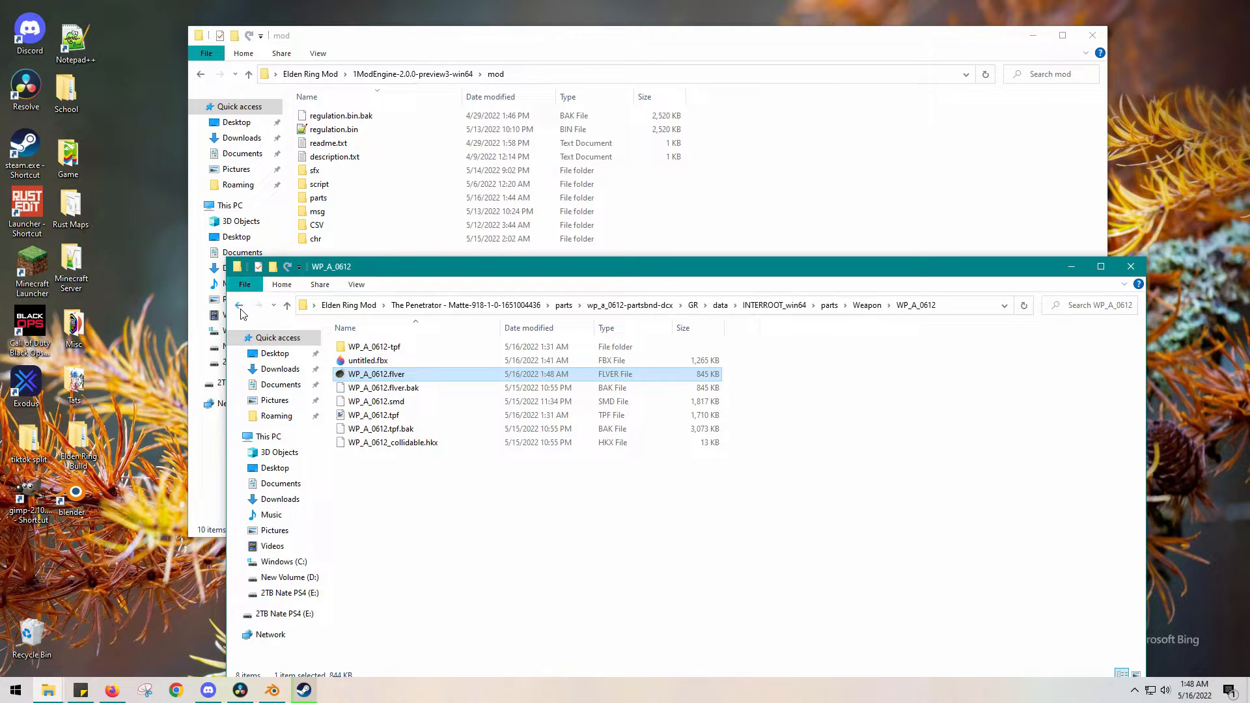
pyautogui.click(241, 305)
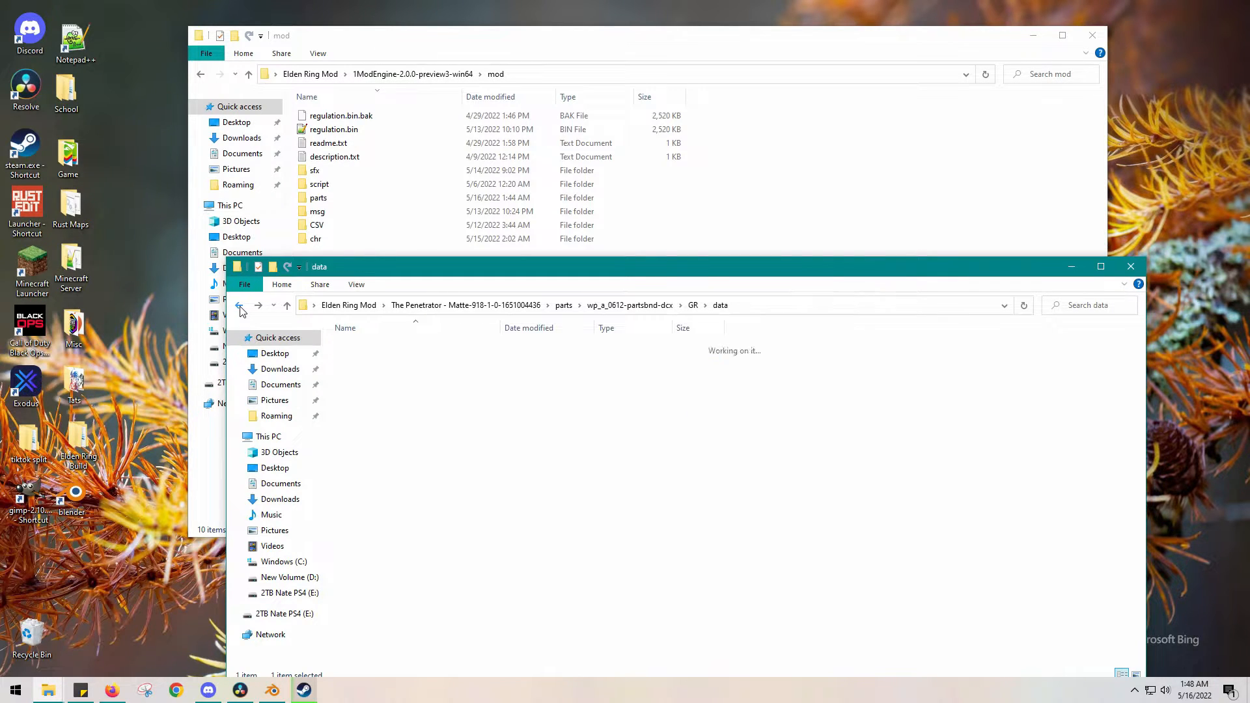
pyautogui.click(241, 305)
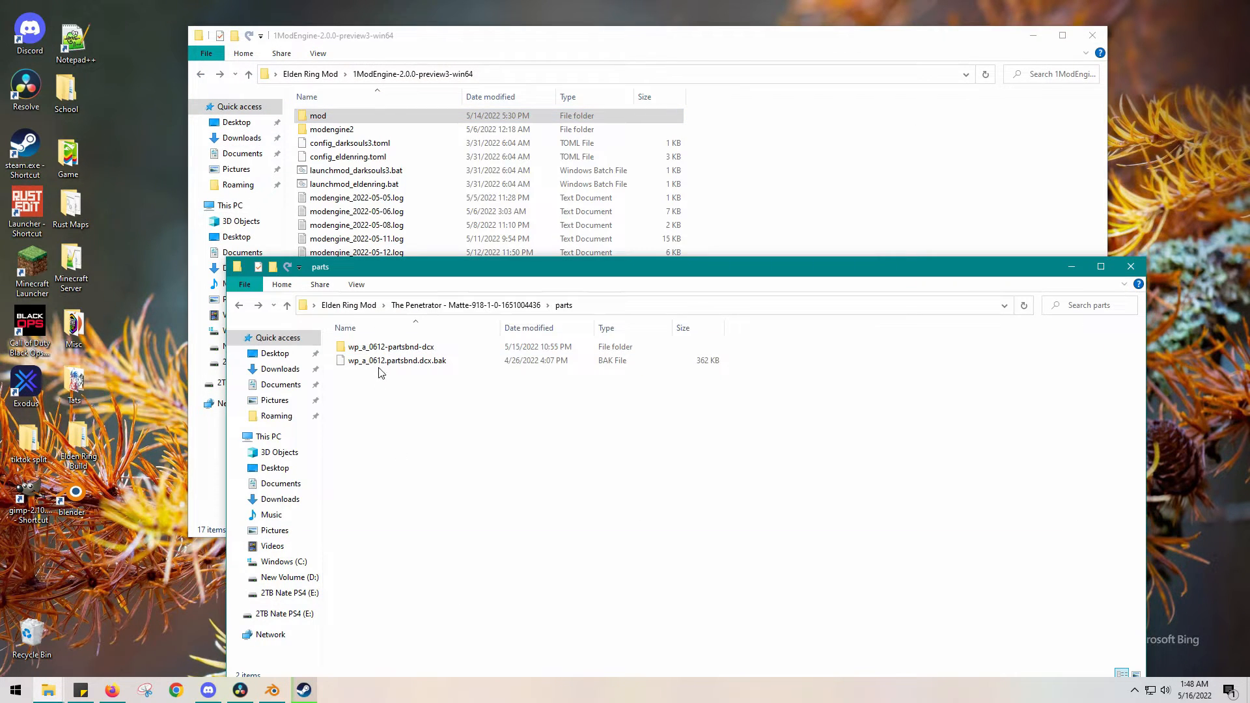
pyautogui.click(390, 346)
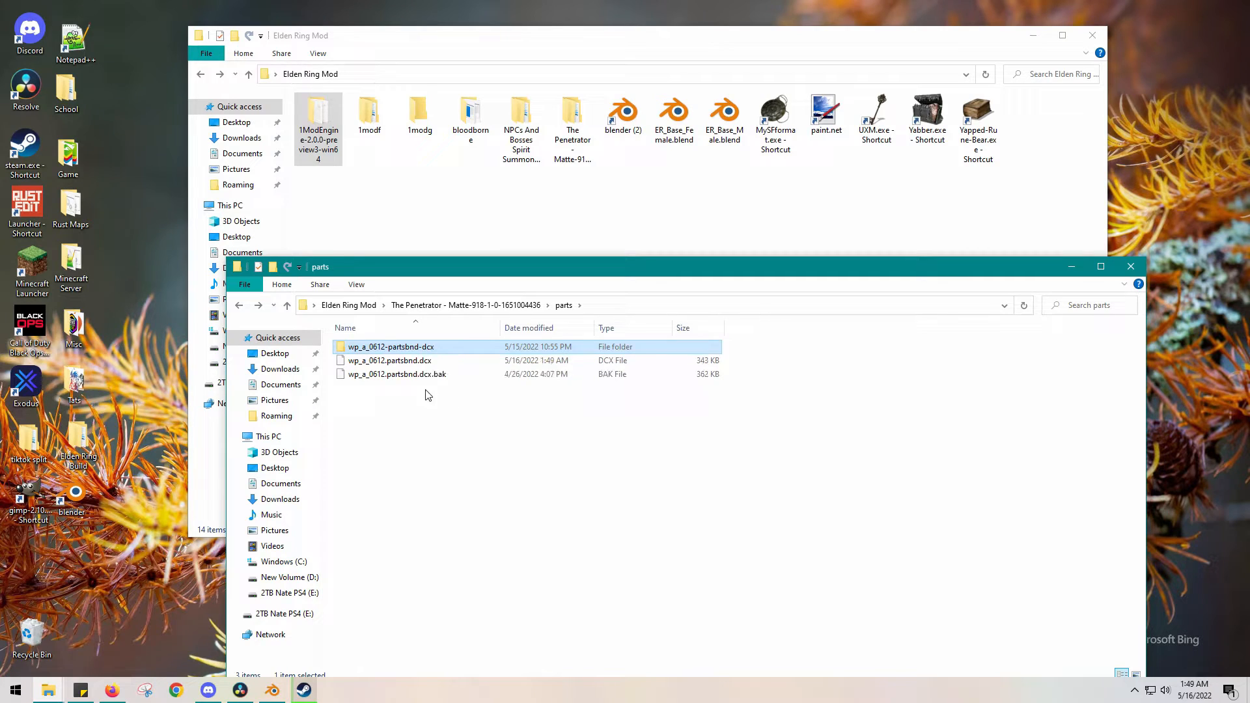
pyautogui.click(390, 361)
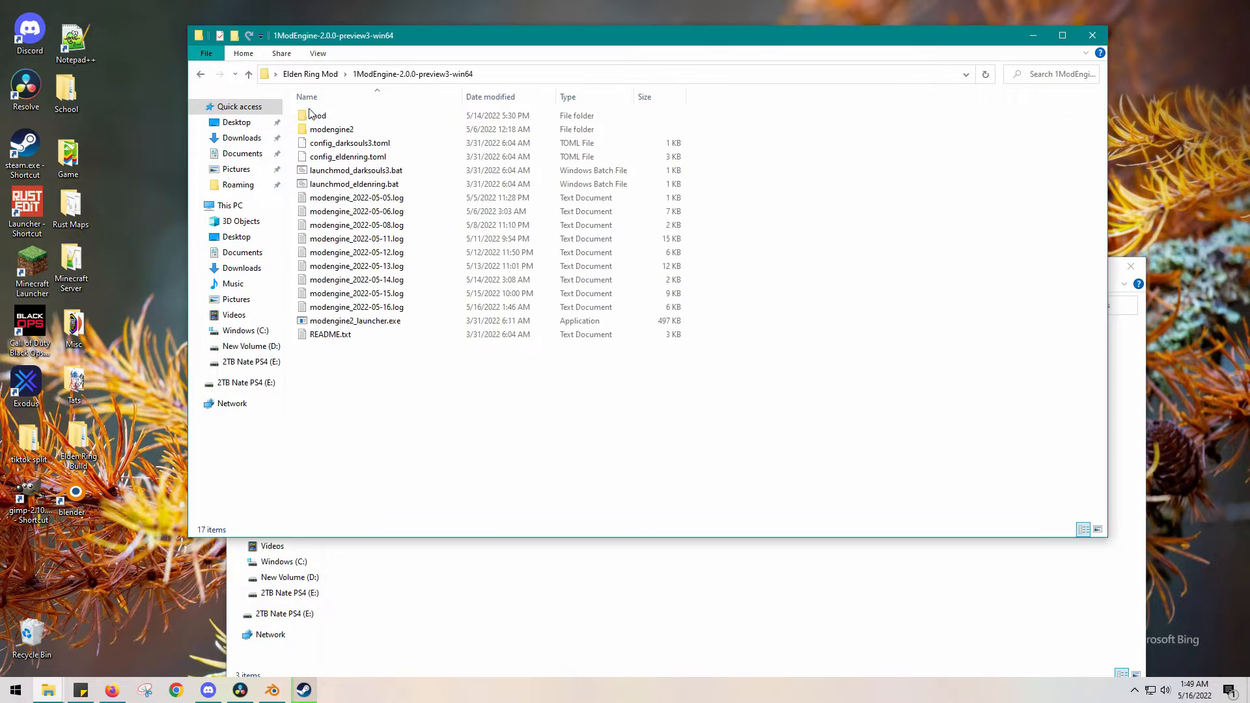
pyautogui.doubleClick(318, 115)
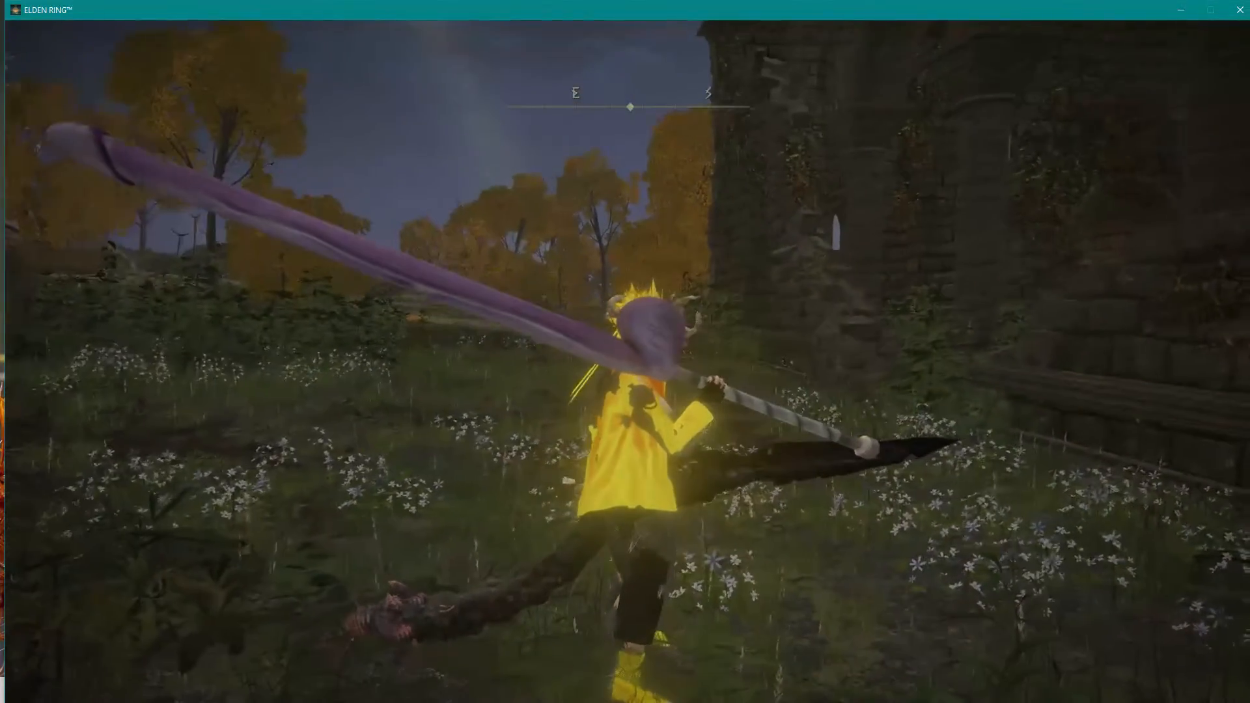
# - Bring up the GeForce Experience overlay with Alt+Z over Elden Ring
pyautogui.press('alt+z')
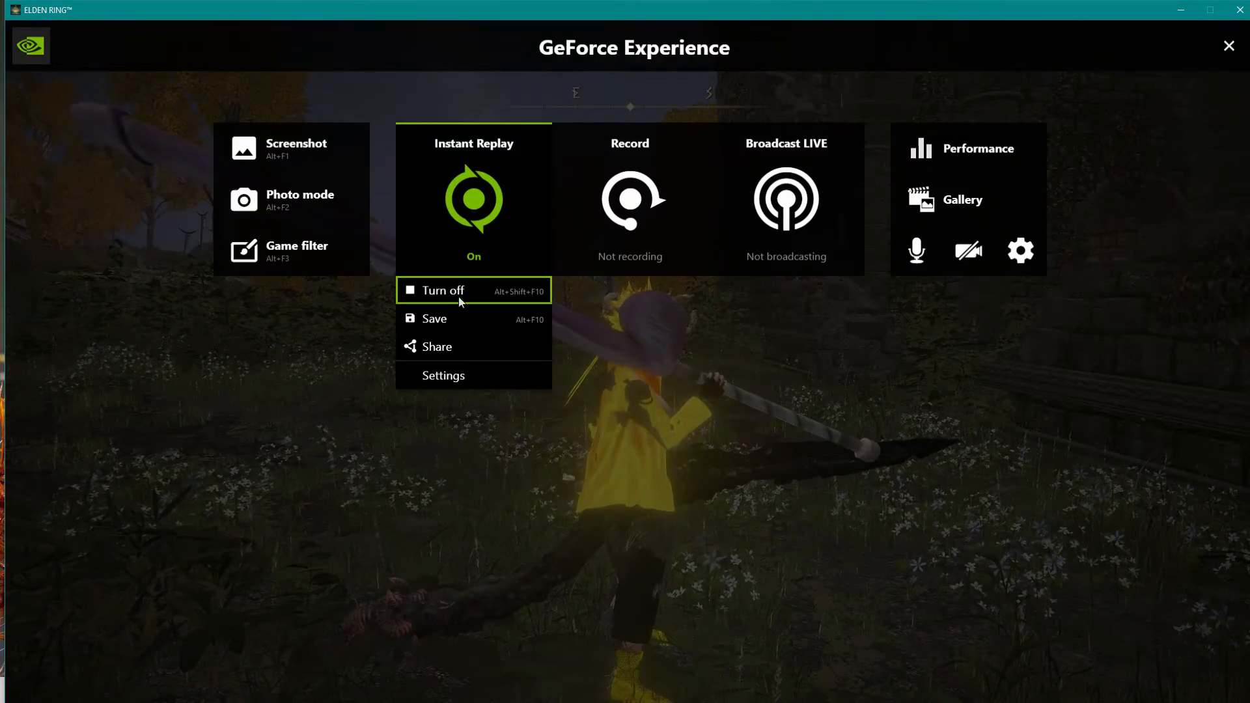